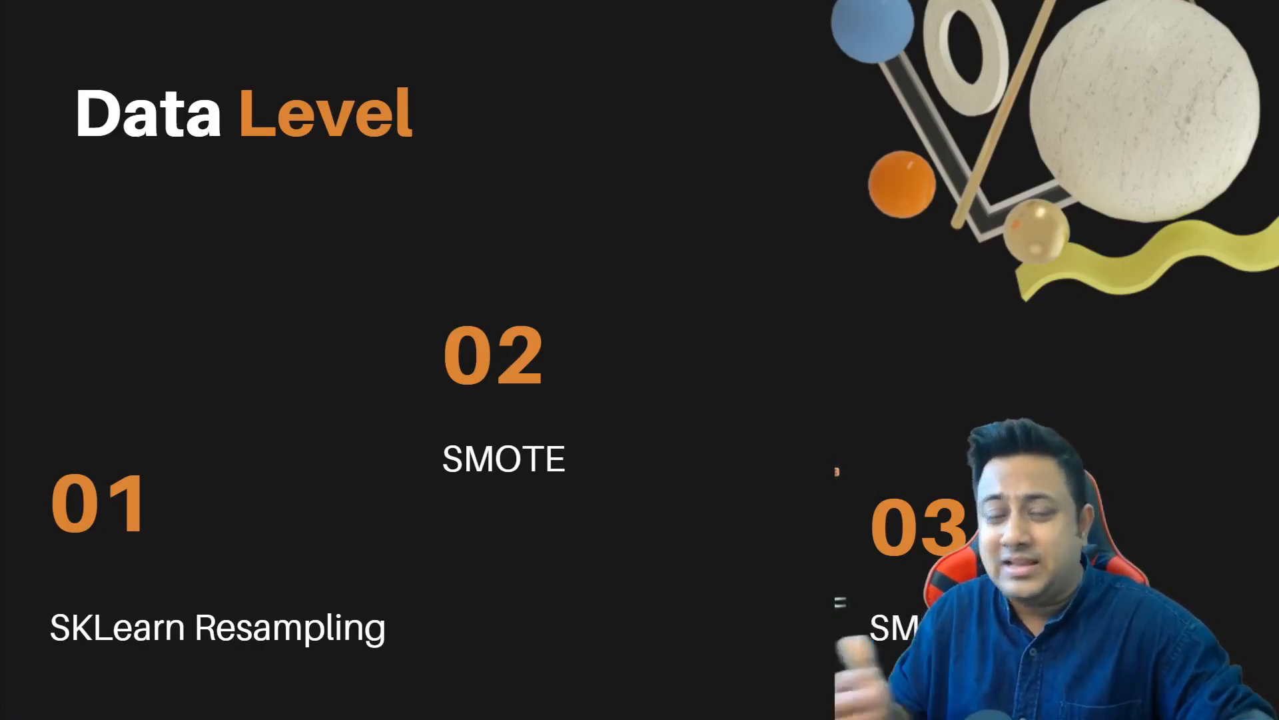
Step: Bring up the Windows Run prompt to launch Notepad
{"action": "key", "text": "Win+r"}
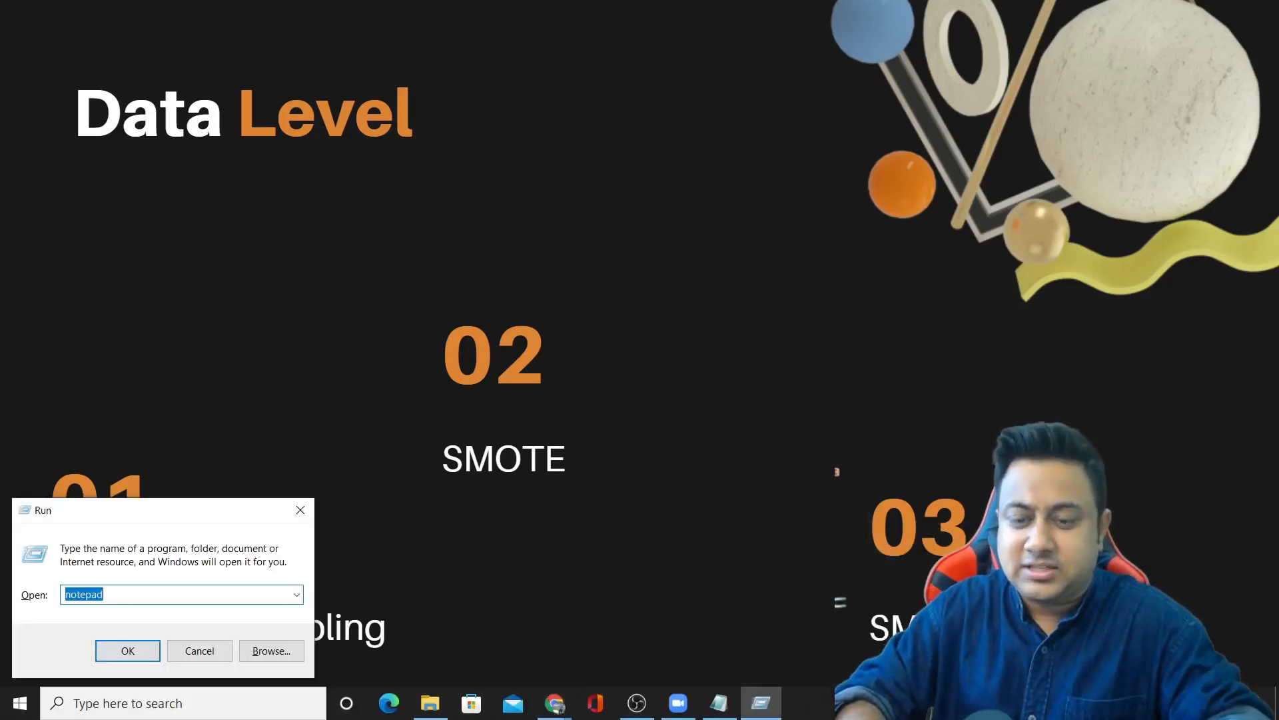
Step: Start a blank Paint canvas and write 10n rows split into 8000 A and 2000 C
{"action": "left_click", "coordinate": [128, 651]}
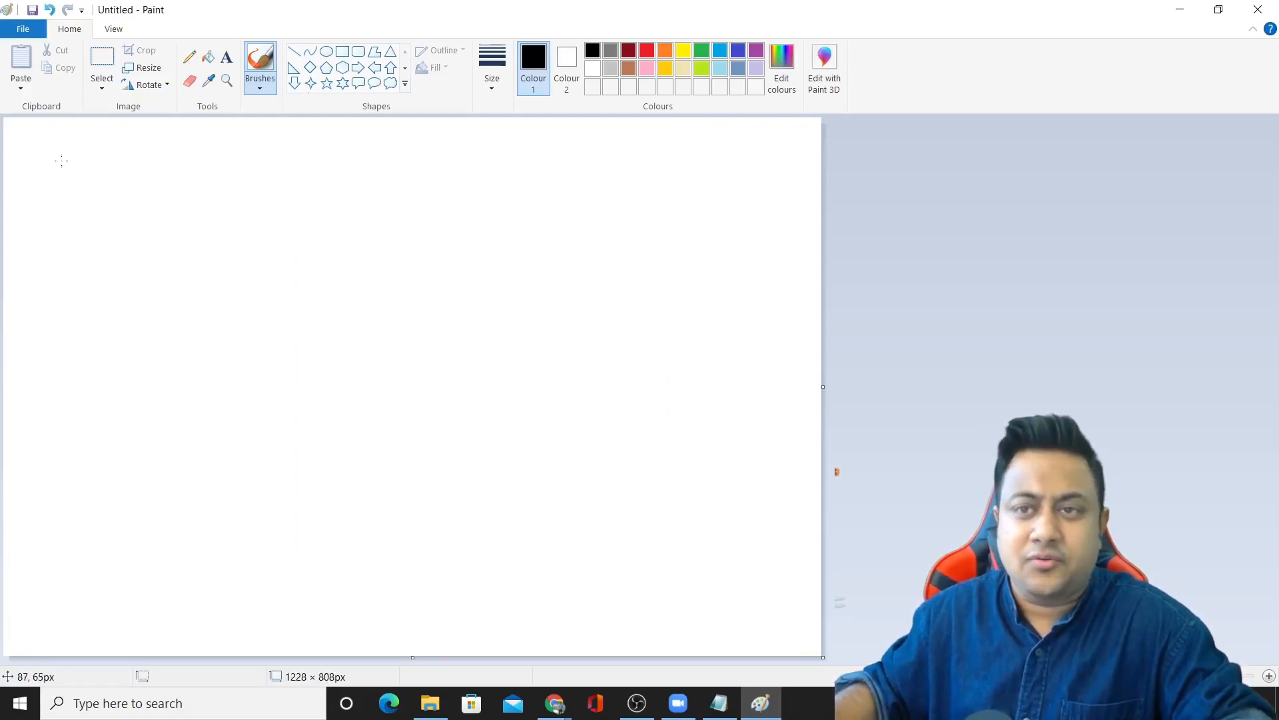
{"action": "left_click_drag", "start_coordinate": [37, 162], "coordinate": [86, 155]}
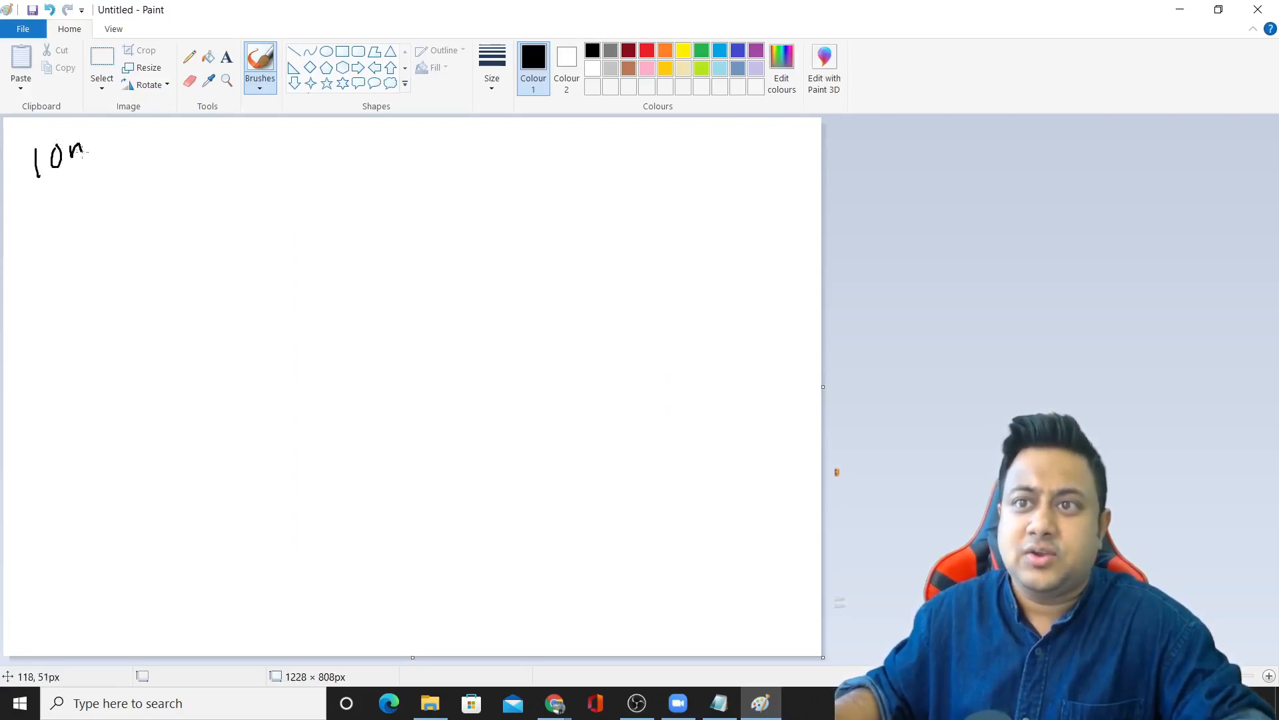
{"action": "left_click_drag", "start_coordinate": [37, 184], "coordinate": [97, 176]}
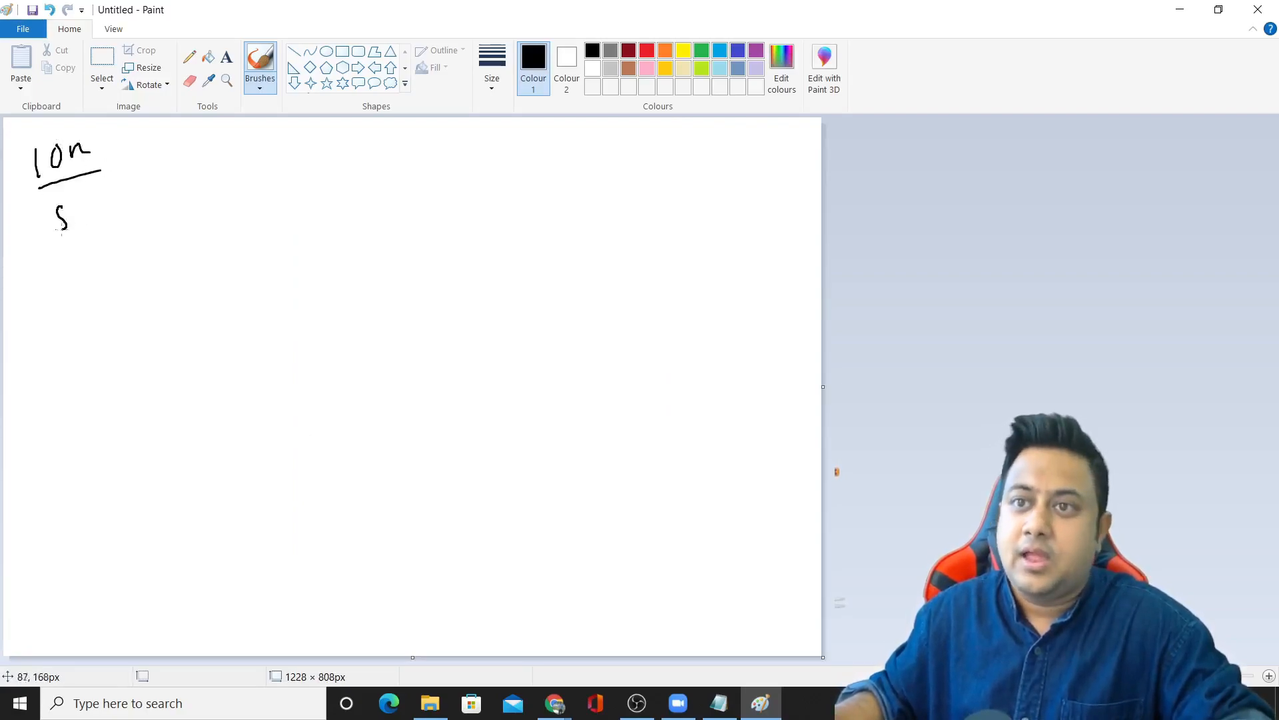
{"action": "left_click_drag", "start_coordinate": [57, 220], "coordinate": [188, 203]}
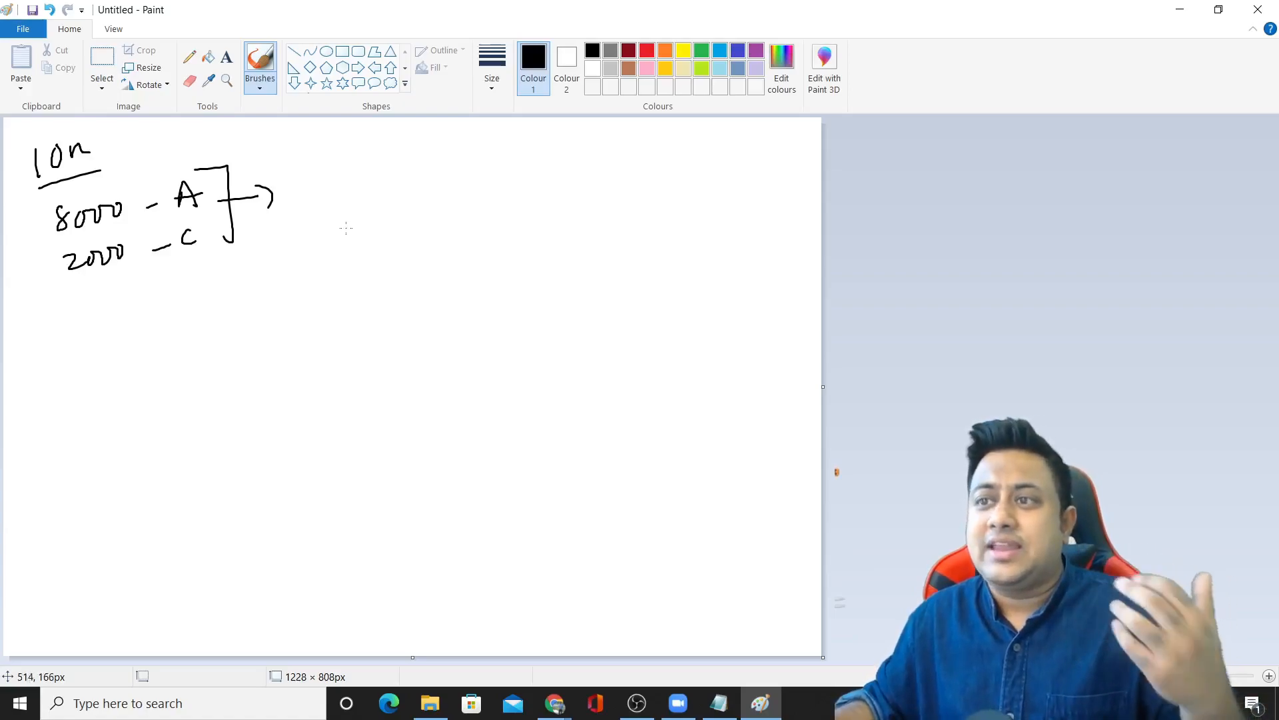
Step: Draw the model box with arrows in and out, reporting 8000/10000 = 80%
{"action": "left_click_drag", "start_coordinate": [341, 153], "coordinate": [448, 238]}
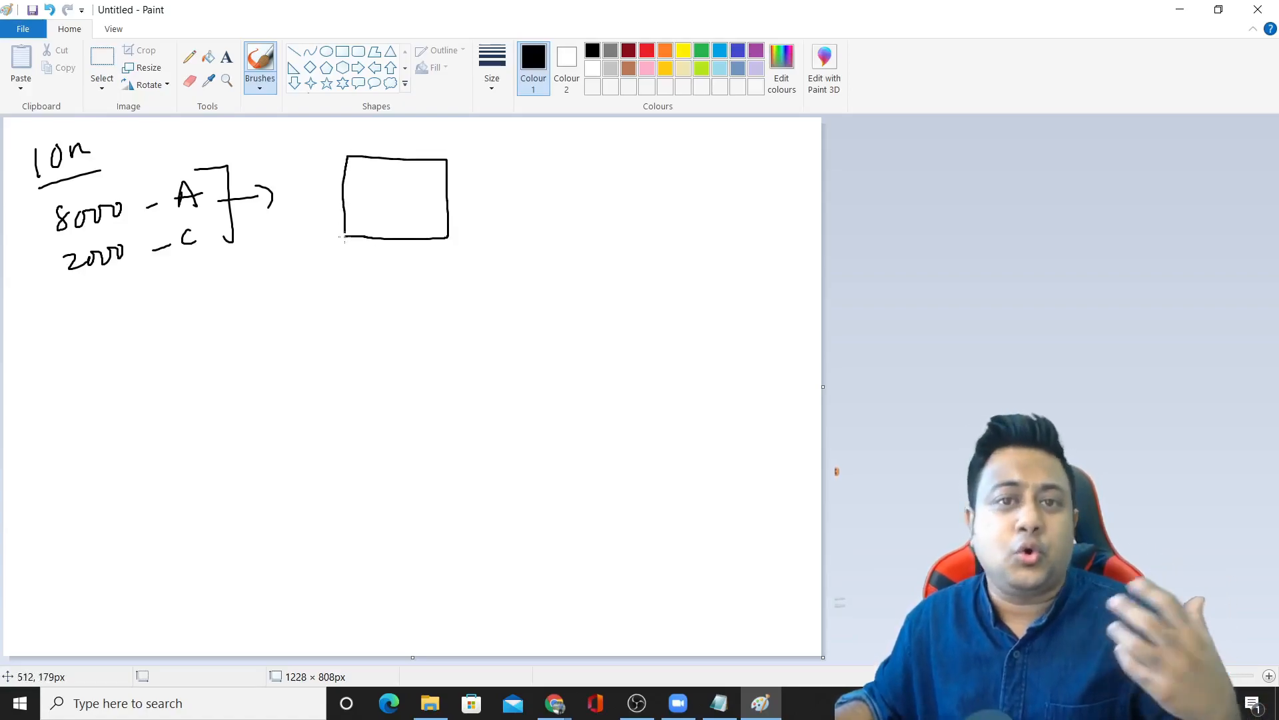
{"action": "left_click_drag", "start_coordinate": [180, 159], "coordinate": [311, 151]}
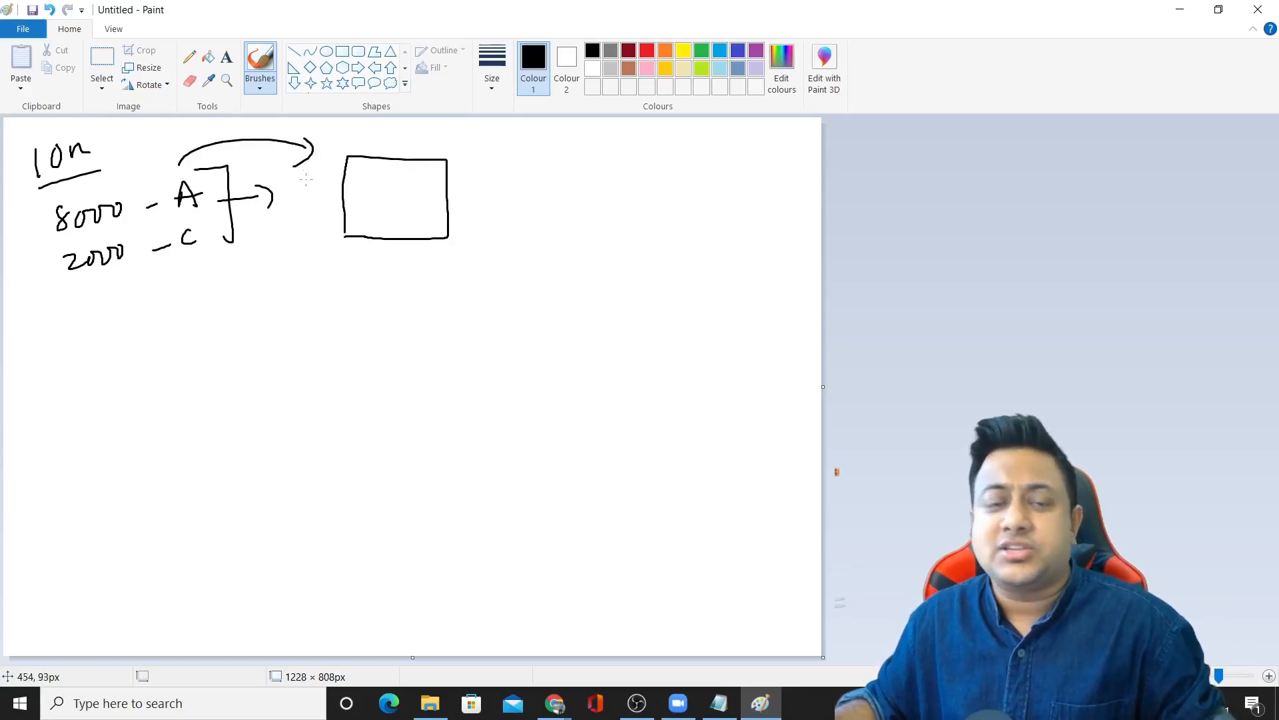
{"action": "left_click_drag", "start_coordinate": [448, 199], "coordinate": [477, 194]}
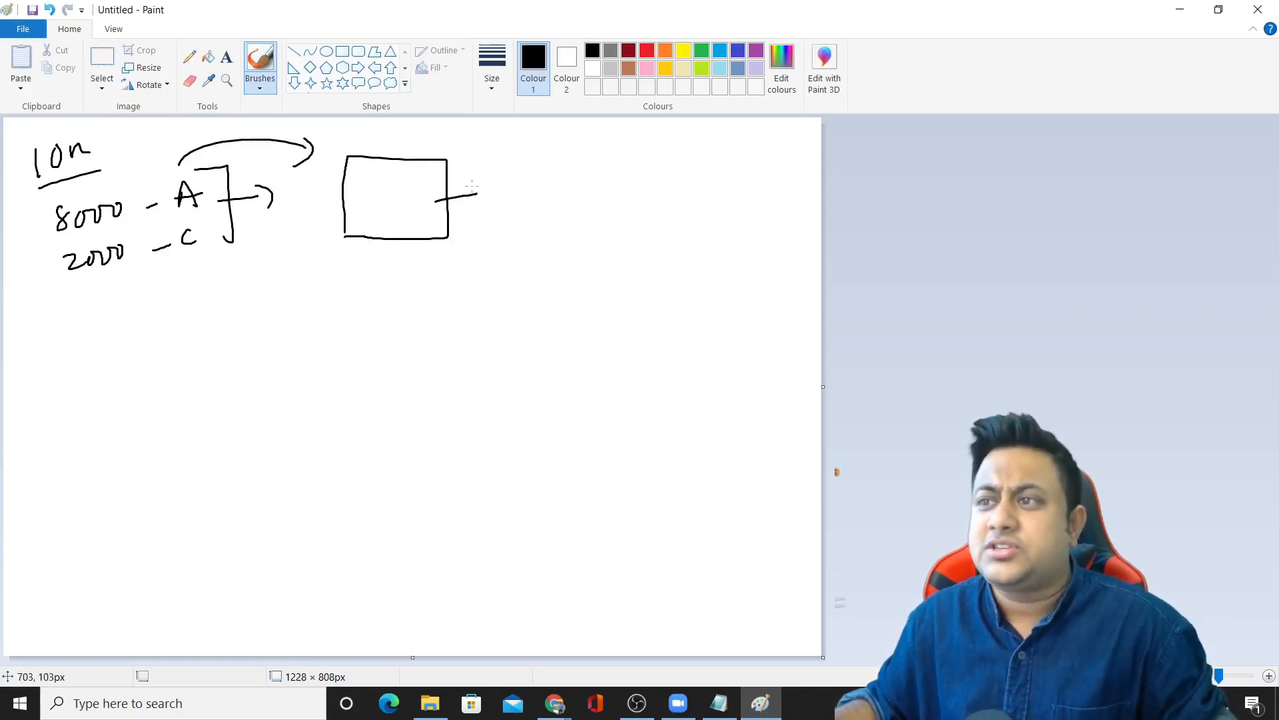
{"action": "left_click_drag", "start_coordinate": [448, 196], "coordinate": [480, 196]}
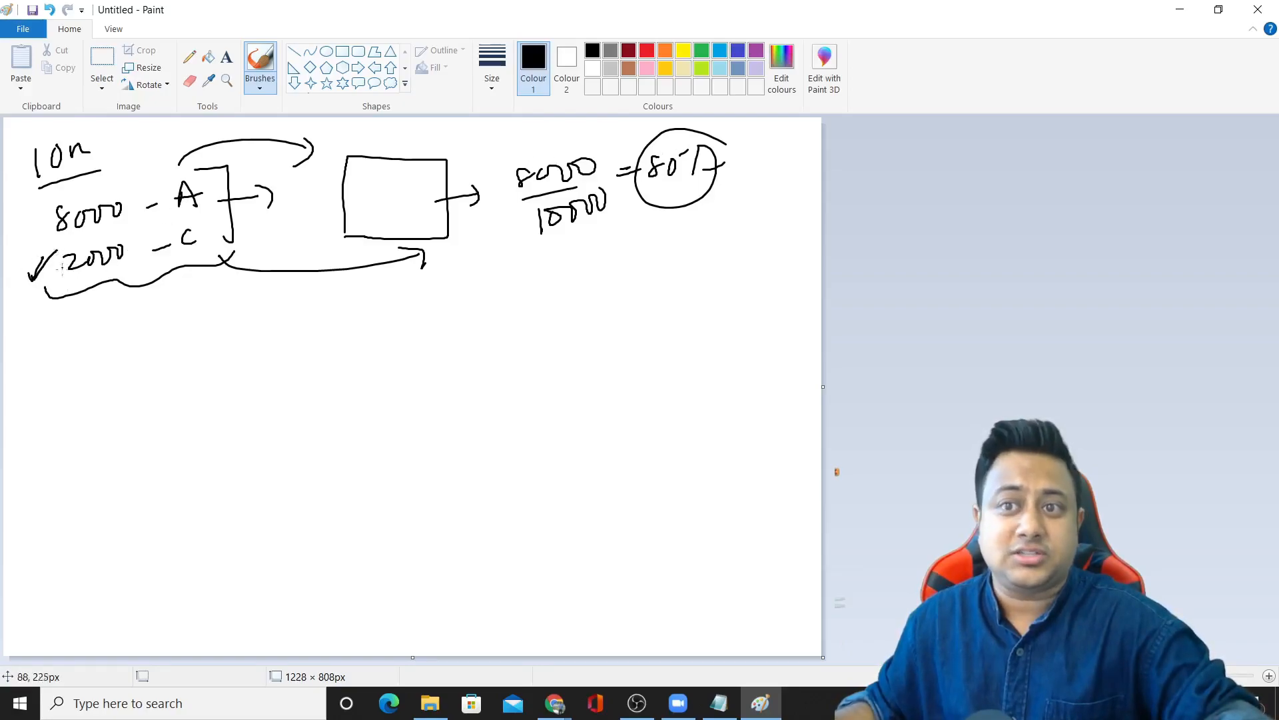
{"action": "mouse_move", "coordinate": [127, 269]}
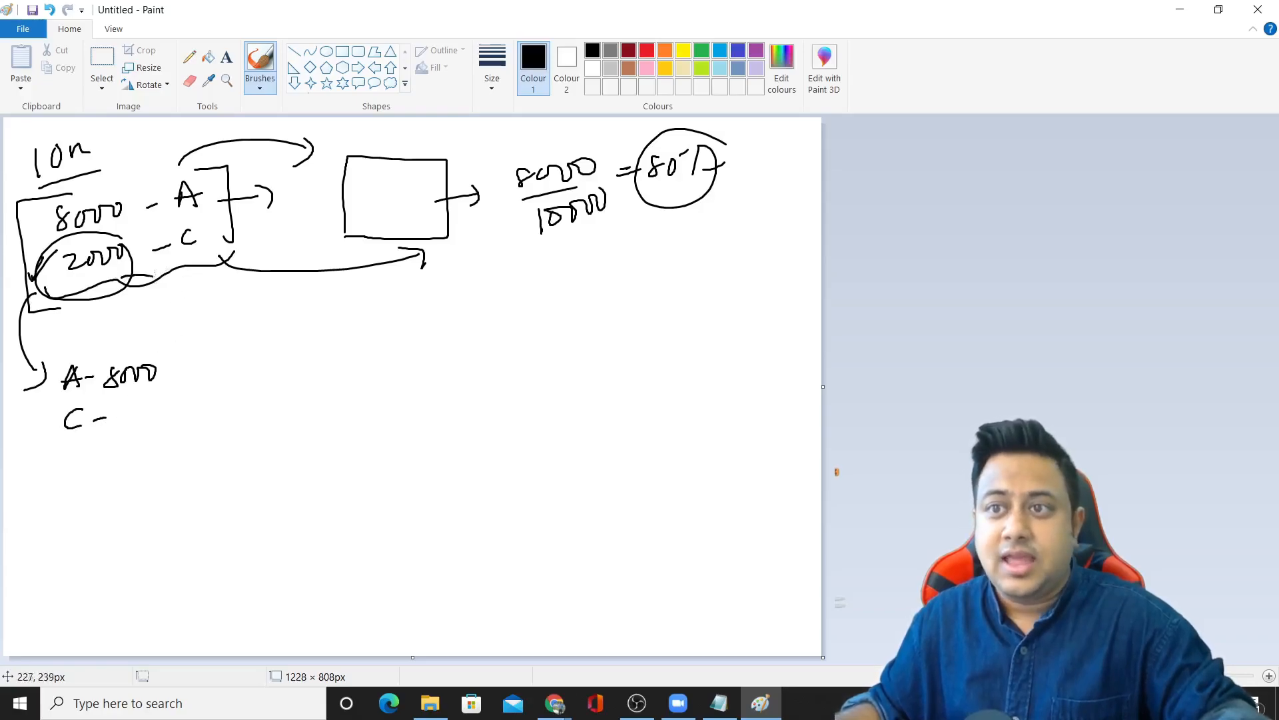
Step: Write the upsampled counts A-8000 and C-8000 below the first sketch
{"action": "left_click_drag", "start_coordinate": [146, 281], "coordinate": [180, 358]}
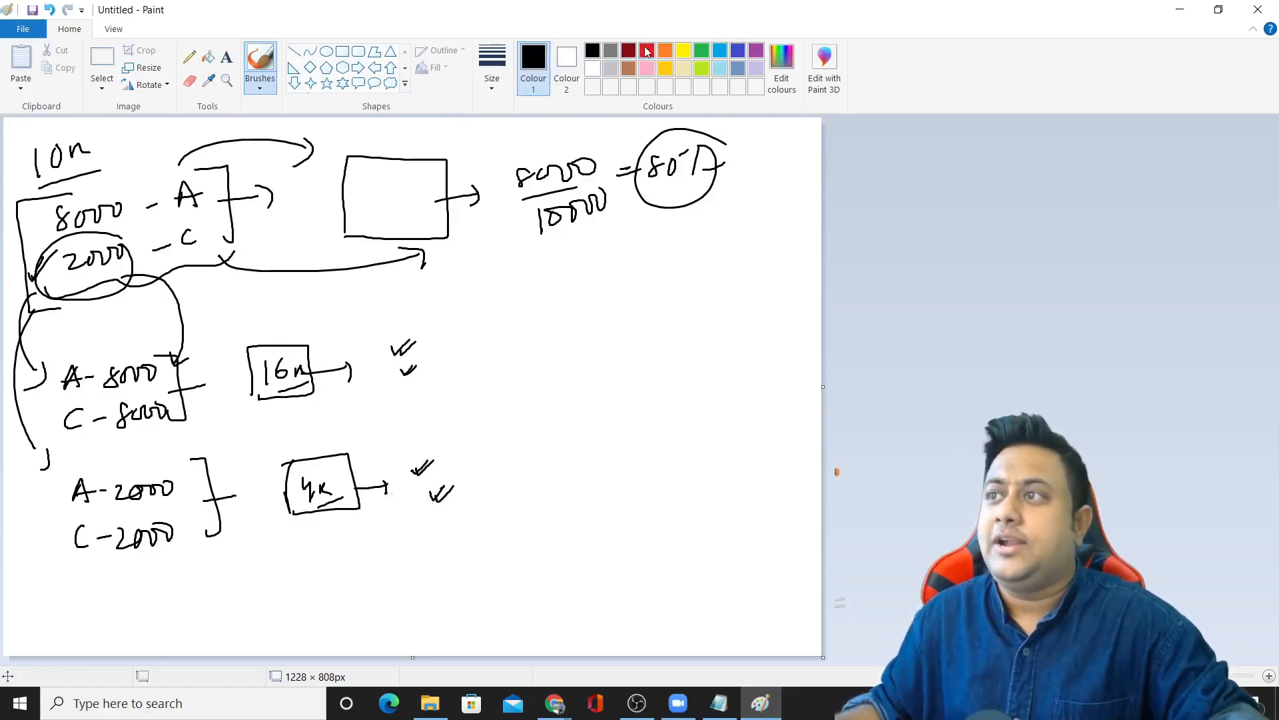
Step: Switch the brush colour to red for marking the 6000 rows lost
{"action": "left_click", "coordinate": [646, 49]}
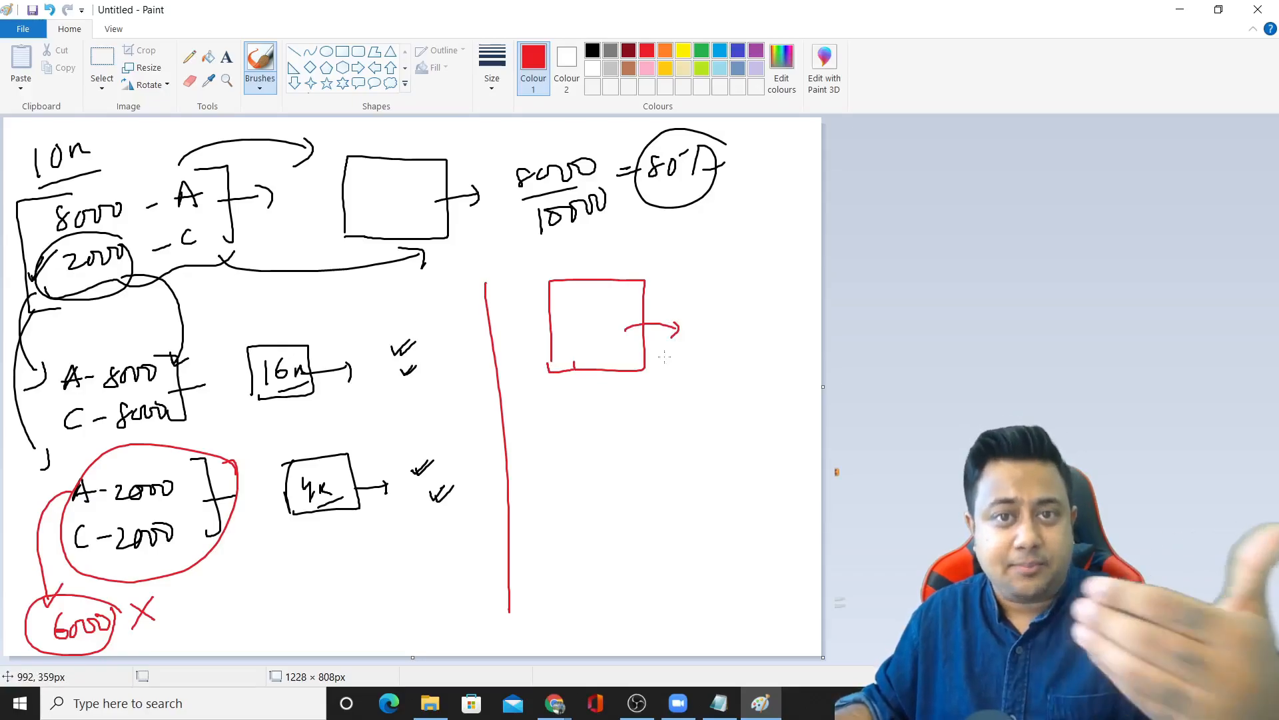
{"action": "mouse_move", "coordinate": [693, 352]}
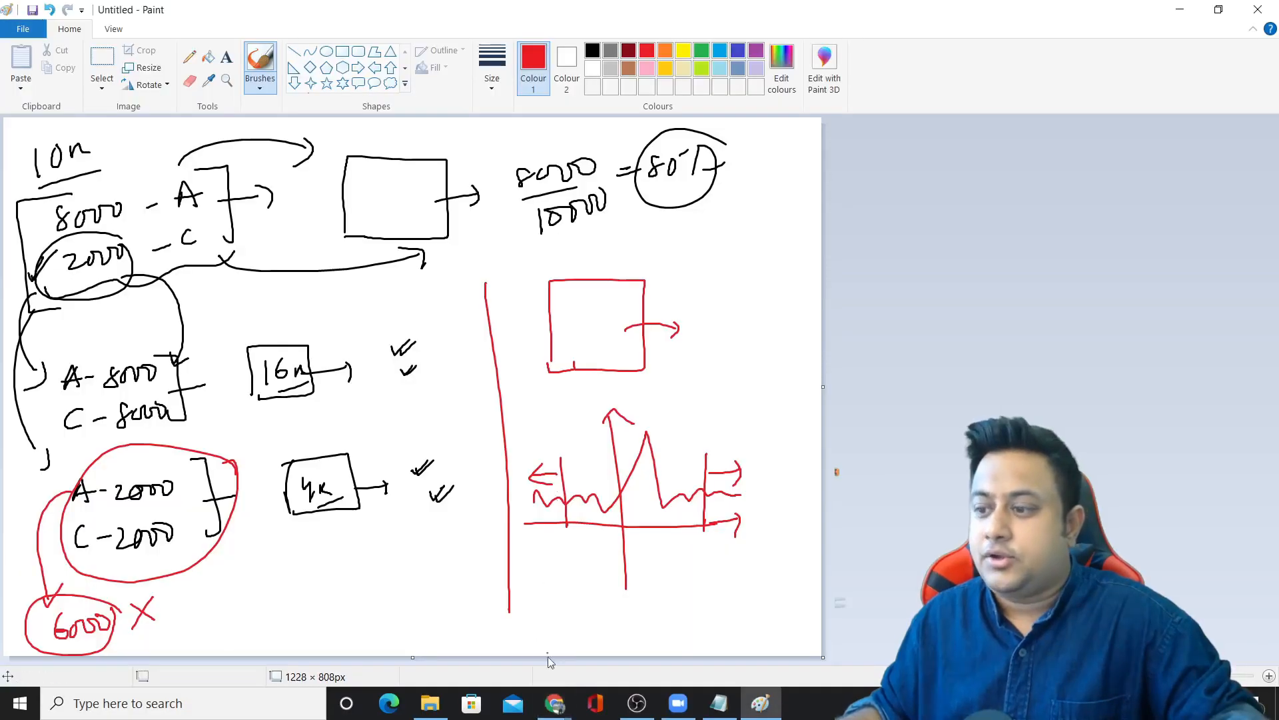
Step: Browse the Kaggle Telco churn dataset page from the notebook link and return to Sampling Techniques
{"action": "left_click", "coordinate": [554, 702]}
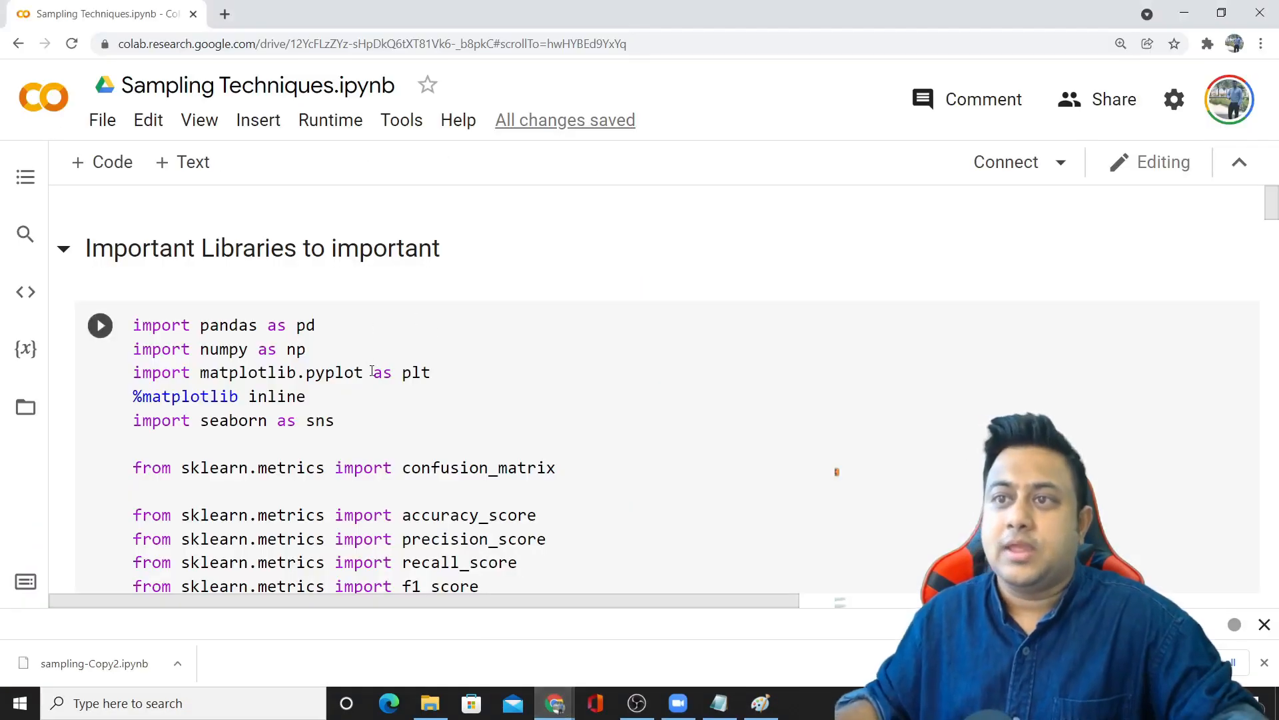
{"action": "scroll", "scroll_direction": "down", "scroll_amount": 3}
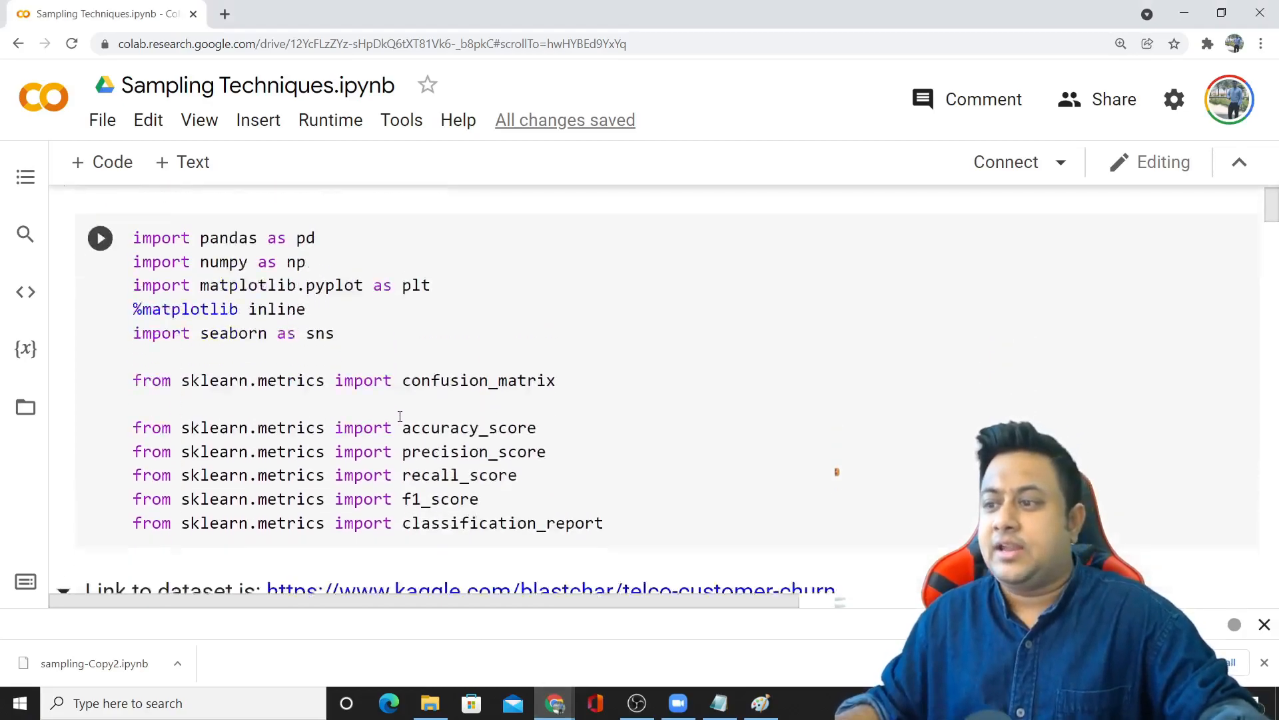
{"action": "scroll", "scroll_direction": "down", "scroll_amount": 3}
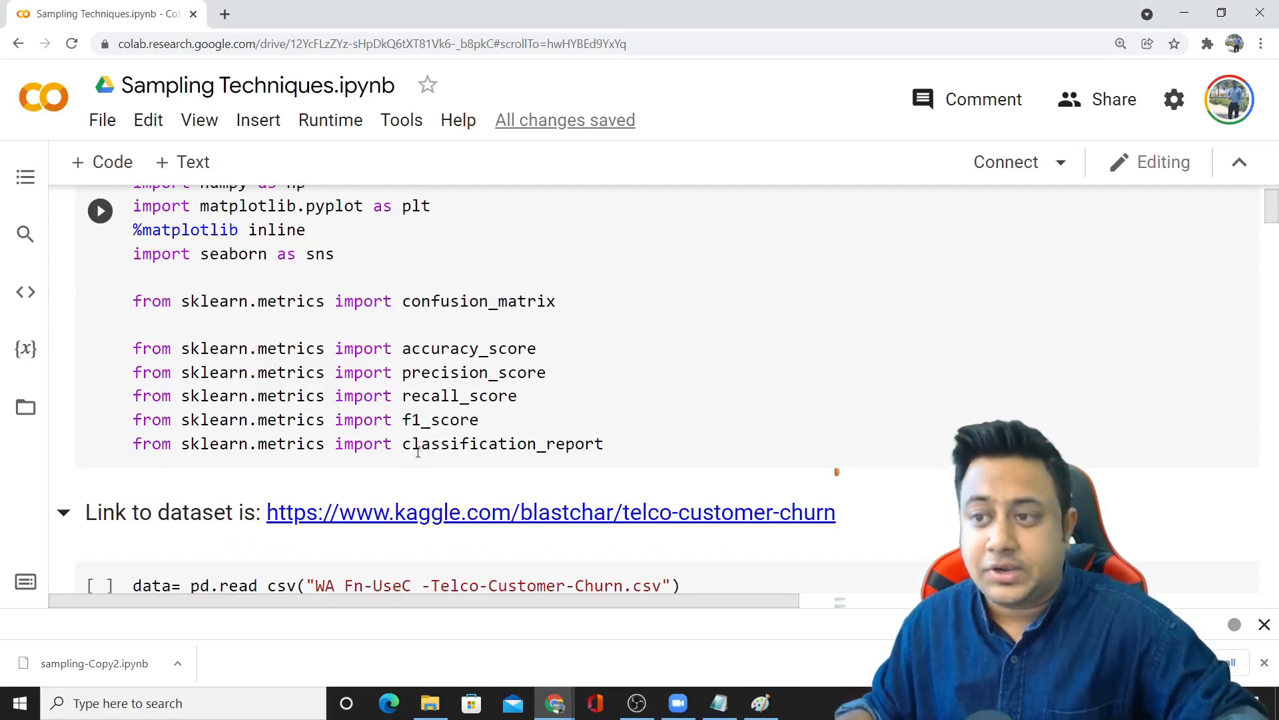
{"action": "scroll", "scroll_direction": "down", "scroll_amount": 3}
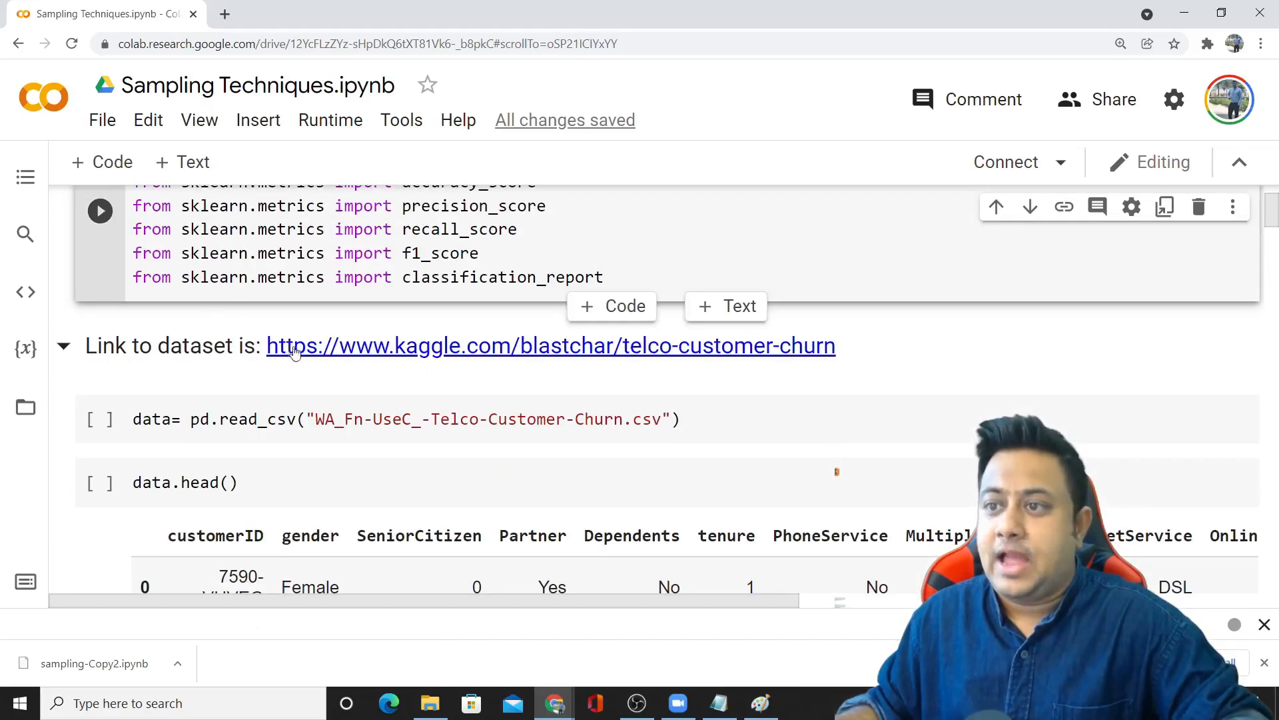
{"action": "scroll", "scroll_direction": "down", "scroll_amount": 3}
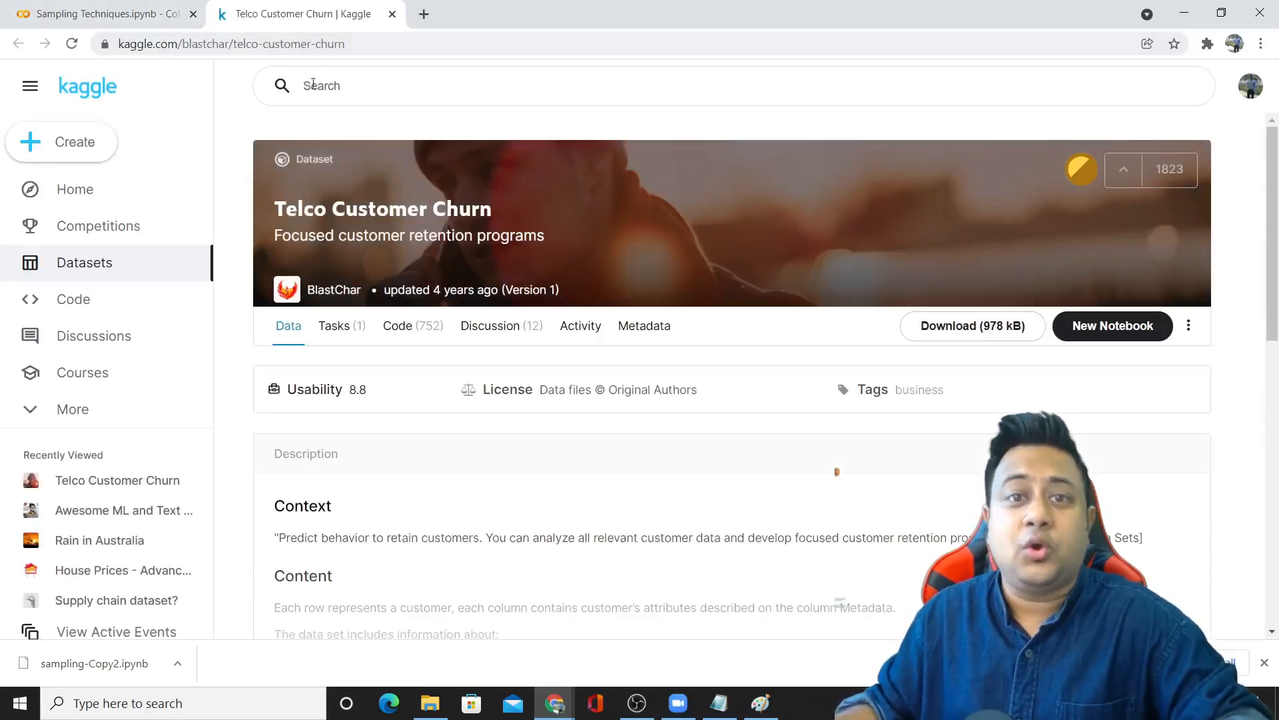
{"action": "scroll", "scroll_direction": "down", "scroll_amount": 3}
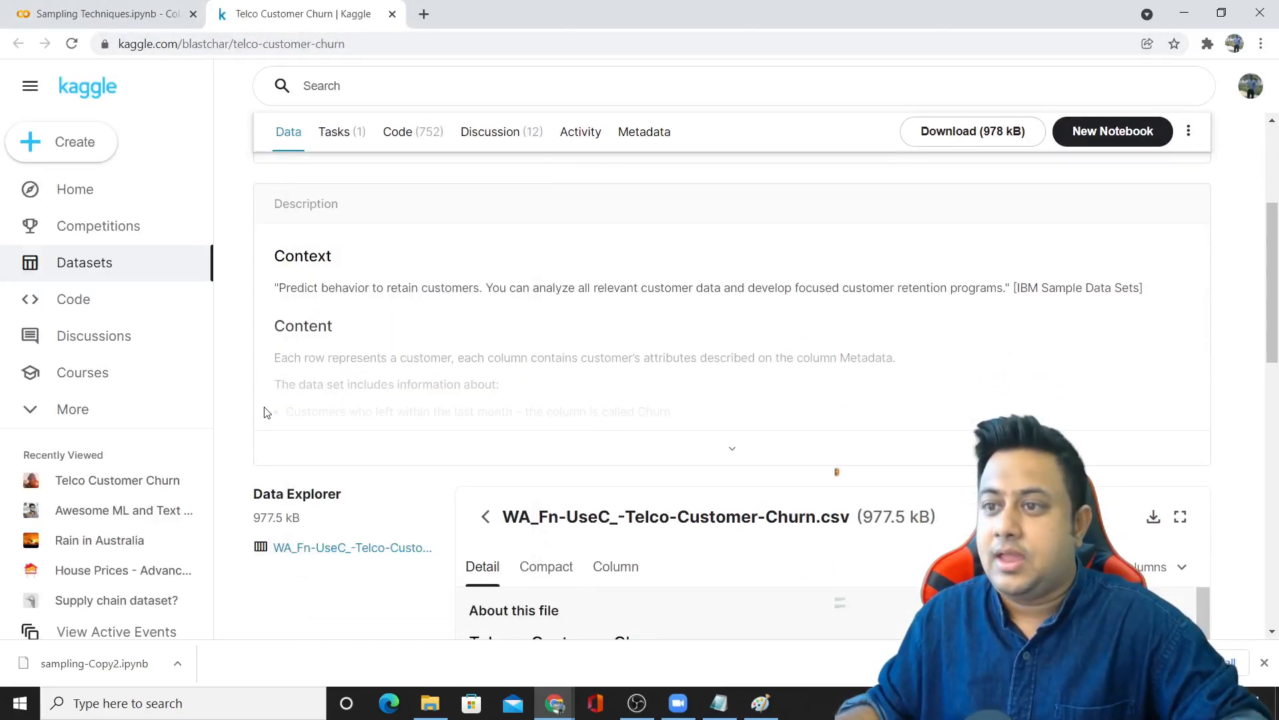
{"action": "left_click", "coordinate": [89, 14]}
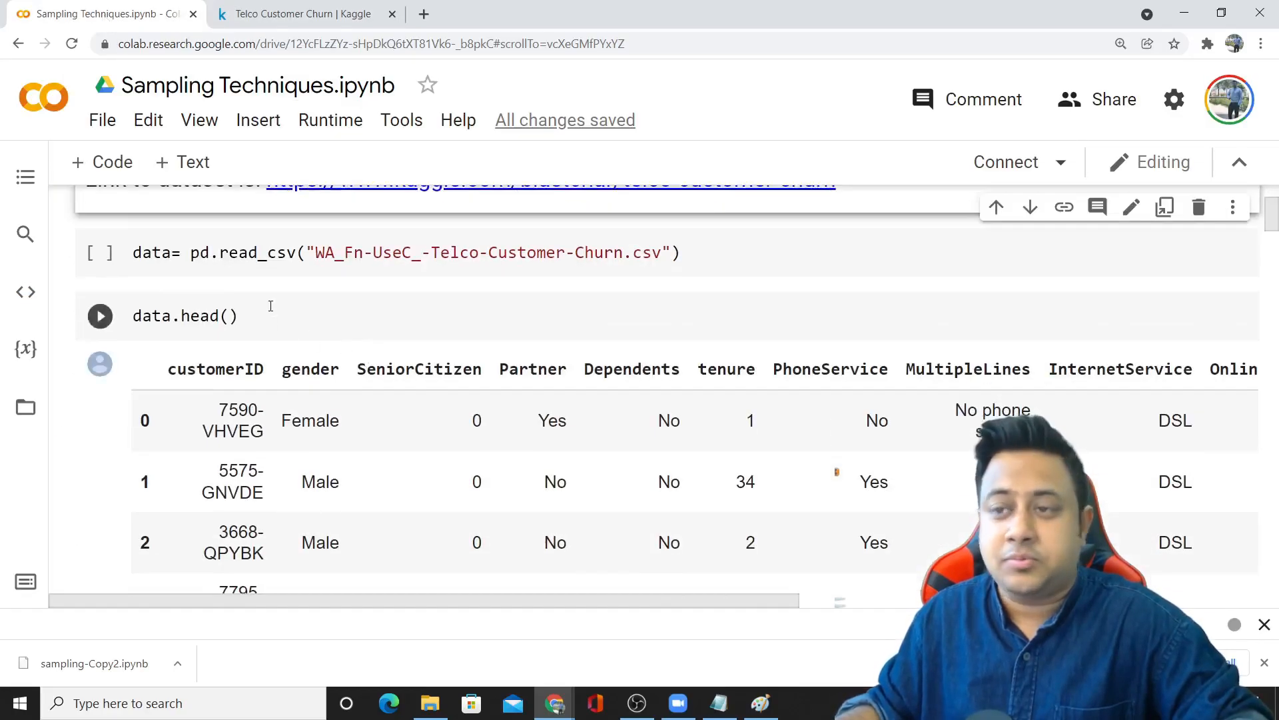
{"action": "scroll", "scroll_direction": "down", "scroll_amount": 3}
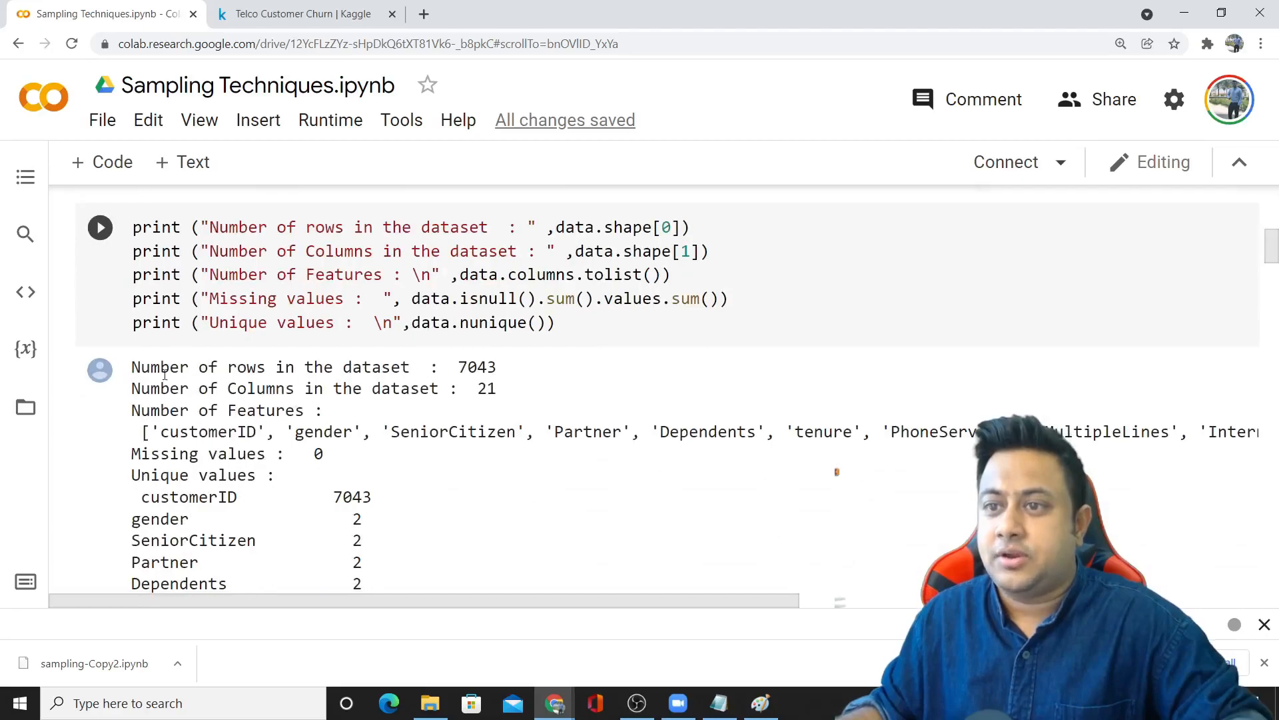
{"action": "double_click", "coordinate": [477, 368]}
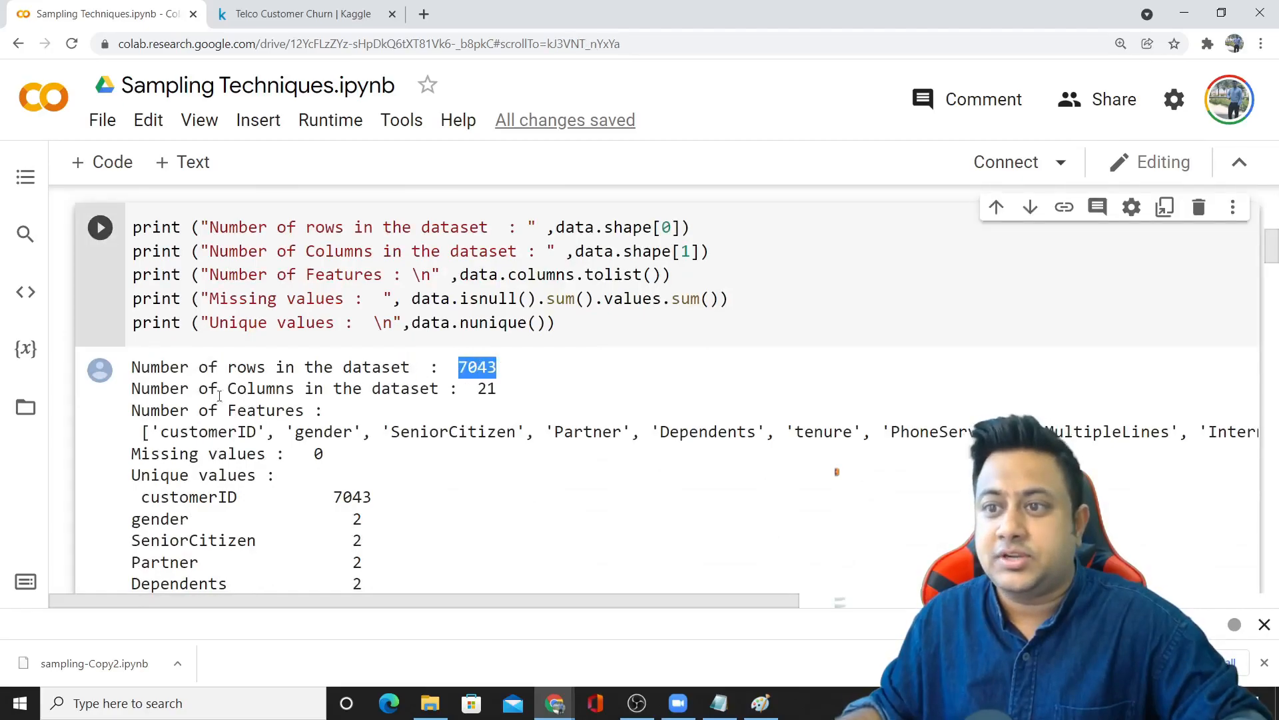
{"action": "scroll", "scroll_direction": "down", "scroll_amount": 3}
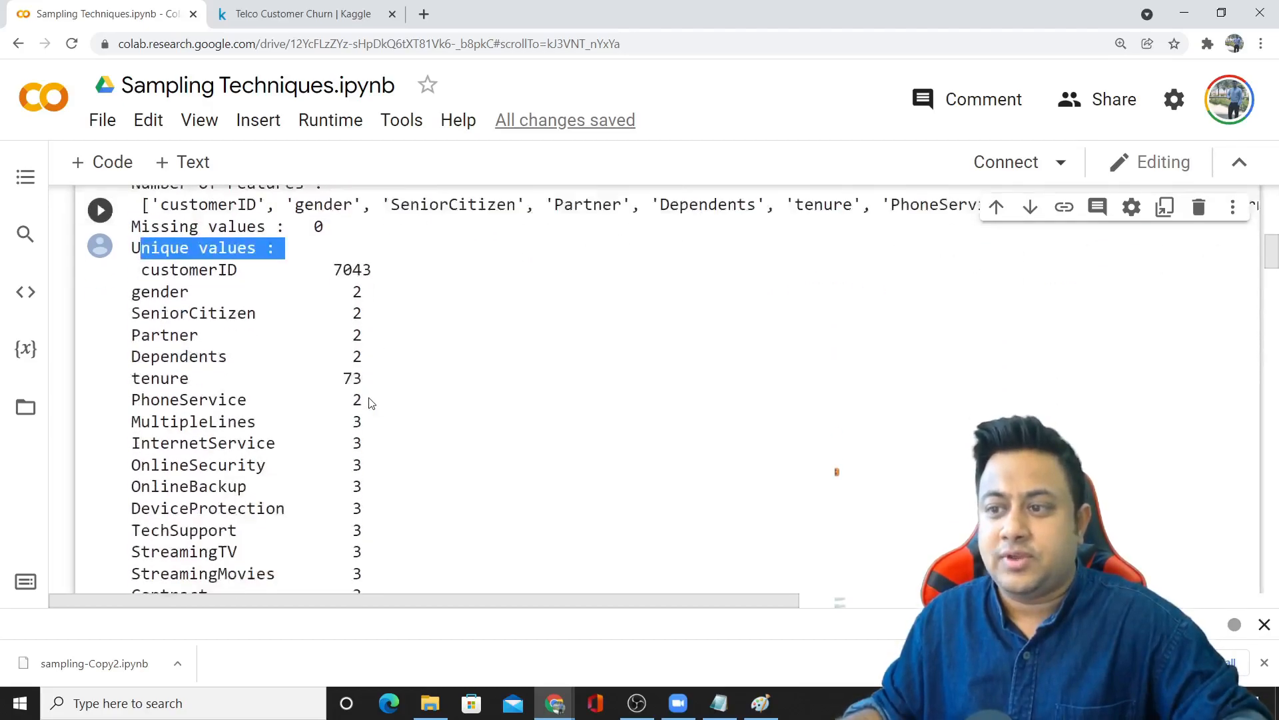
{"action": "scroll", "scroll_direction": "down", "scroll_amount": 3}
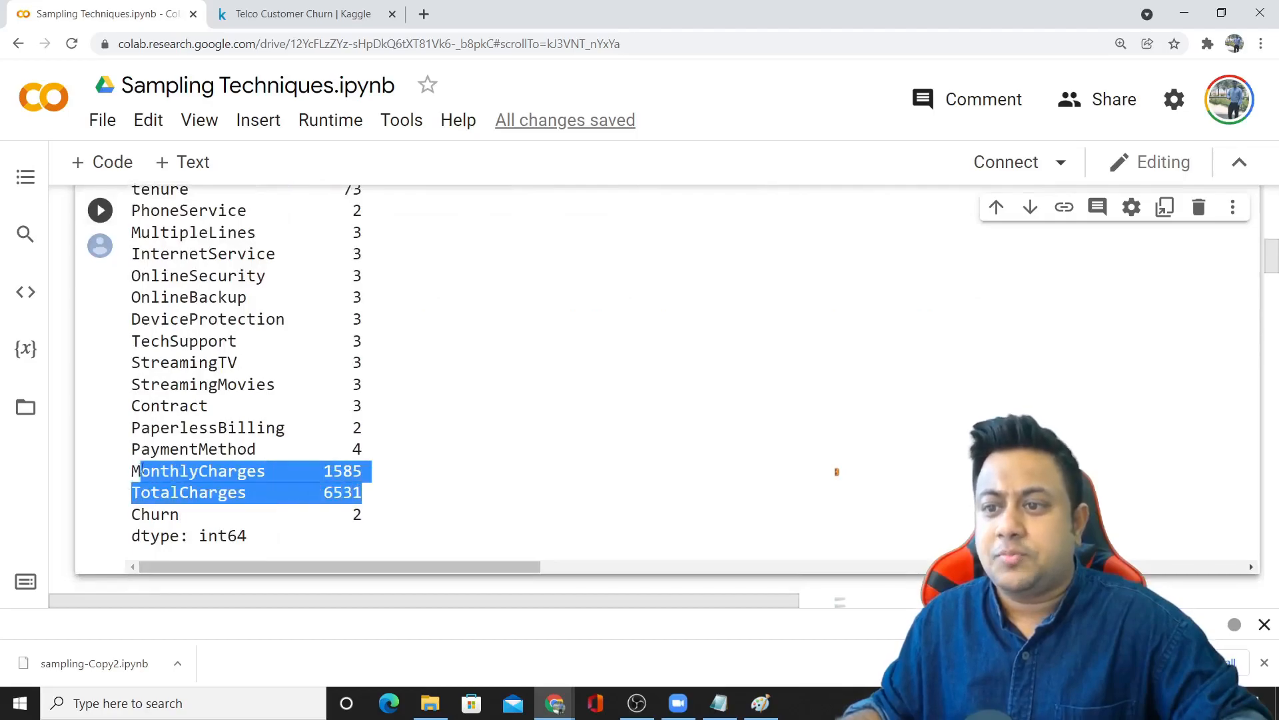
{"action": "scroll", "scroll_direction": "down", "scroll_amount": 3}
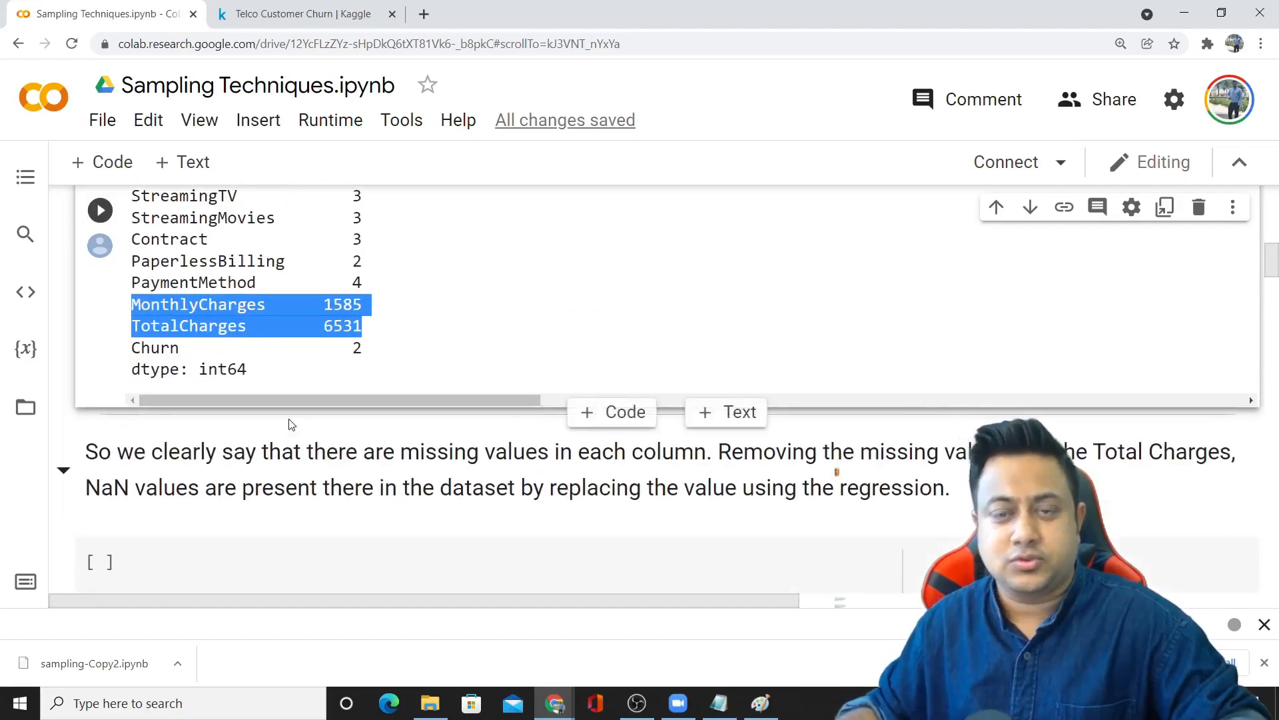
{"action": "scroll", "scroll_direction": "down", "scroll_amount": 3}
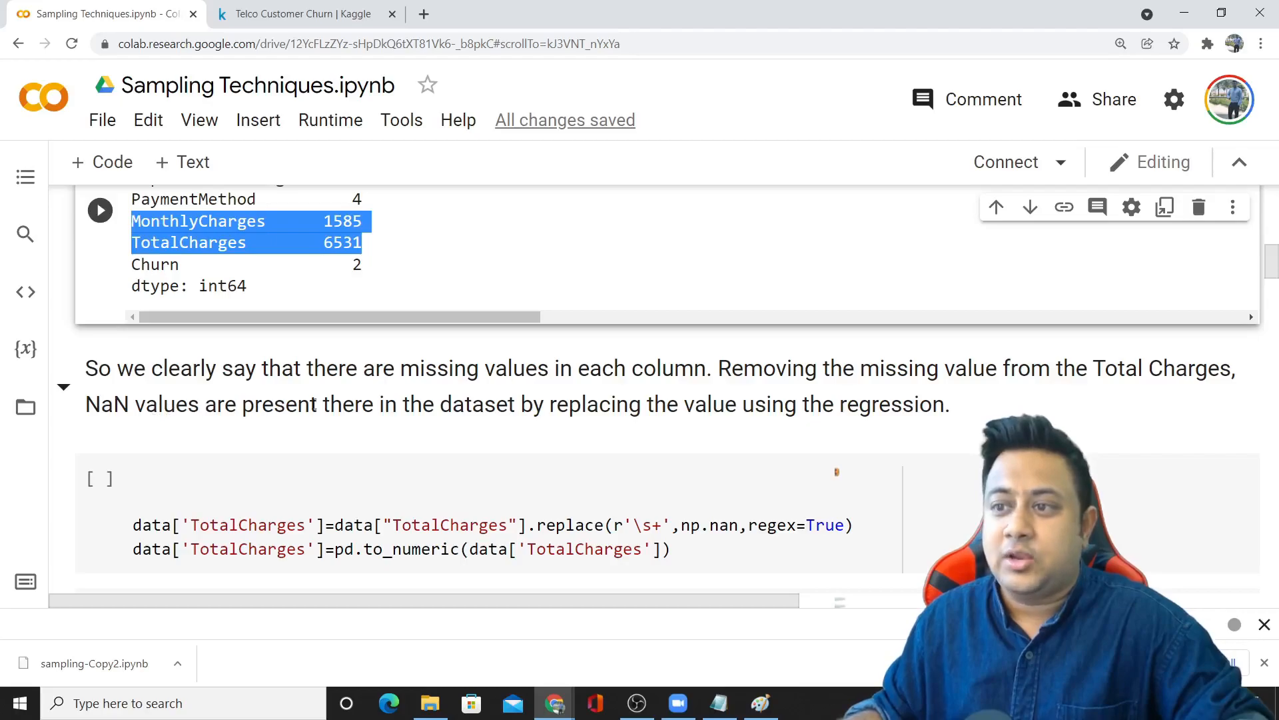
{"action": "scroll", "scroll_direction": "down", "scroll_amount": 3}
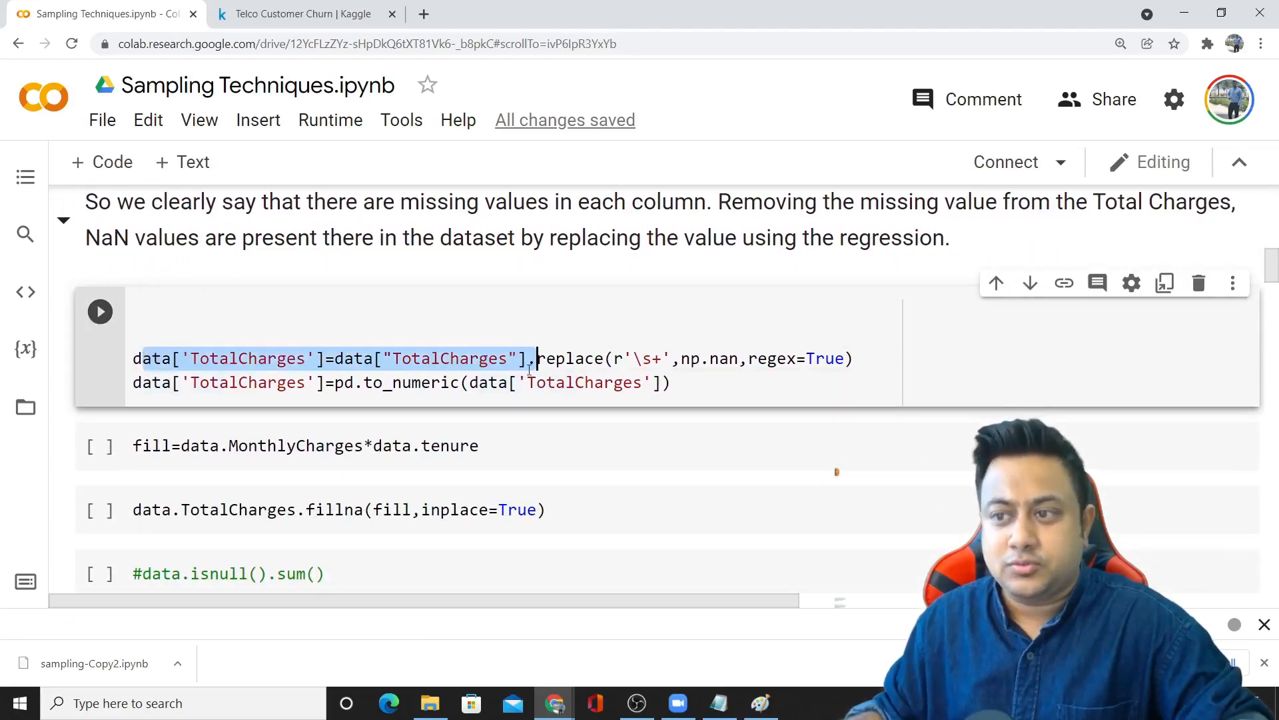
{"action": "scroll", "scroll_direction": "down", "scroll_amount": 3}
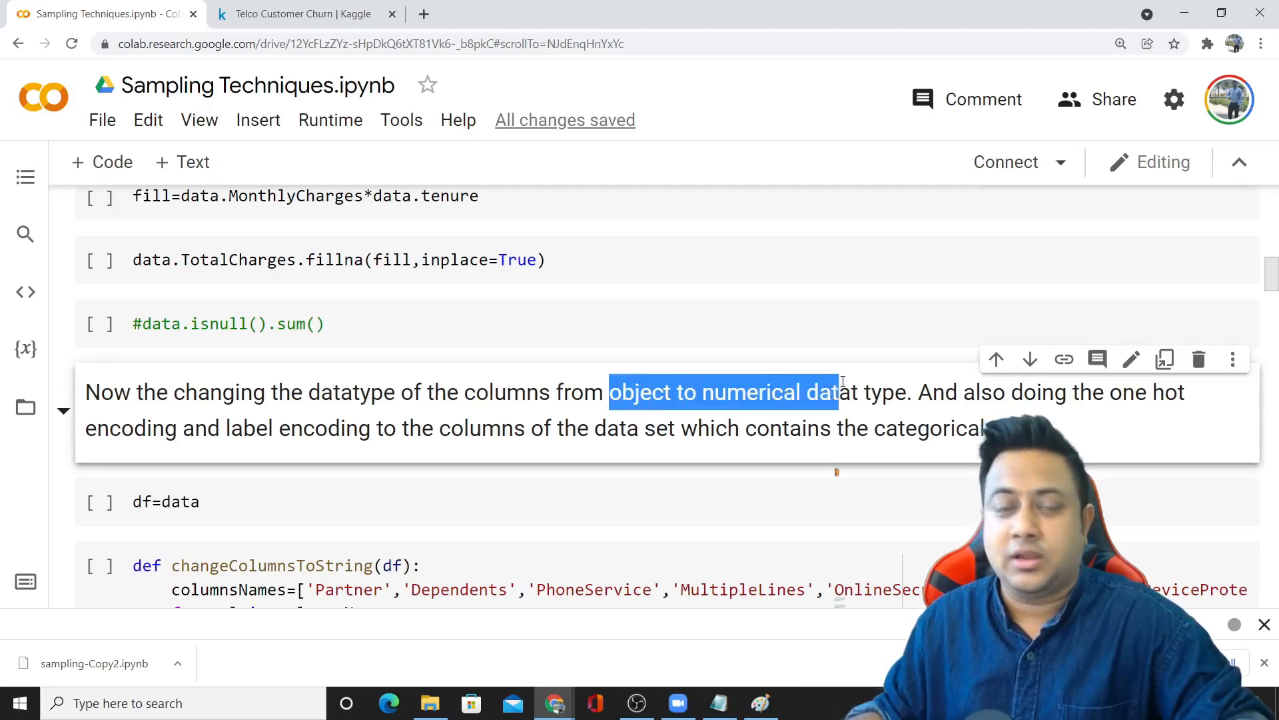
{"action": "scroll", "scroll_direction": "up", "scroll_amount": 3}
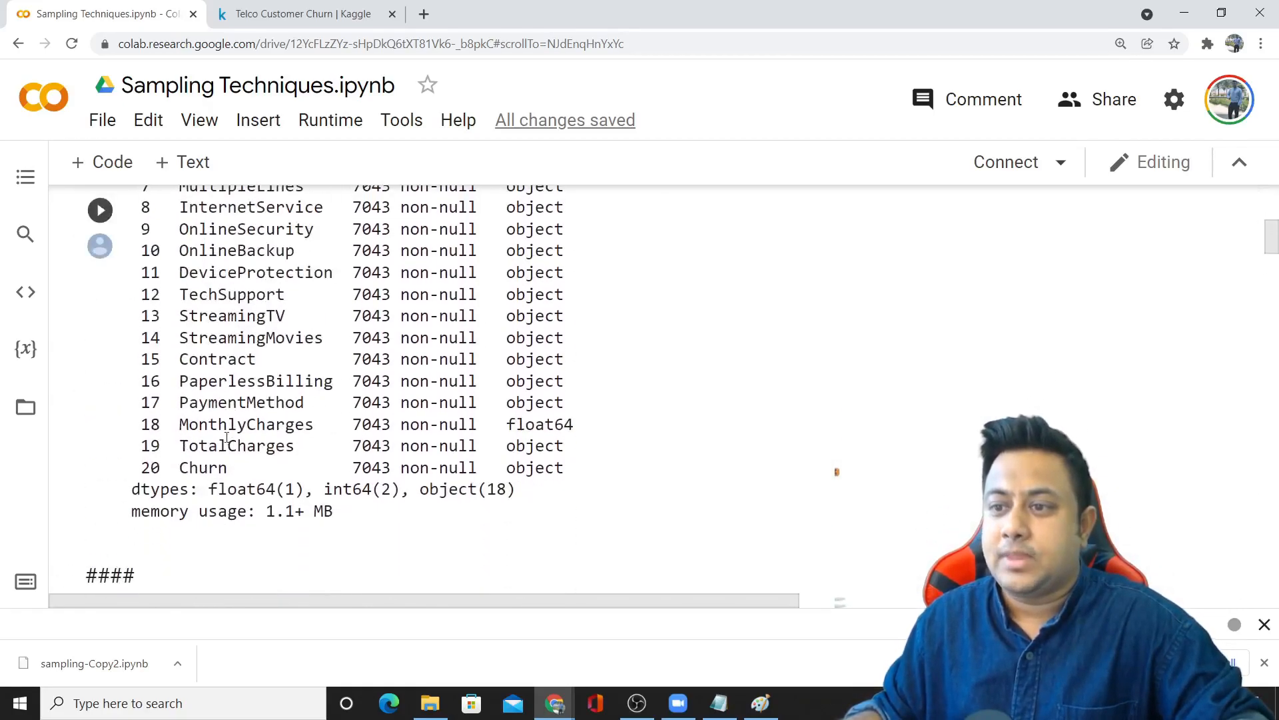
{"action": "double_click", "coordinate": [538, 424]}
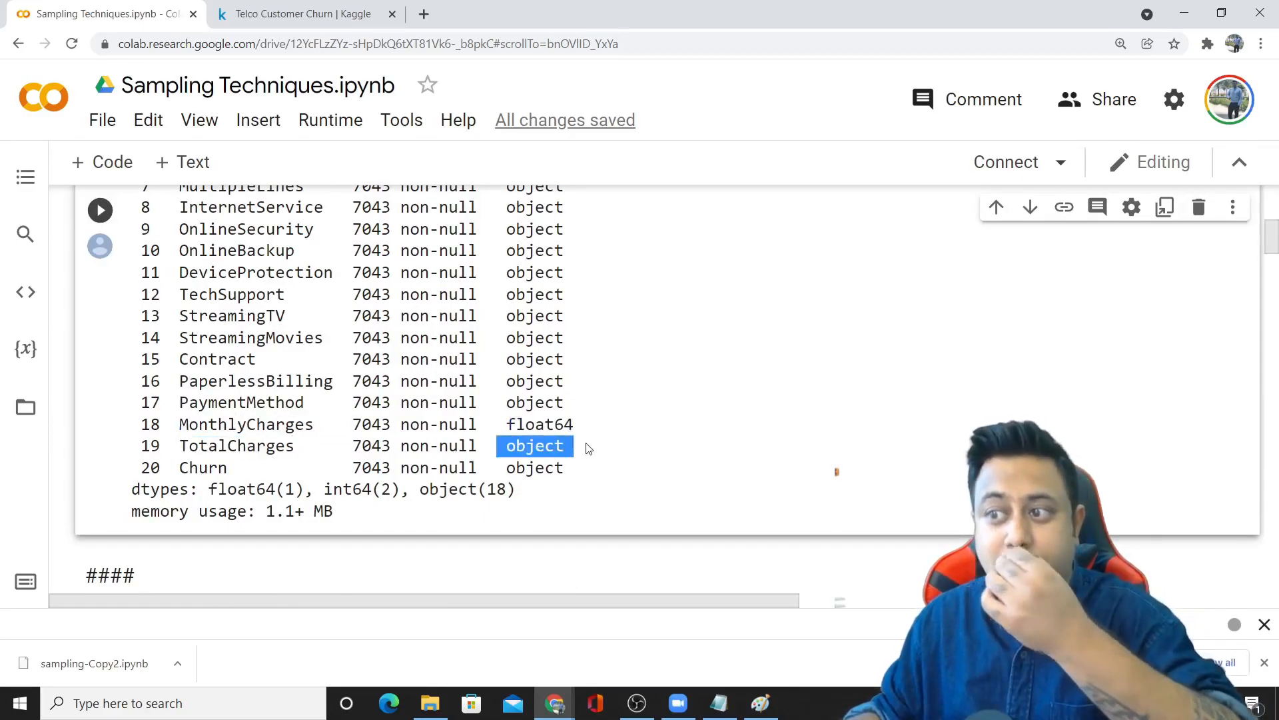
{"action": "scroll", "scroll_direction": "down", "scroll_amount": 3}
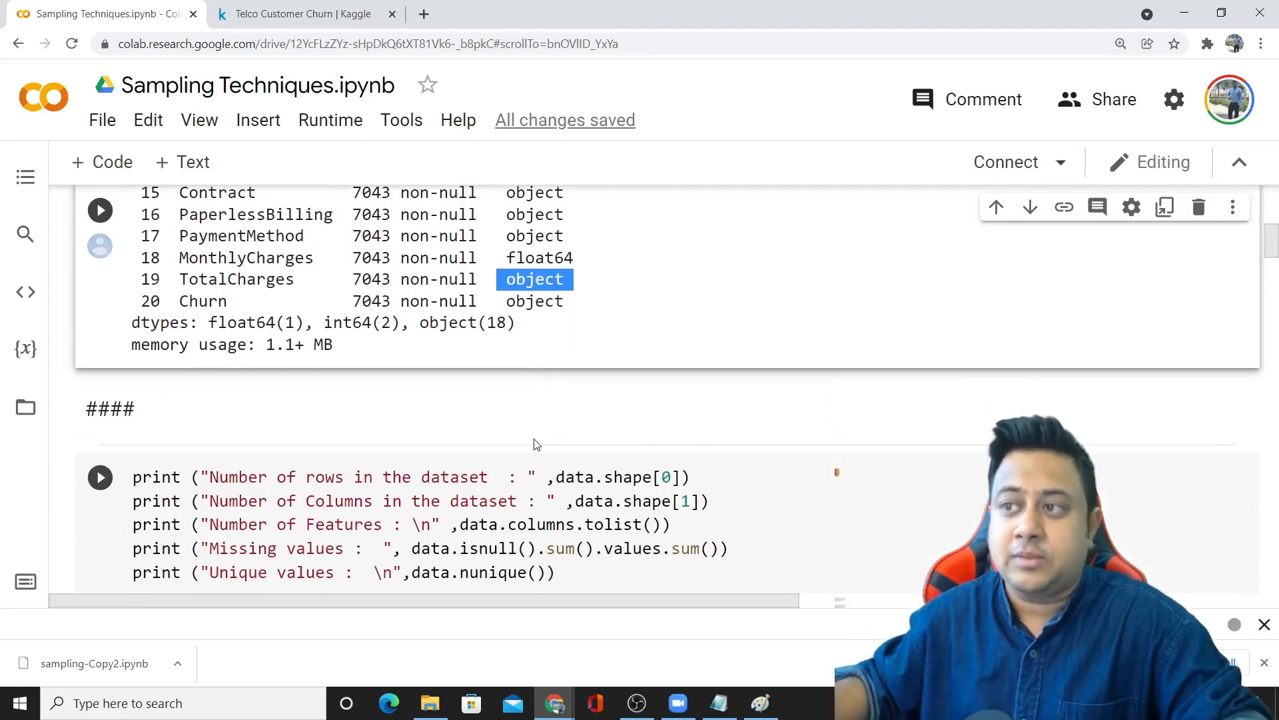
{"action": "scroll", "scroll_direction": "down", "scroll_amount": 3}
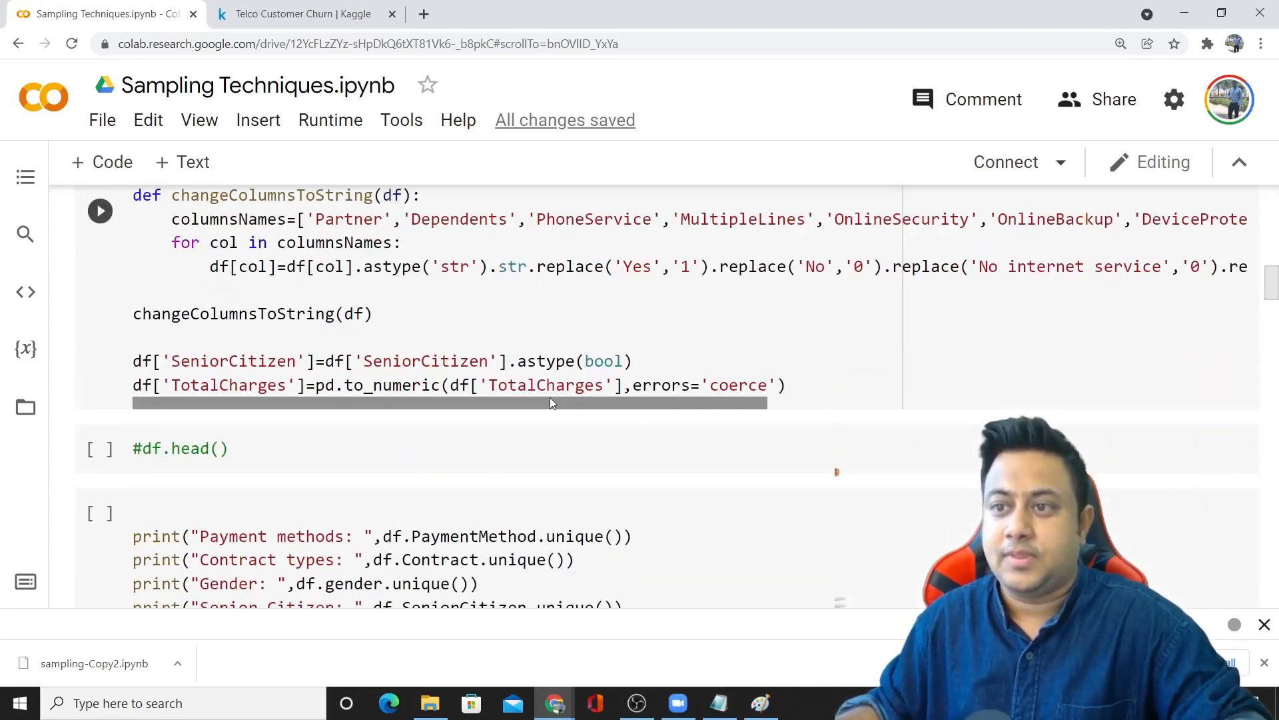
{"action": "scroll", "scroll_direction": "up", "scroll_amount": 3}
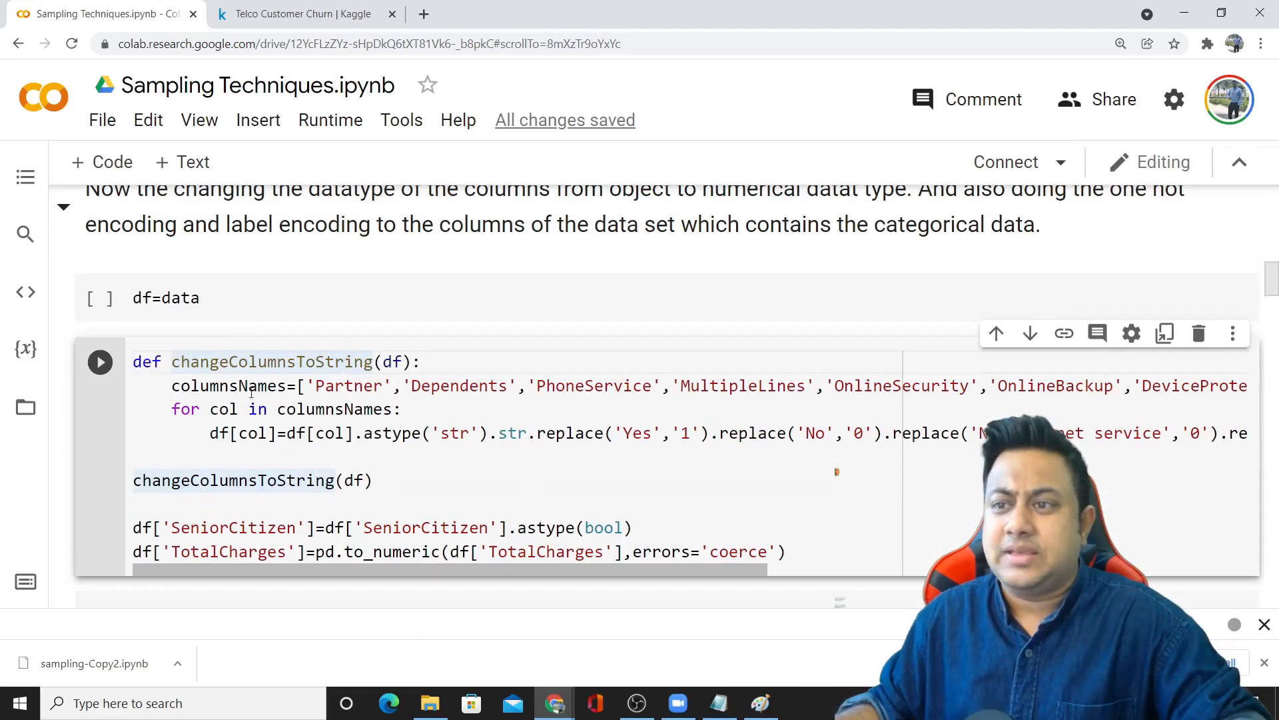
{"action": "scroll", "scroll_direction": "down", "scroll_amount": 3}
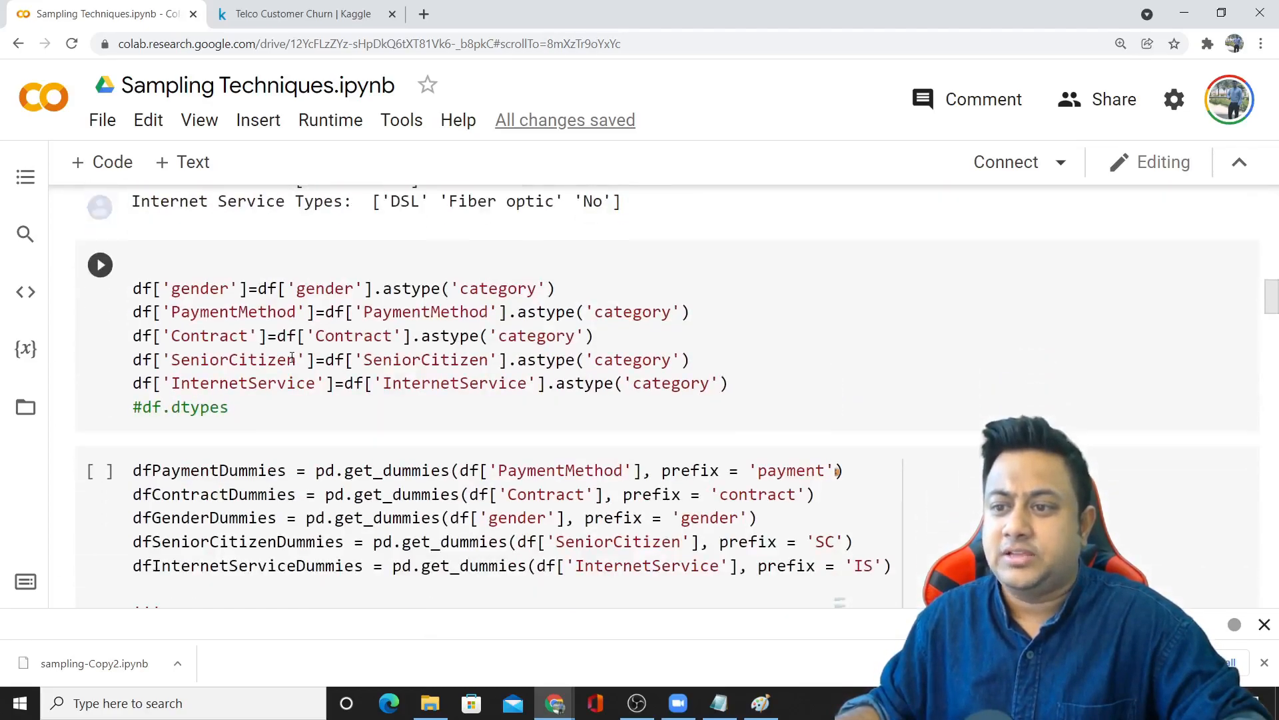
{"action": "scroll", "scroll_direction": "down", "scroll_amount": 3}
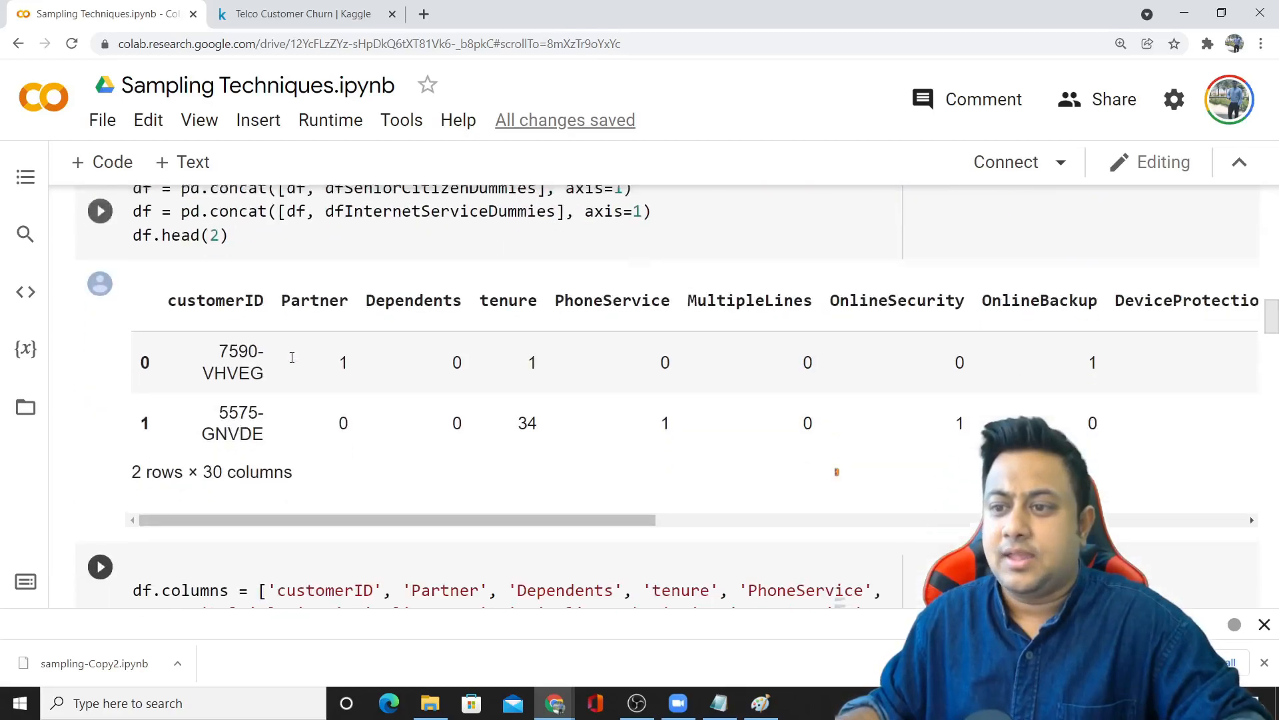
{"action": "scroll", "scroll_direction": "down", "scroll_amount": 3}
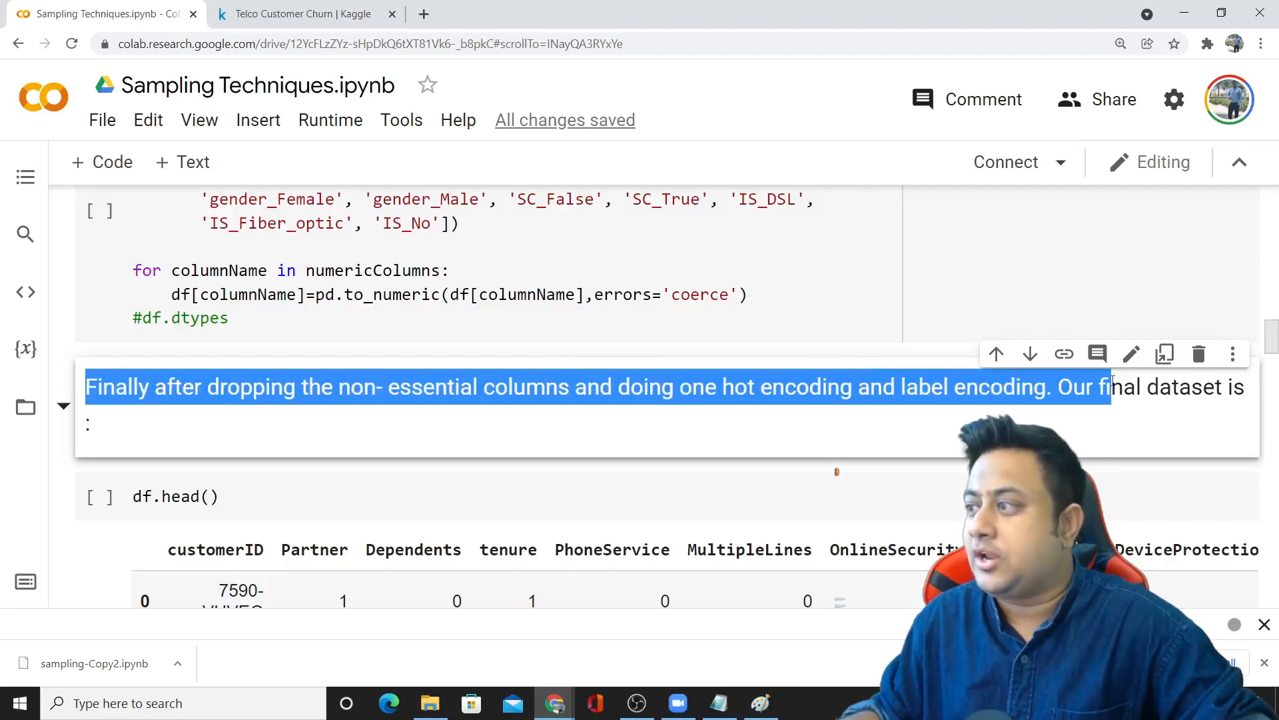
{"action": "scroll", "scroll_direction": "down", "scroll_amount": 3}
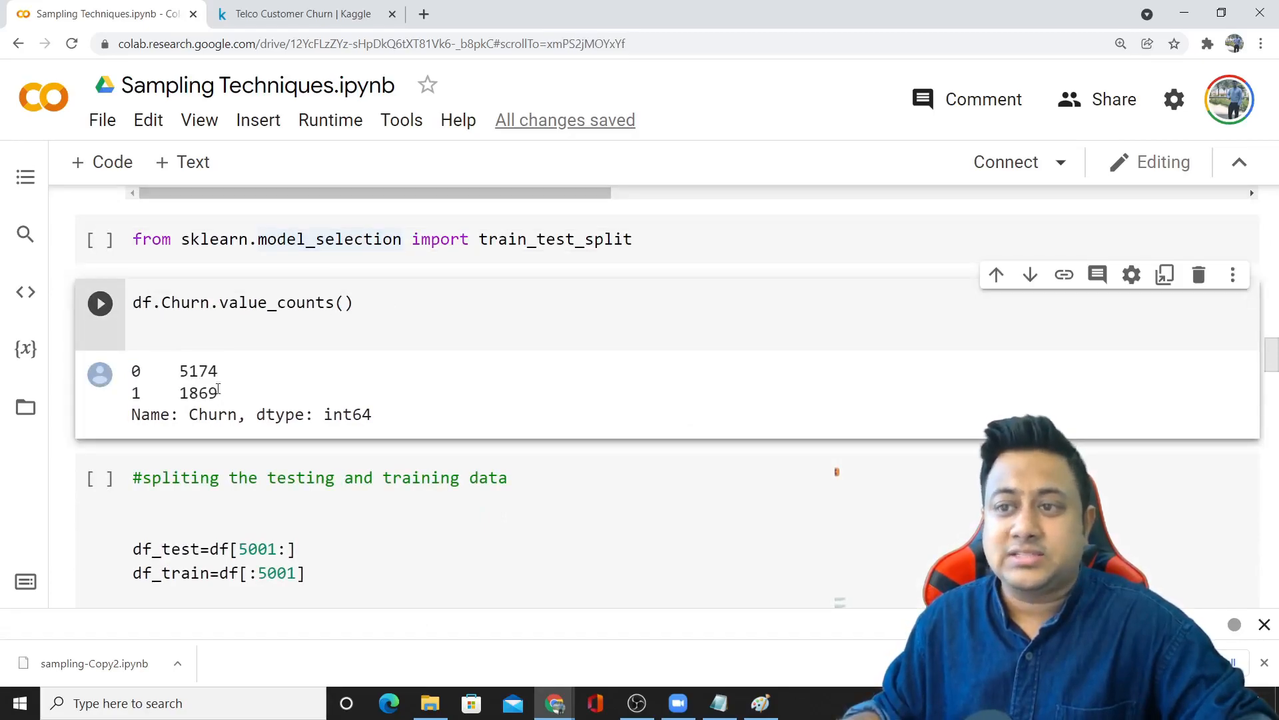
{"action": "double_click", "coordinate": [198, 392]}
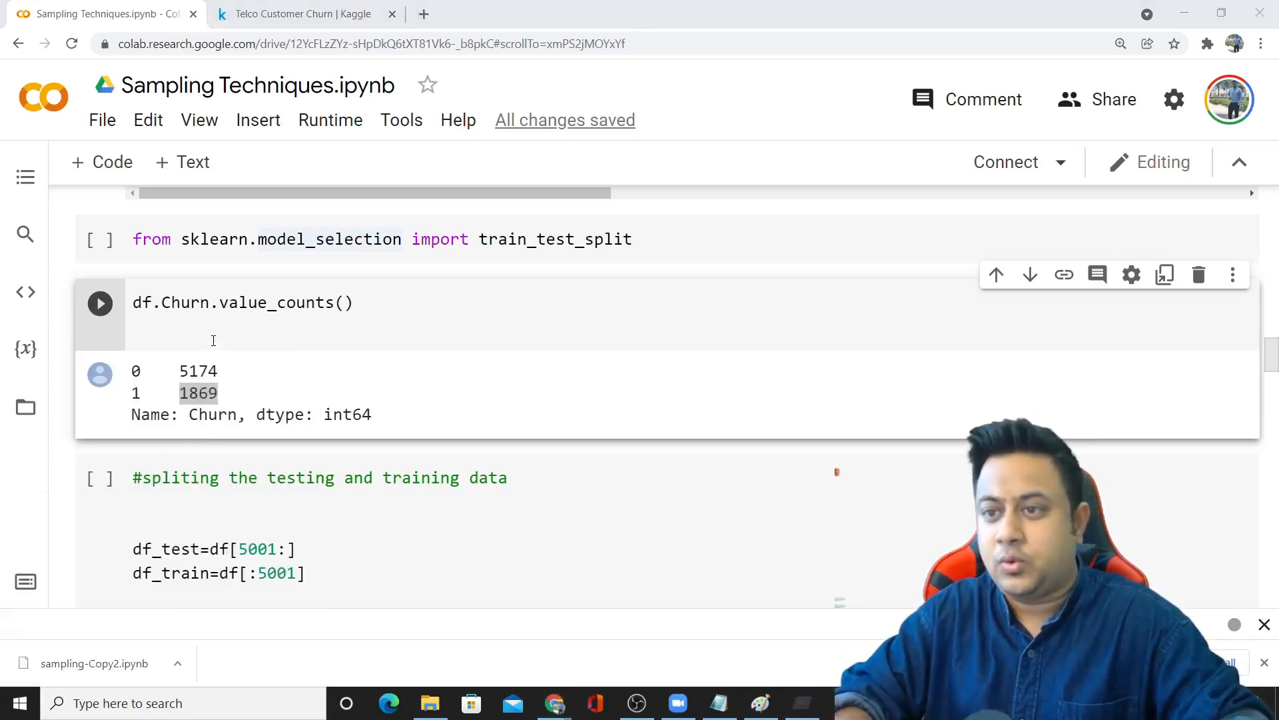
{"action": "left_click", "coordinate": [802, 703]}
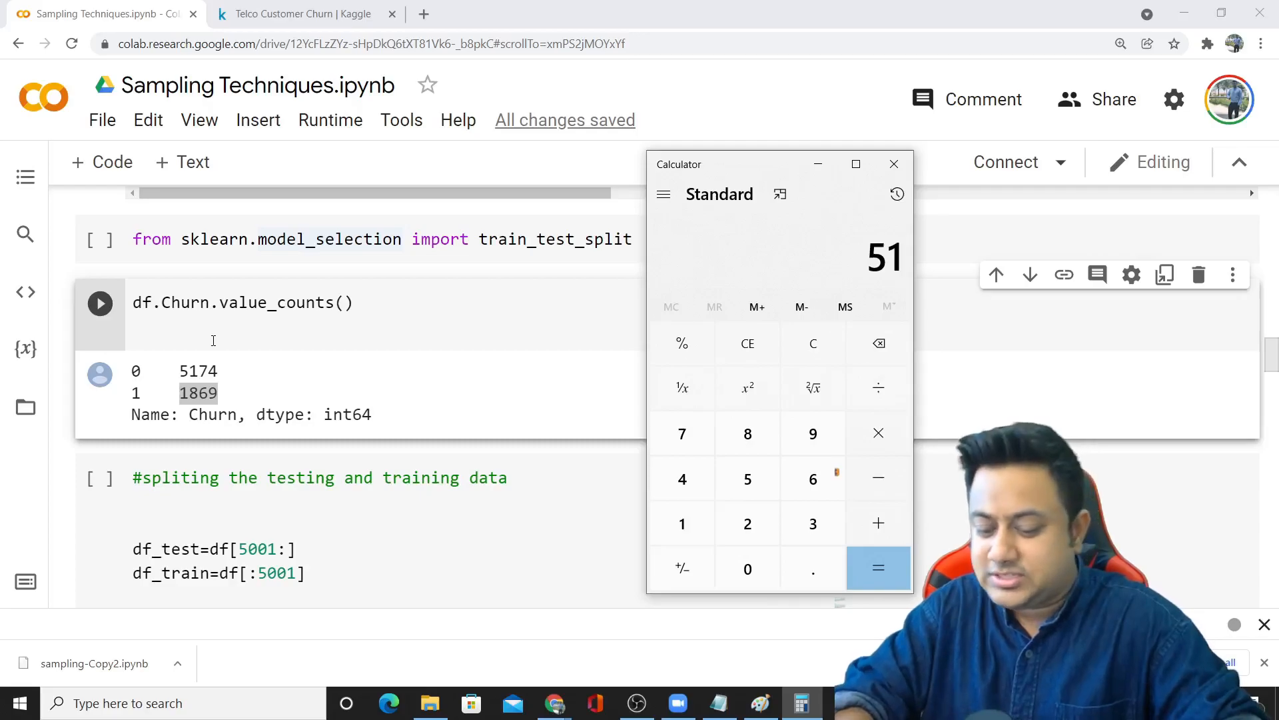
{"action": "left_click", "coordinate": [879, 523]}
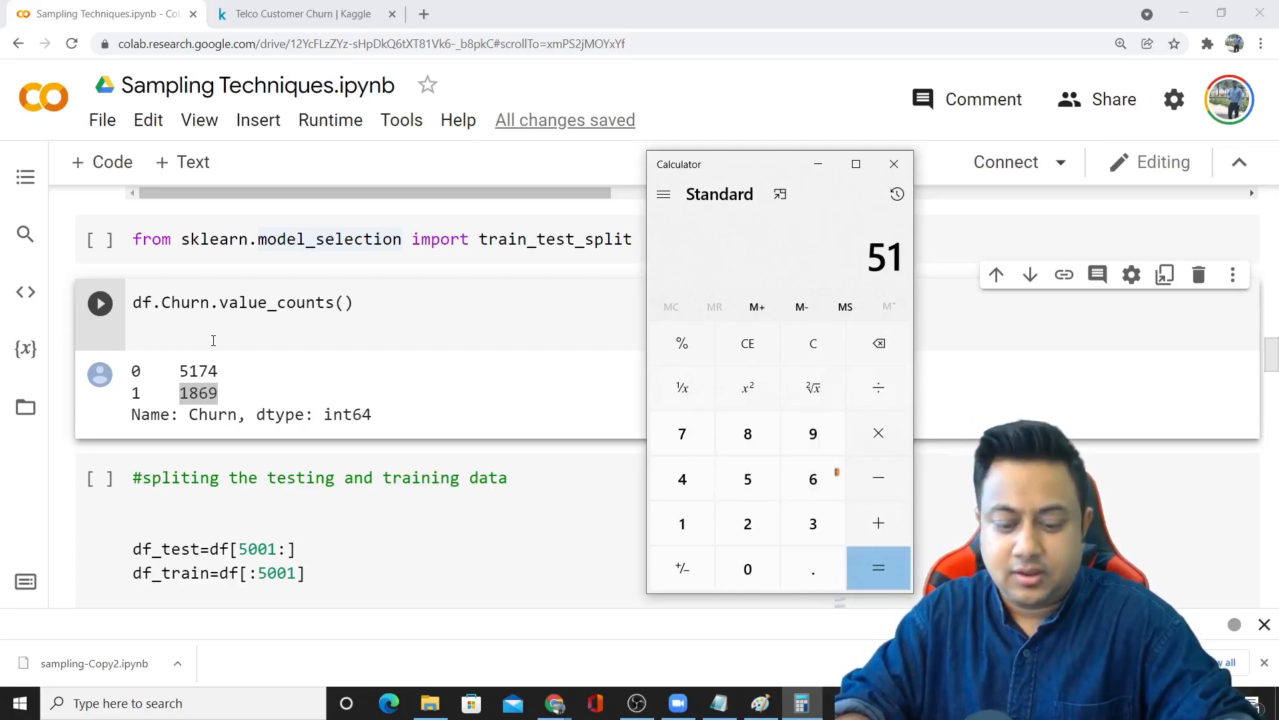
{"action": "left_click", "coordinate": [878, 386]}
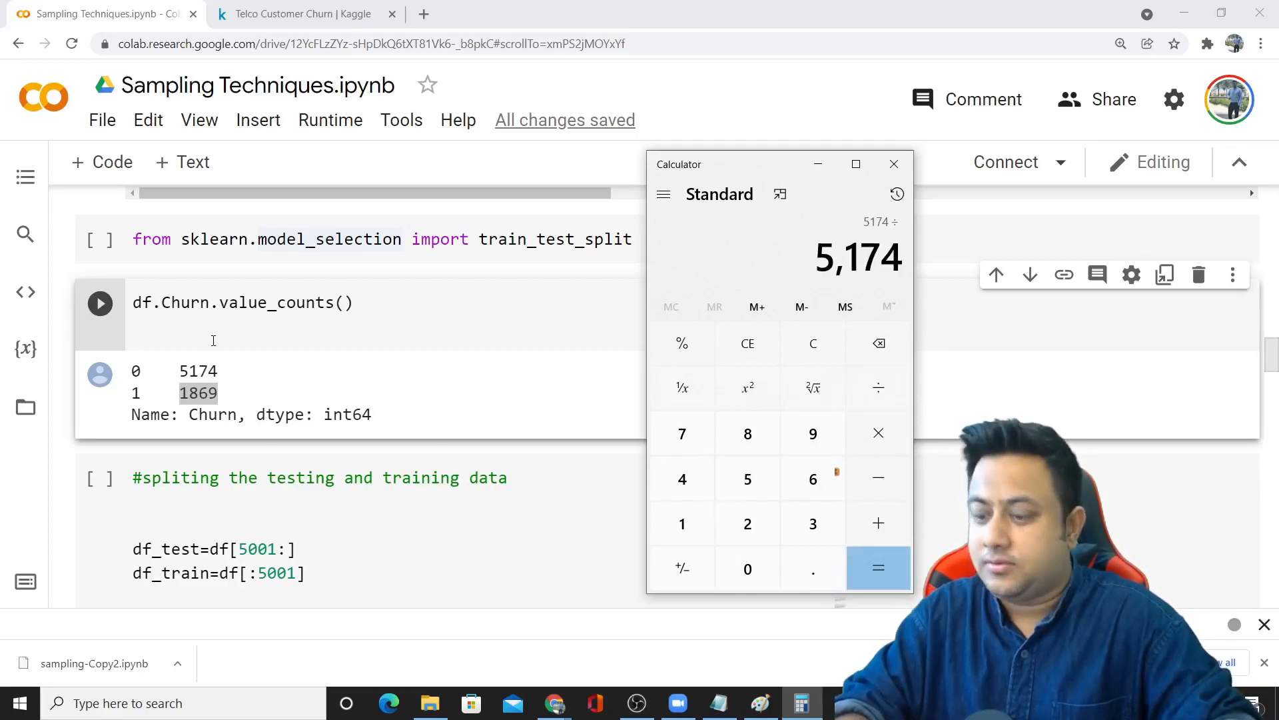
{"action": "left_click", "coordinate": [879, 568]}
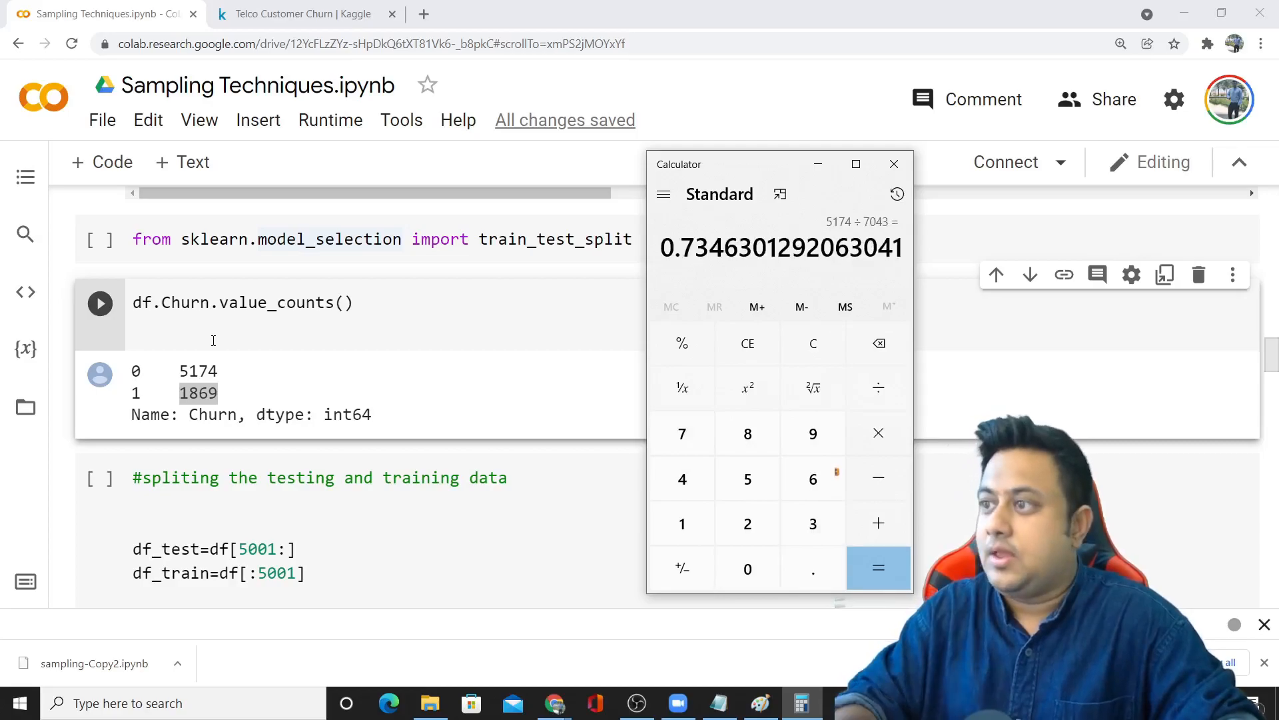
{"action": "left_click", "coordinate": [893, 164]}
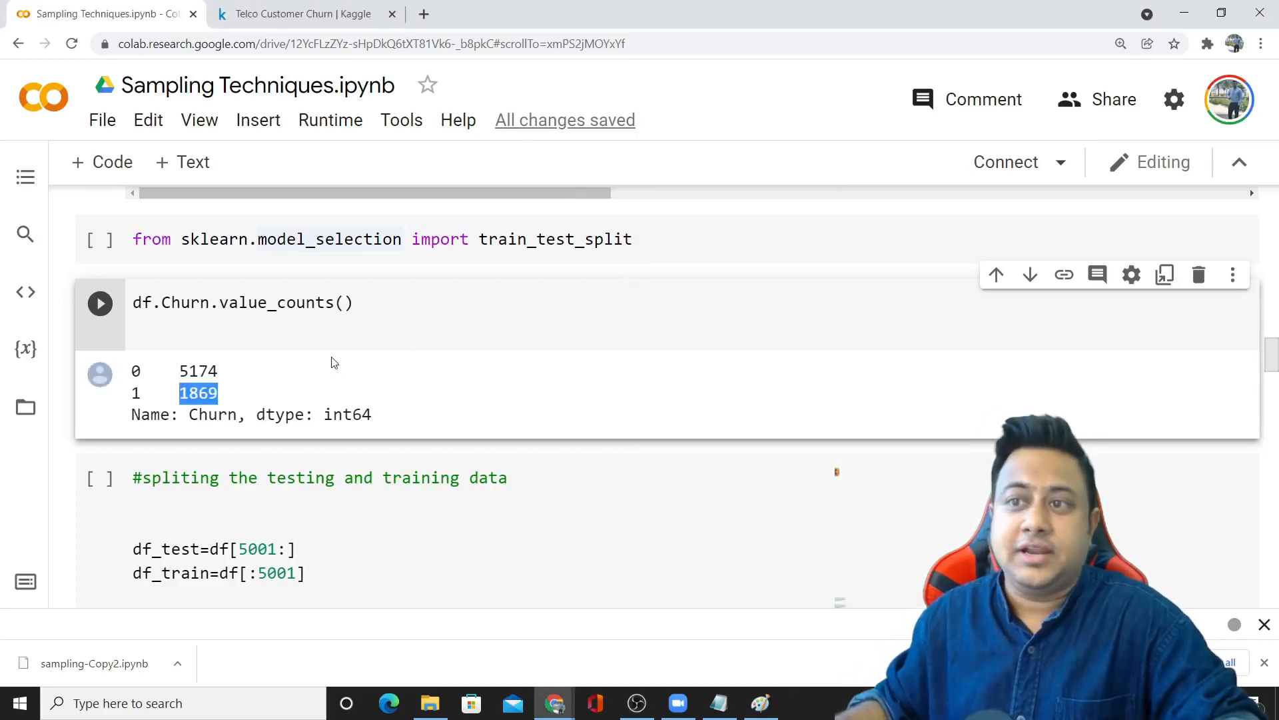
{"action": "scroll", "scroll_direction": "down", "scroll_amount": 3}
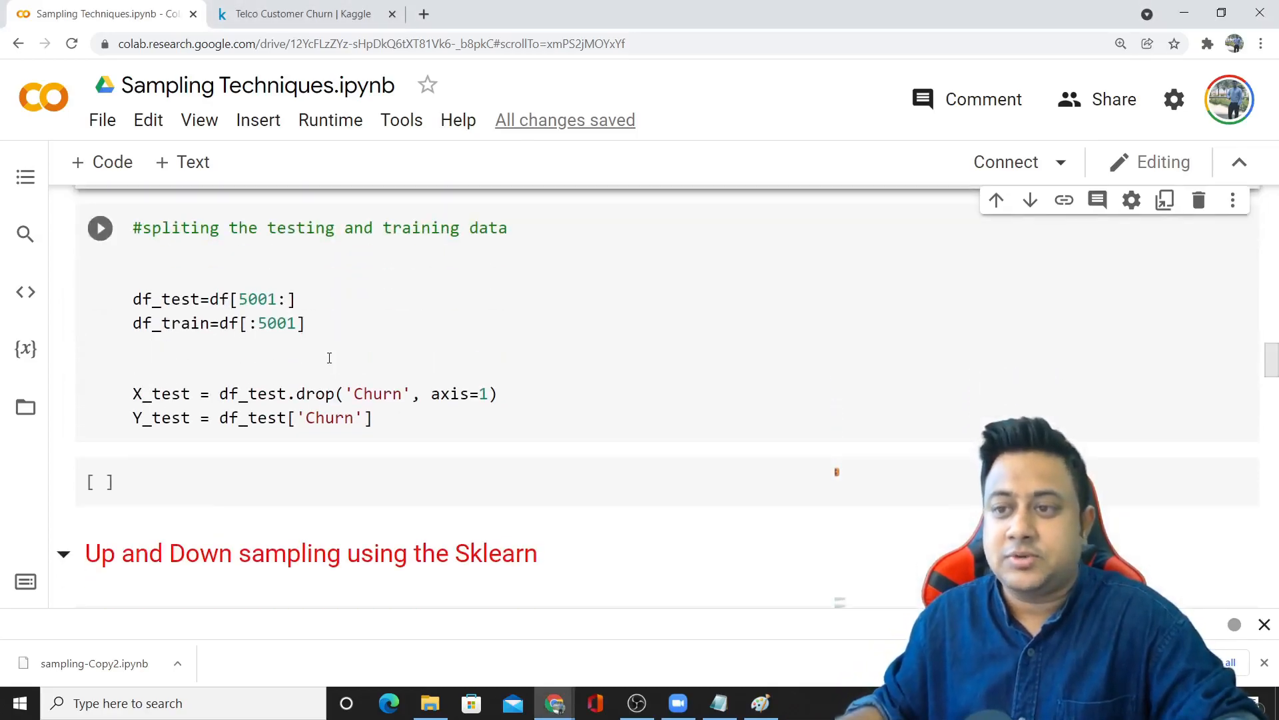
{"action": "scroll", "scroll_direction": "down", "scroll_amount": 3}
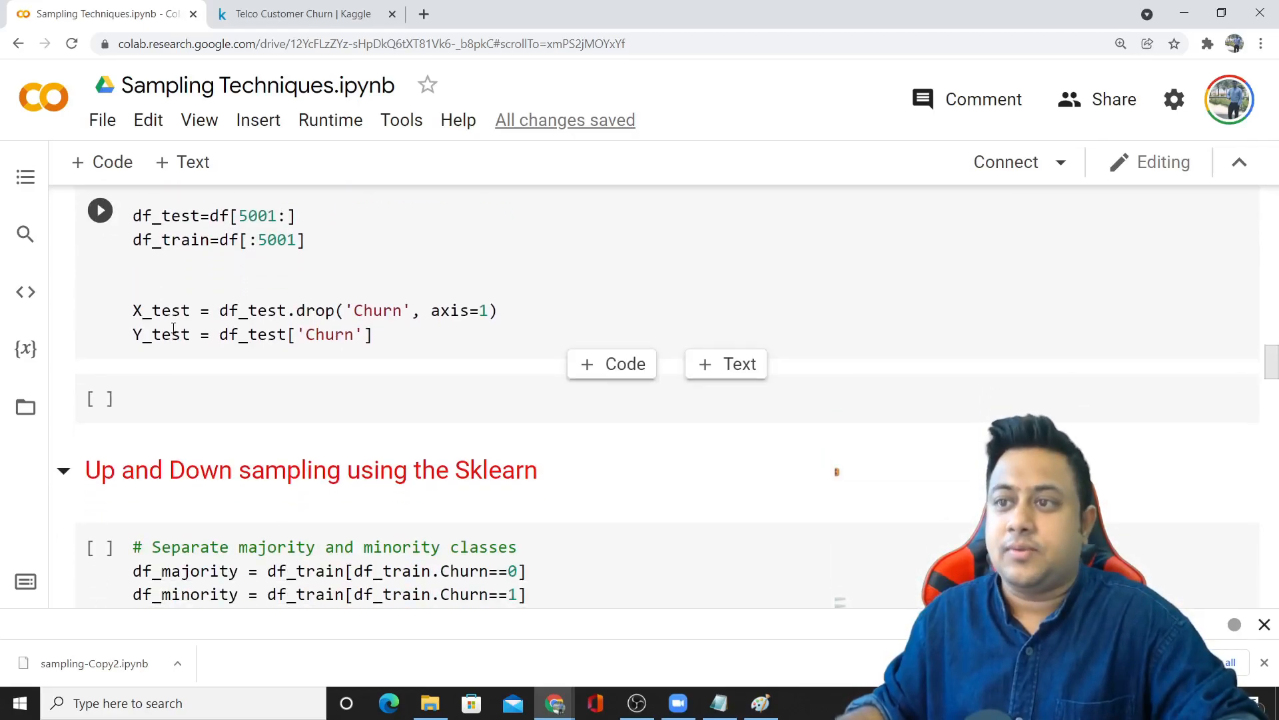
{"action": "scroll", "scroll_direction": "up", "scroll_amount": 3}
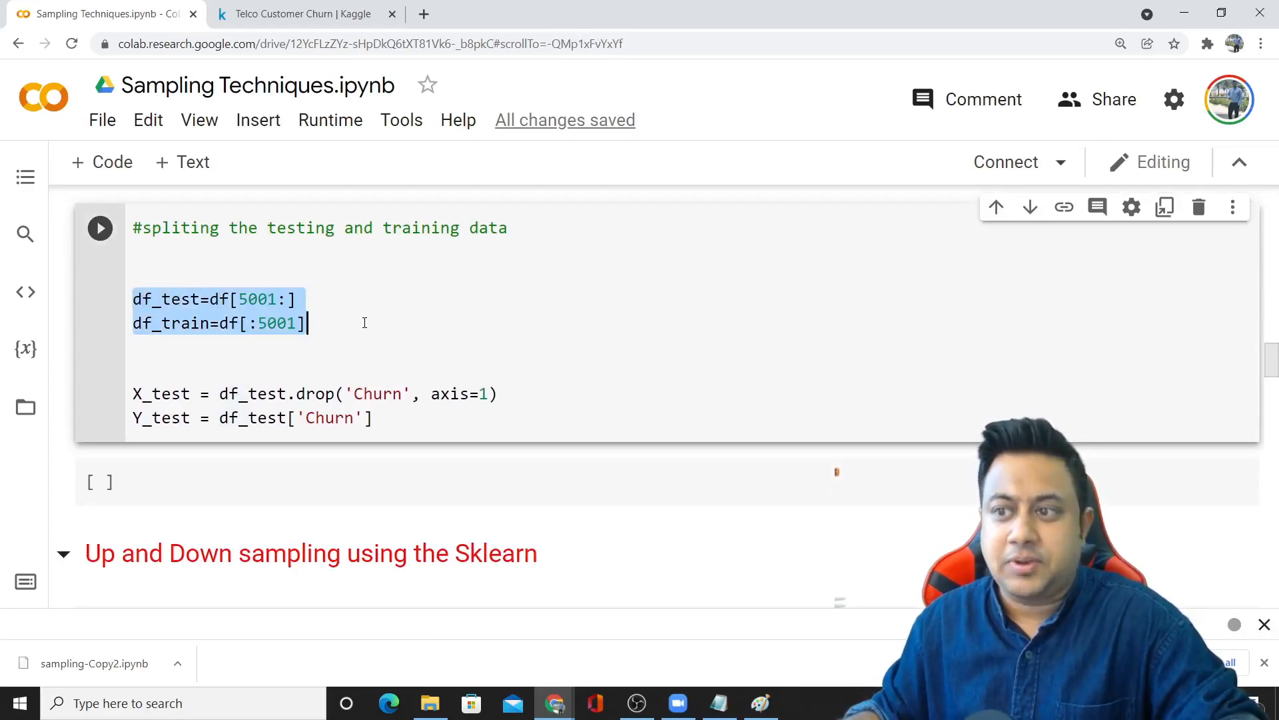
{"action": "scroll", "scroll_direction": "down", "scroll_amount": 3}
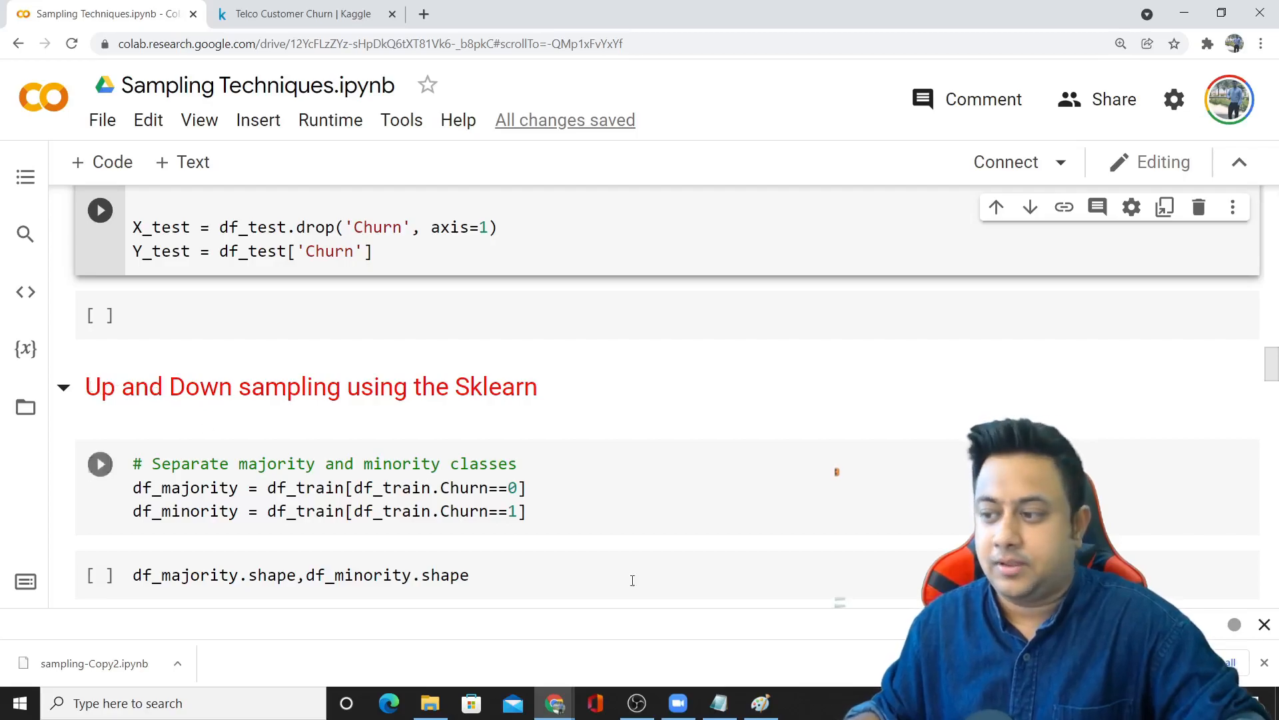
{"action": "left_click", "coordinate": [759, 702]}
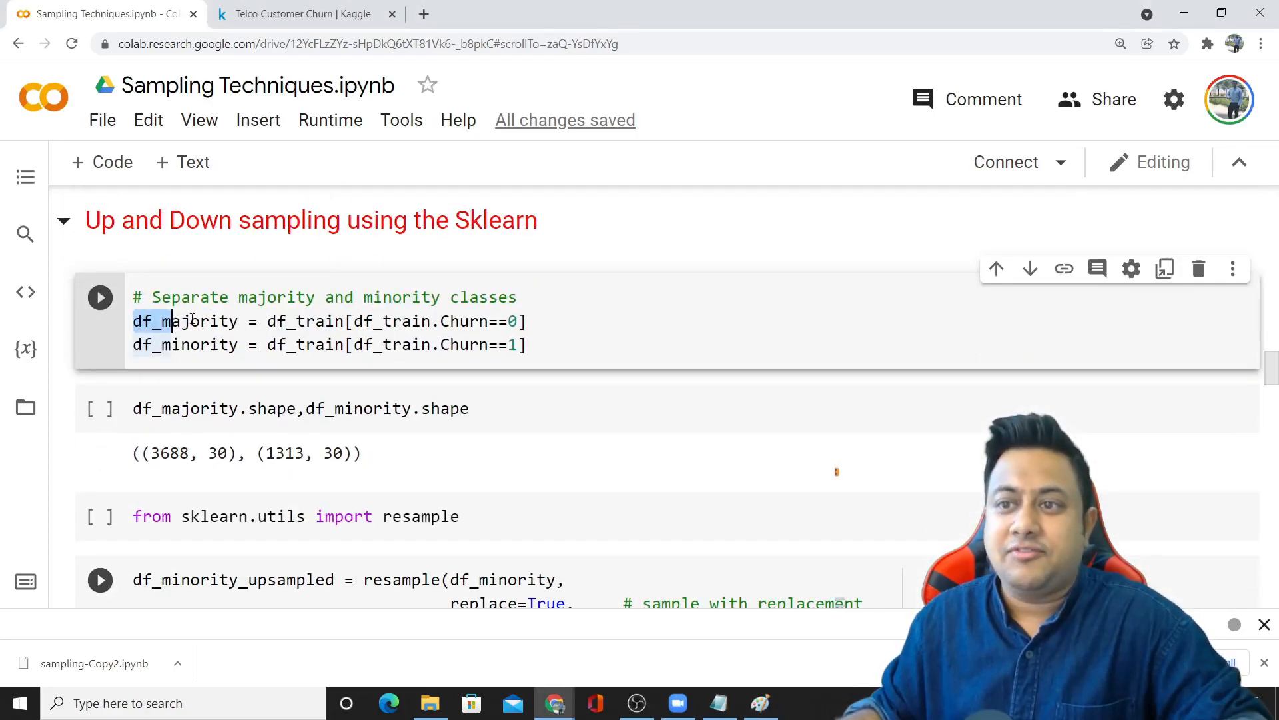
{"action": "double_click", "coordinate": [187, 321]}
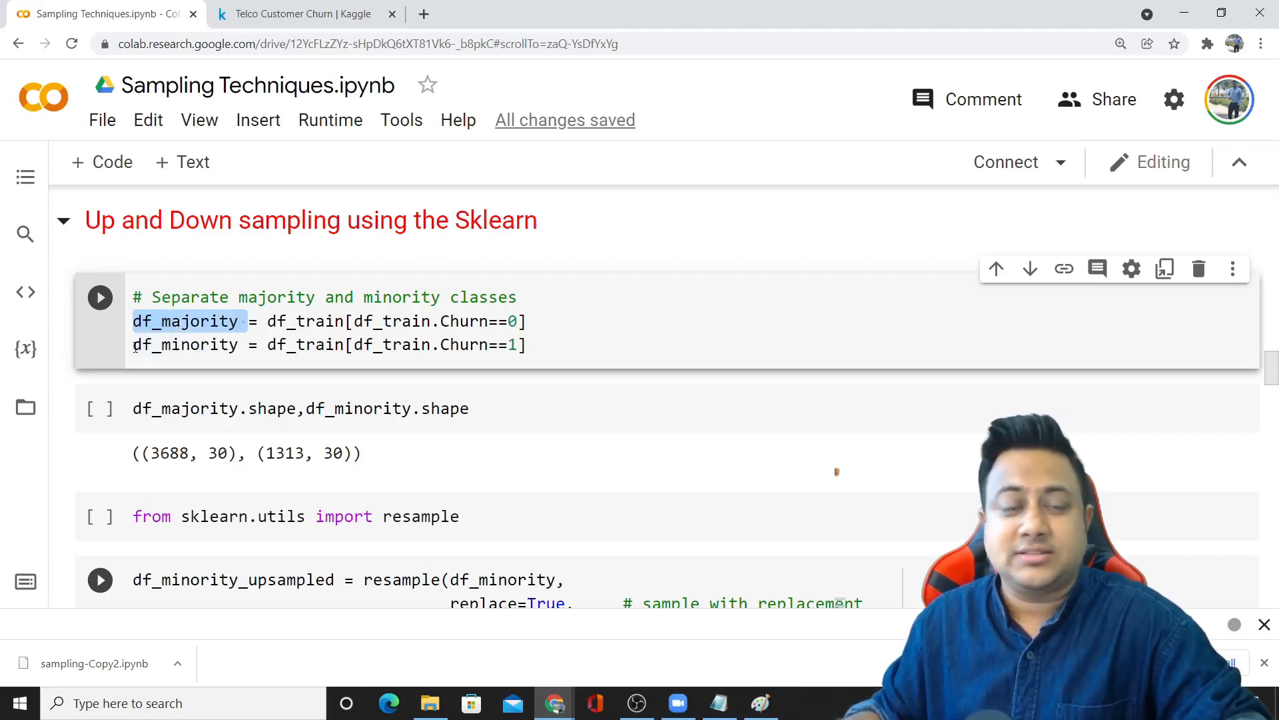
{"action": "scroll", "scroll_direction": "down", "scroll_amount": 3}
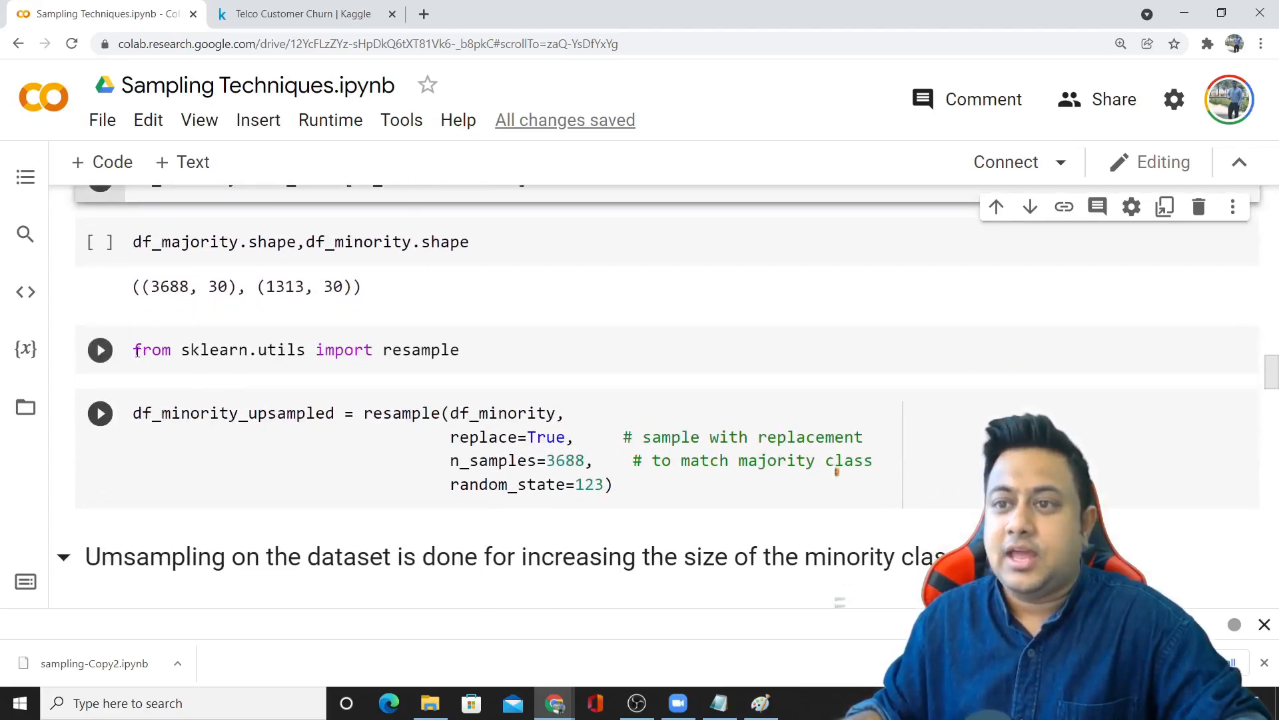
{"action": "double_click", "coordinate": [421, 349]}
{"action": "type", "text": "sklearn uti"}
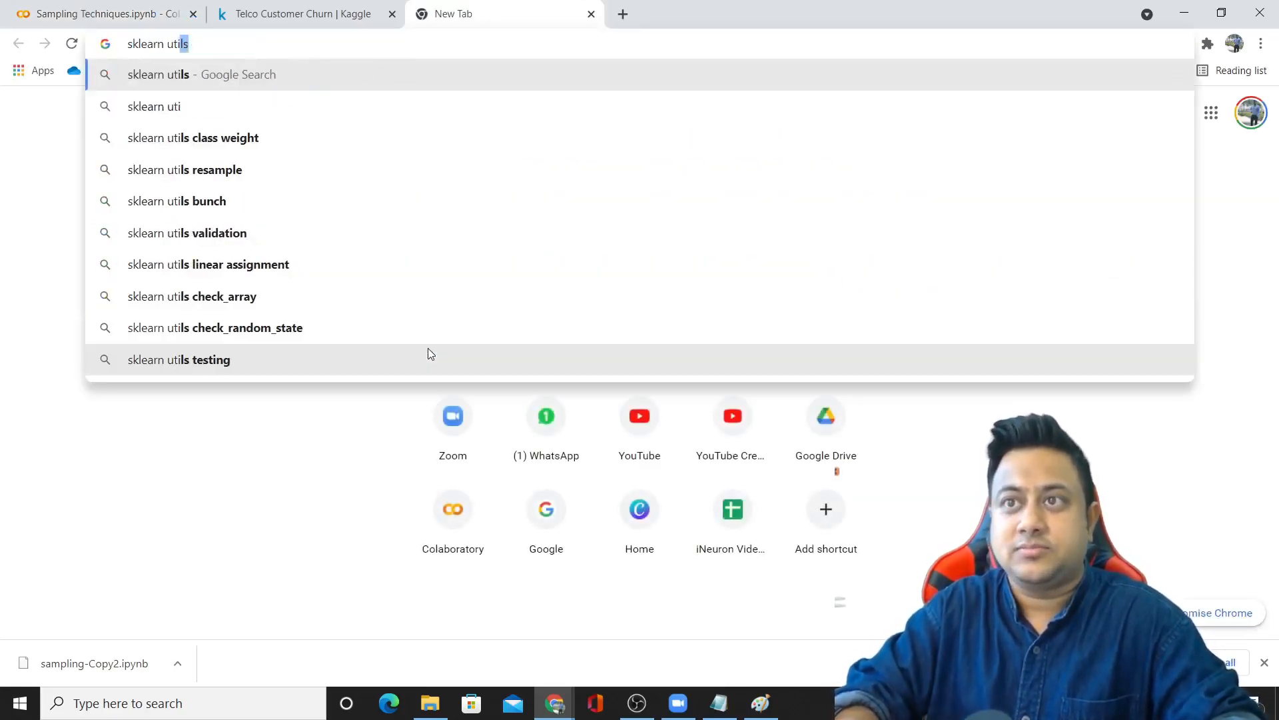
{"action": "left_click", "coordinate": [184, 170]}
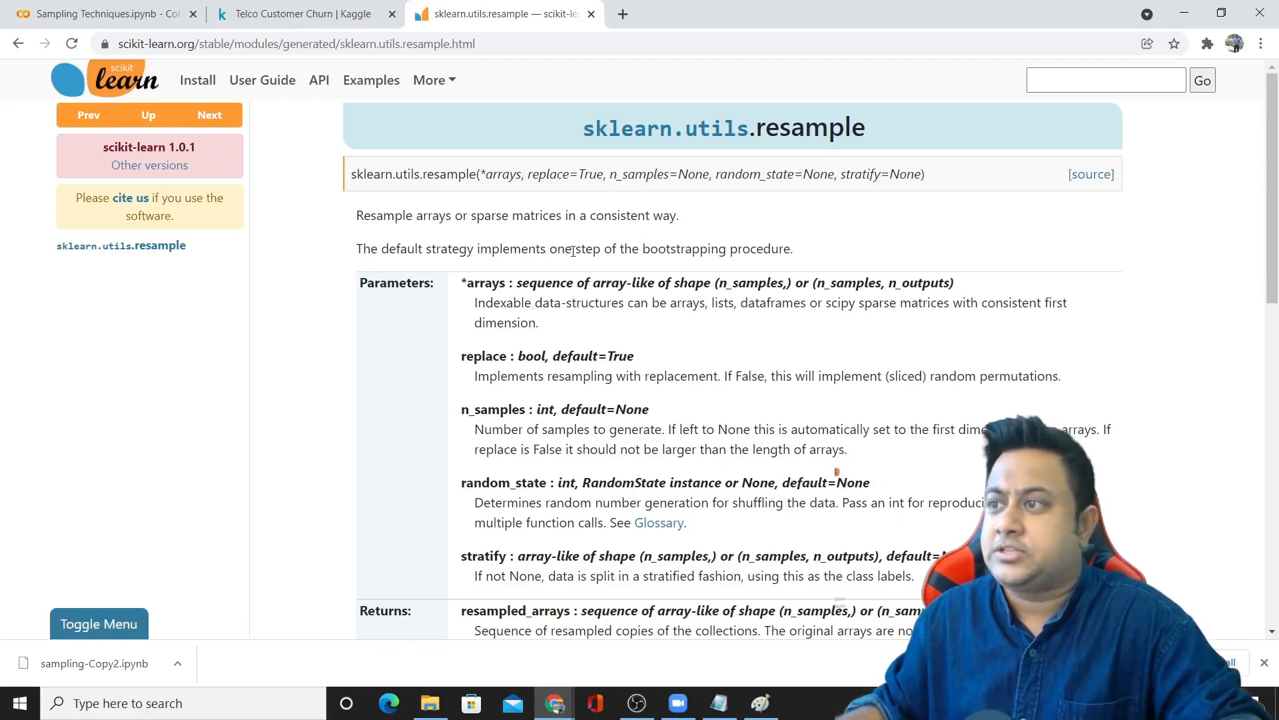
{"action": "mouse_move", "coordinate": [601, 238]}
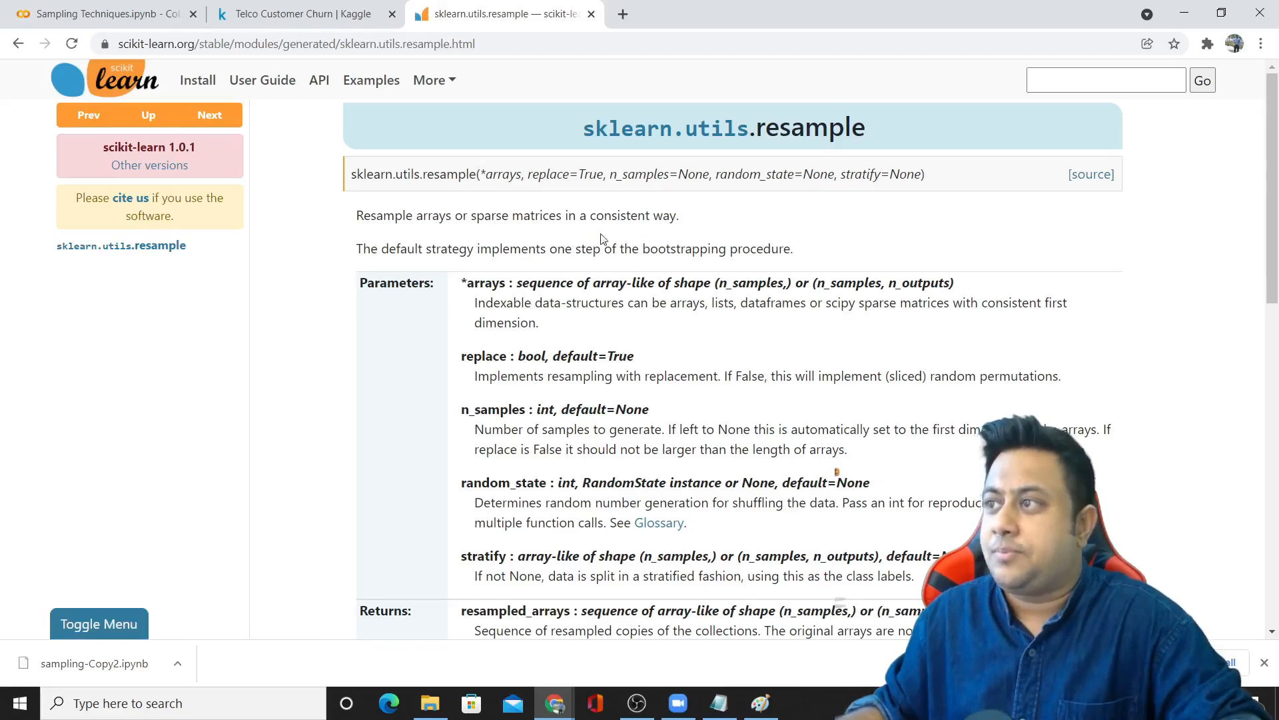
{"action": "left_click_drag", "start_coordinate": [357, 214], "coordinate": [468, 215]}
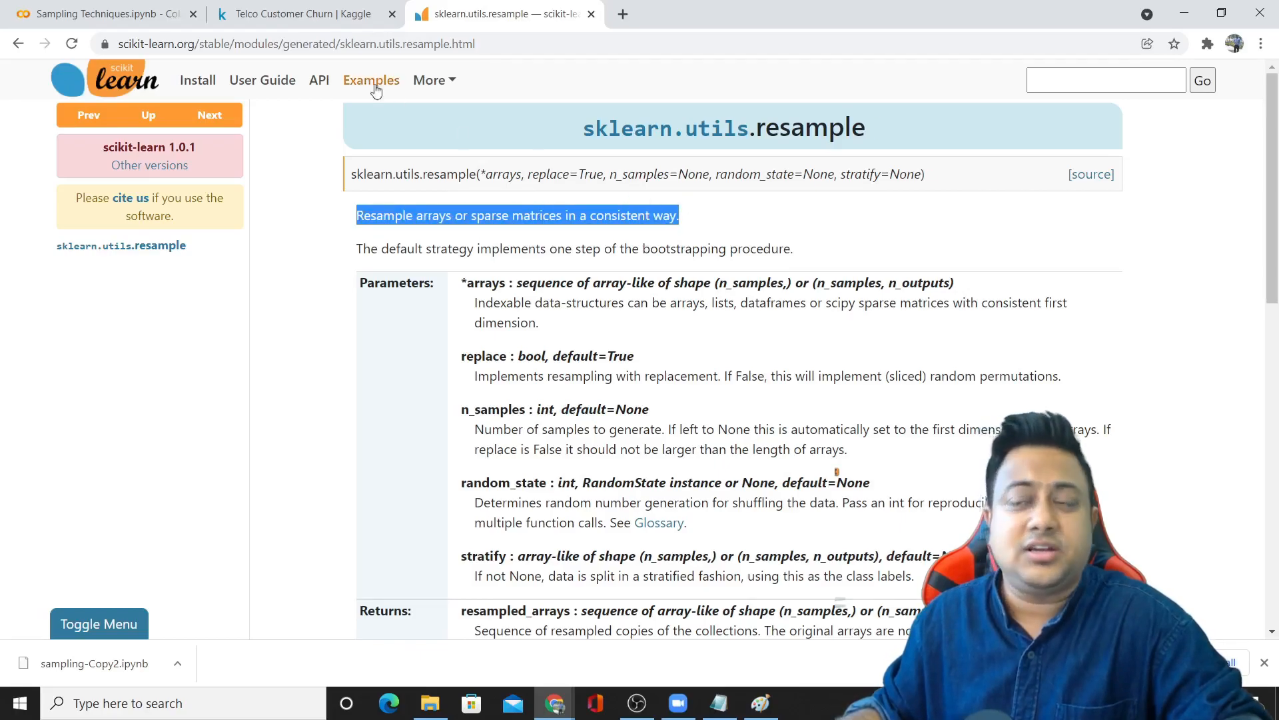
{"action": "left_click", "coordinate": [98, 14]}
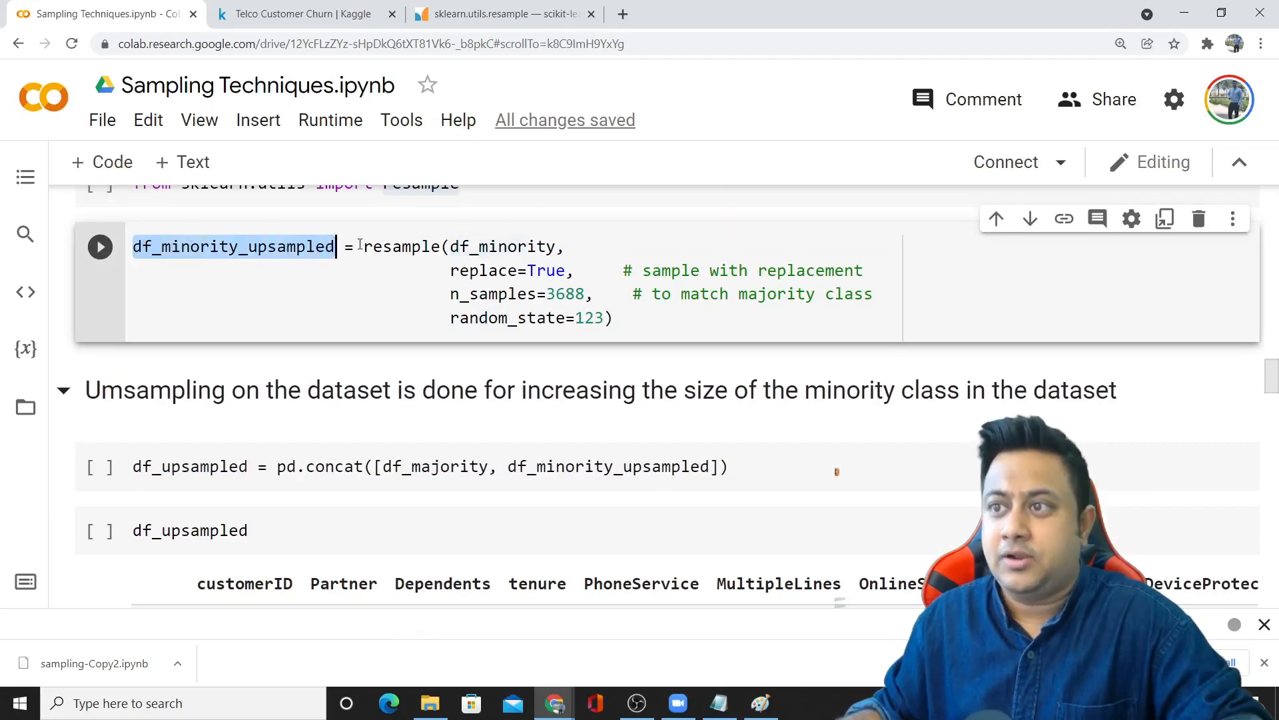
{"action": "double_click", "coordinate": [401, 247]}
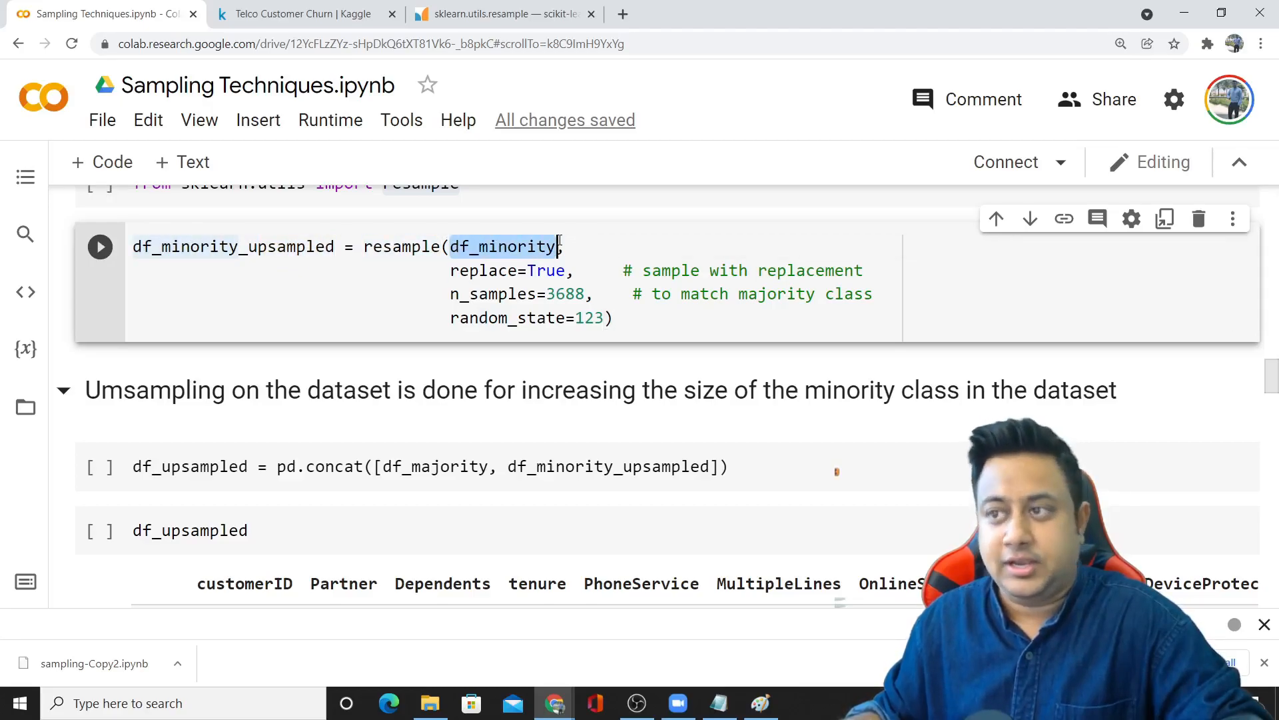
{"action": "key", "text": "Win+r"}
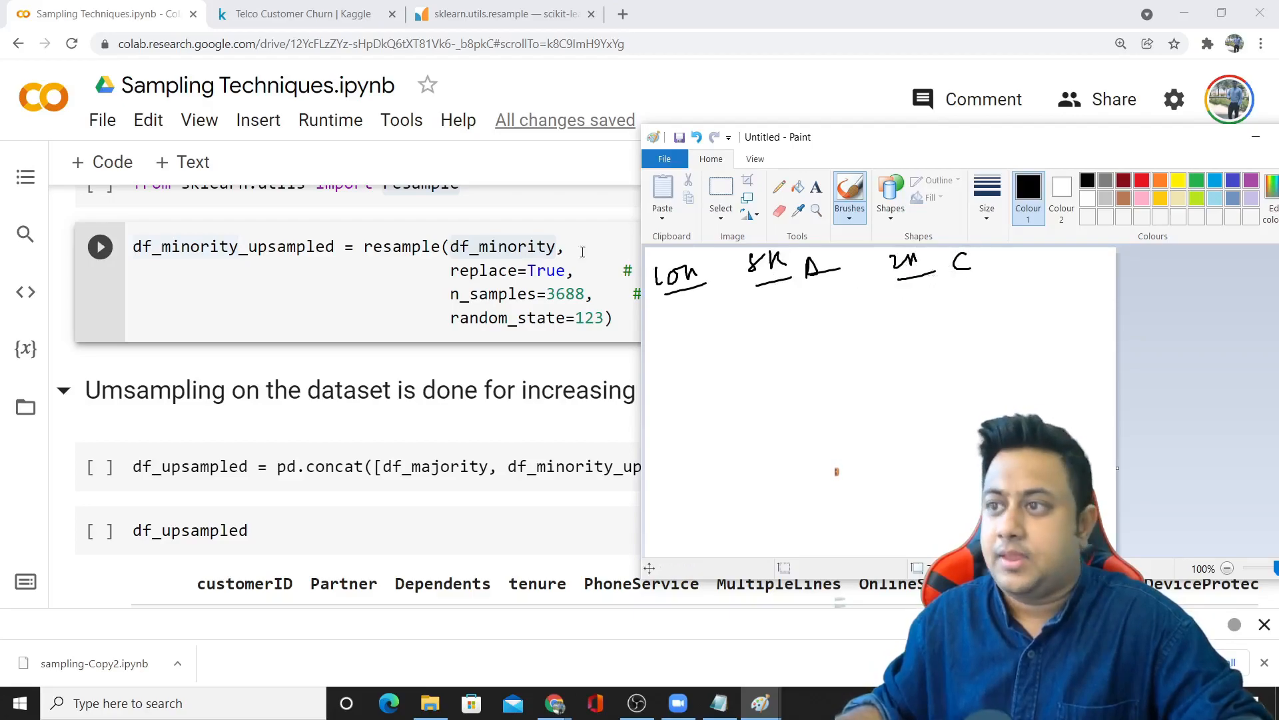
{"action": "mouse_move", "coordinate": [729, 354]}
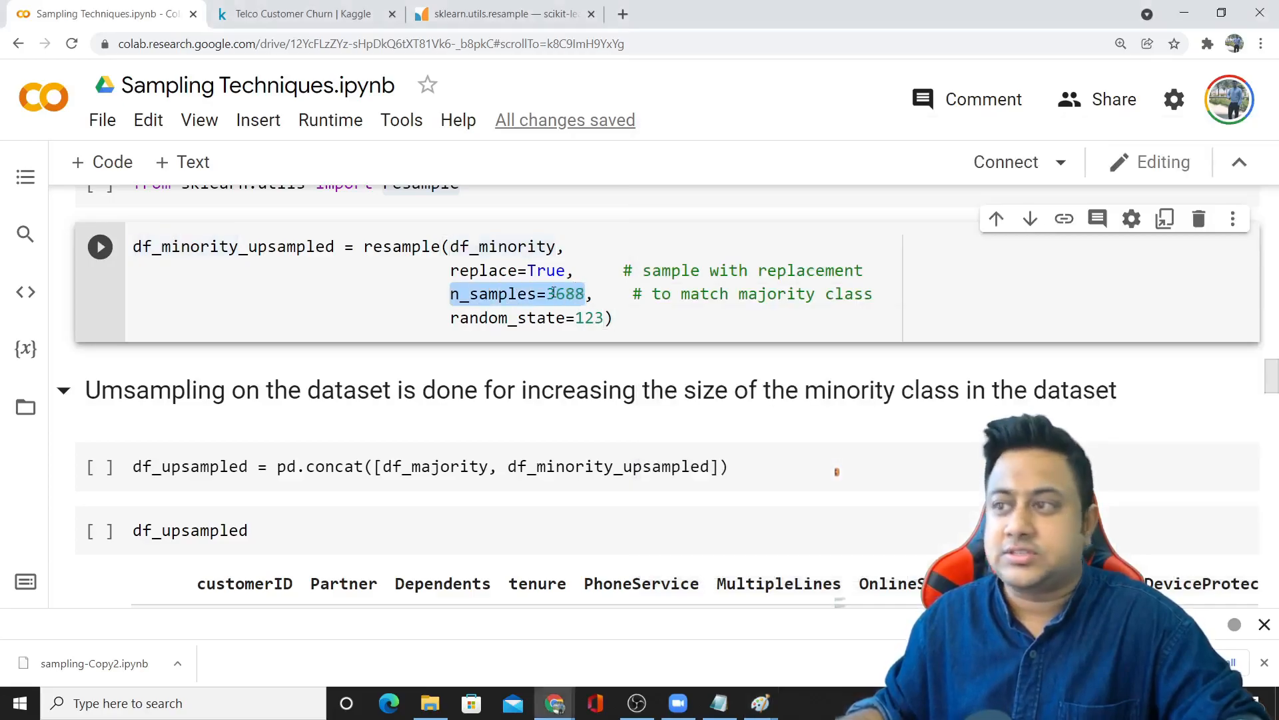
{"action": "type", "text": "len("}
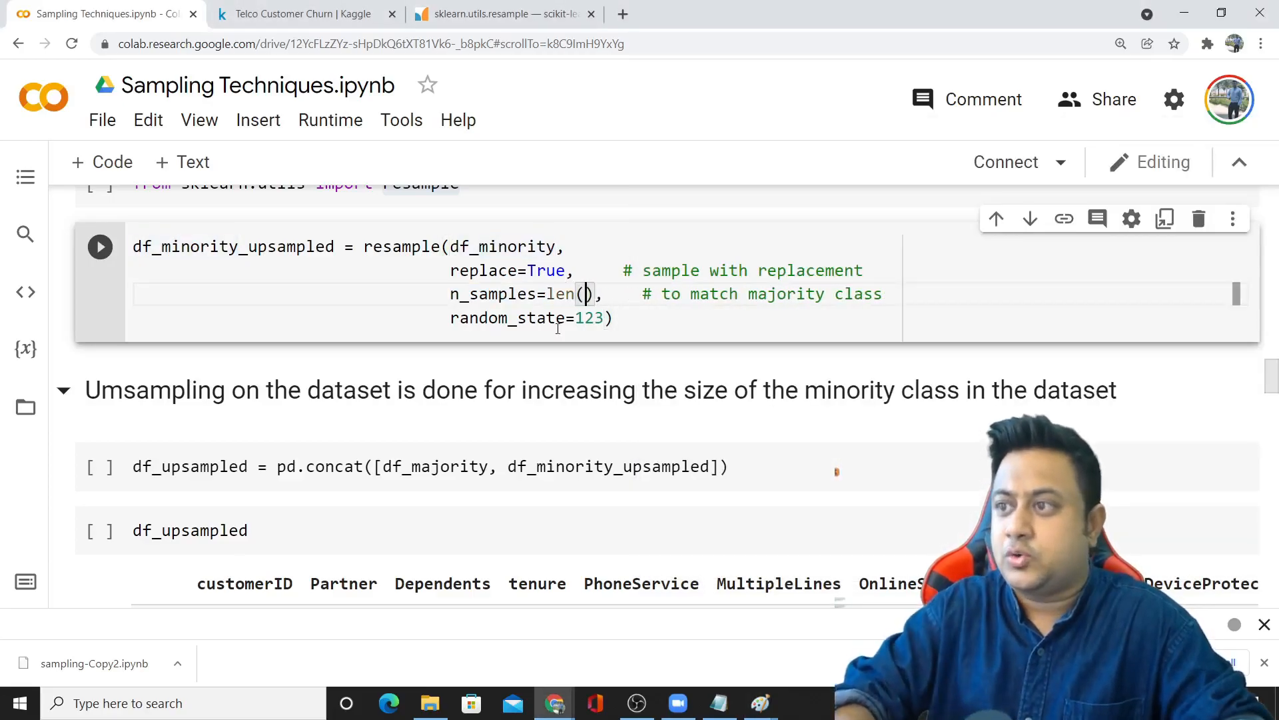
{"action": "type", "text": "3688"}
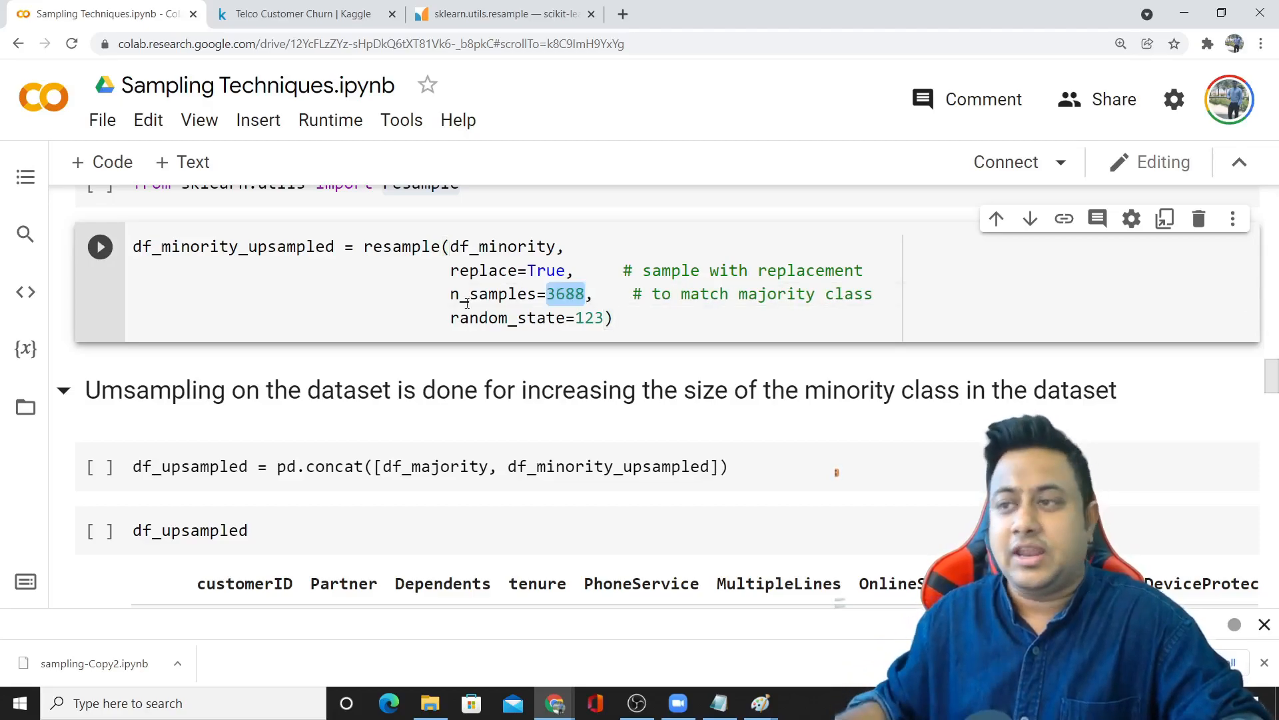
{"action": "scroll", "scroll_direction": "up", "scroll_amount": 3}
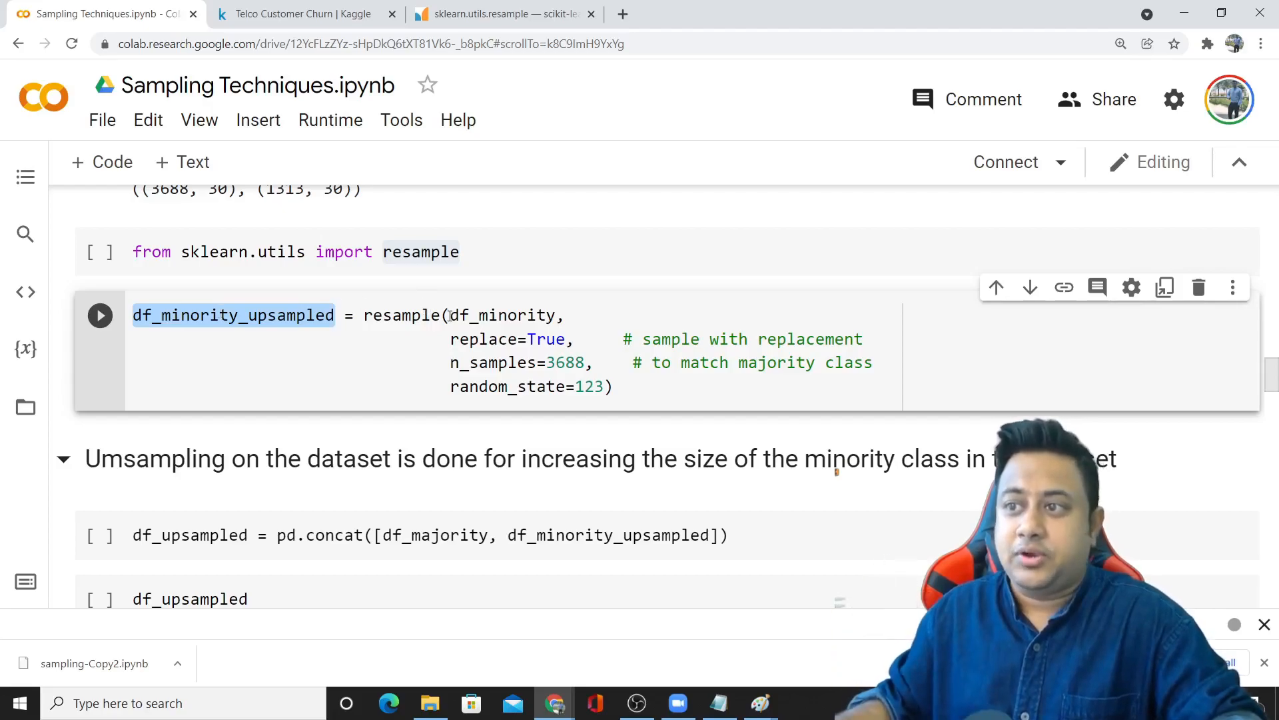
{"action": "left_click", "coordinate": [759, 703]}
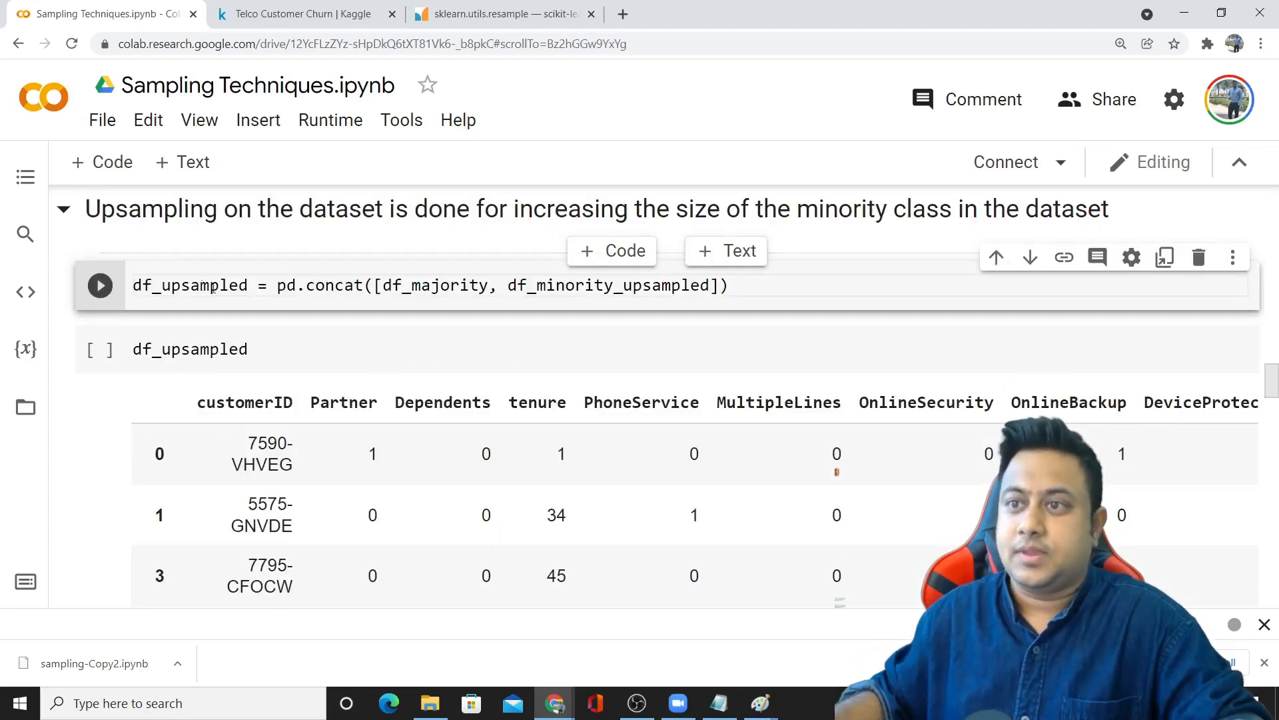
Step: Pick out the upsampling class 1 row: precision 0.53, recall 0.76, f1 0.62, support 556
{"action": "scroll", "scroll_direction": "down", "scroll_amount": 3}
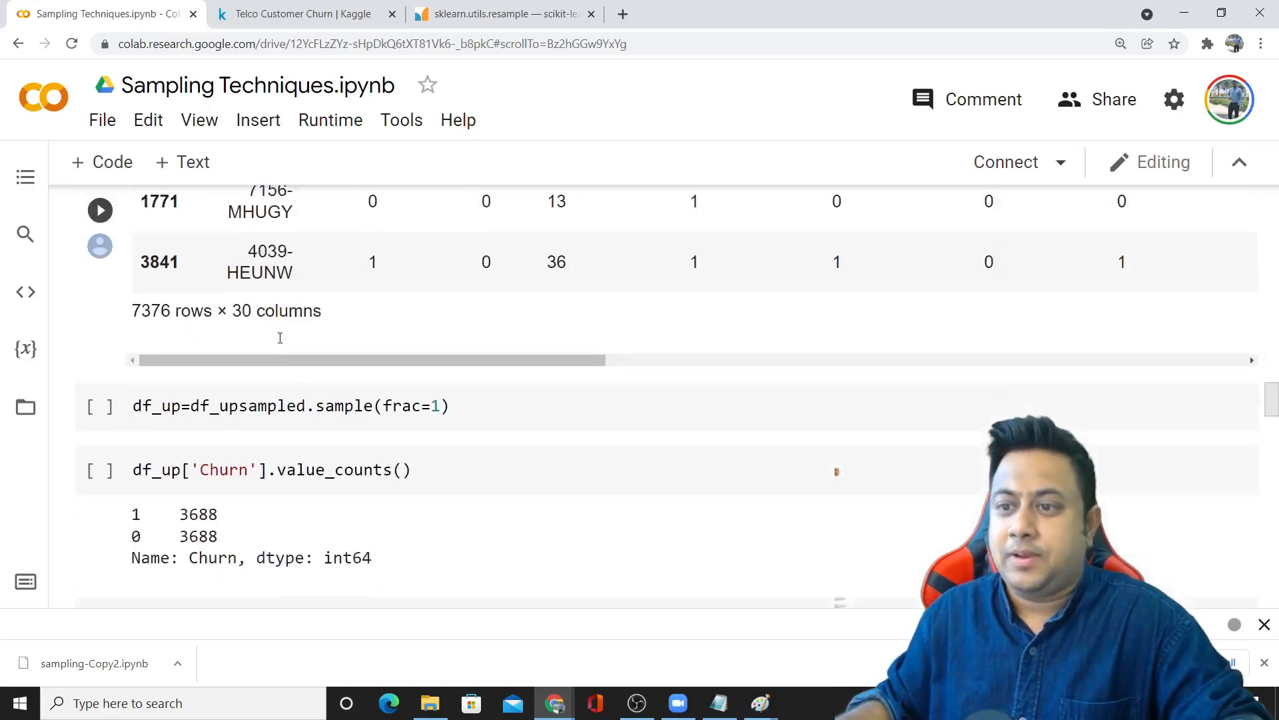
{"action": "scroll", "scroll_direction": "down", "scroll_amount": 3}
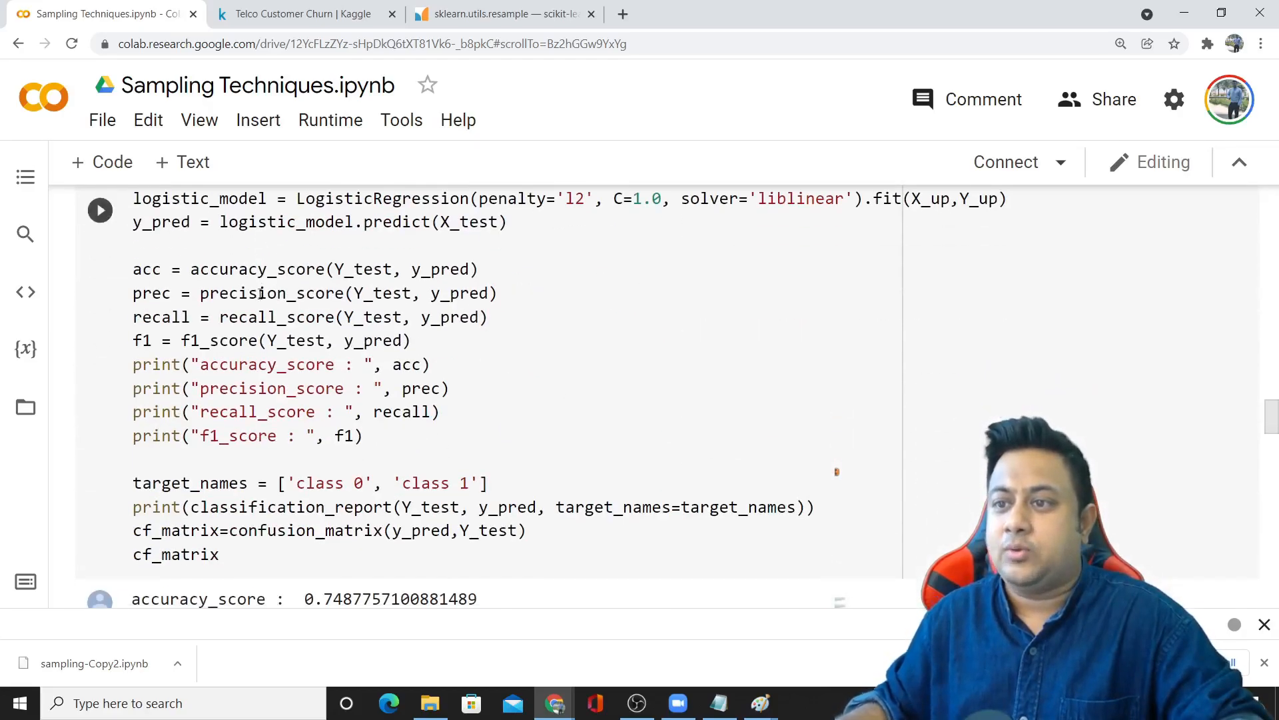
{"action": "scroll", "scroll_direction": "down", "scroll_amount": 3}
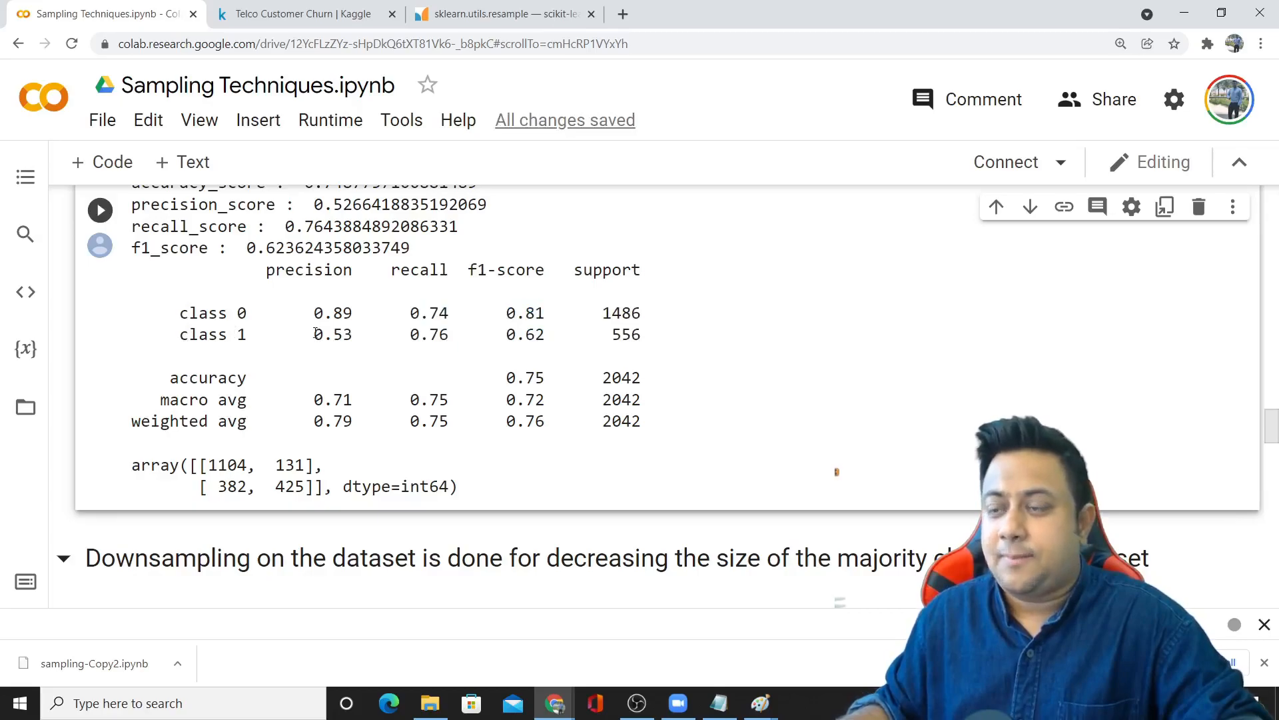
{"action": "double_click", "coordinate": [332, 334]}
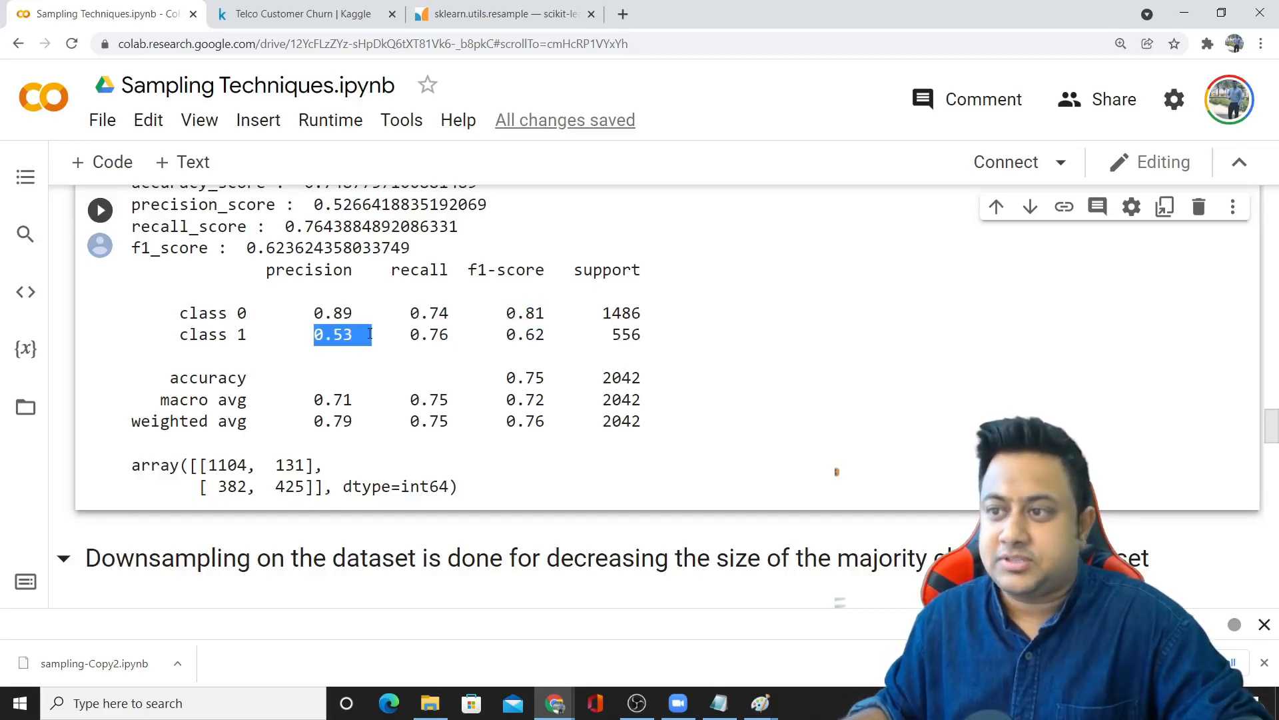
{"action": "left_click", "coordinate": [428, 335]}
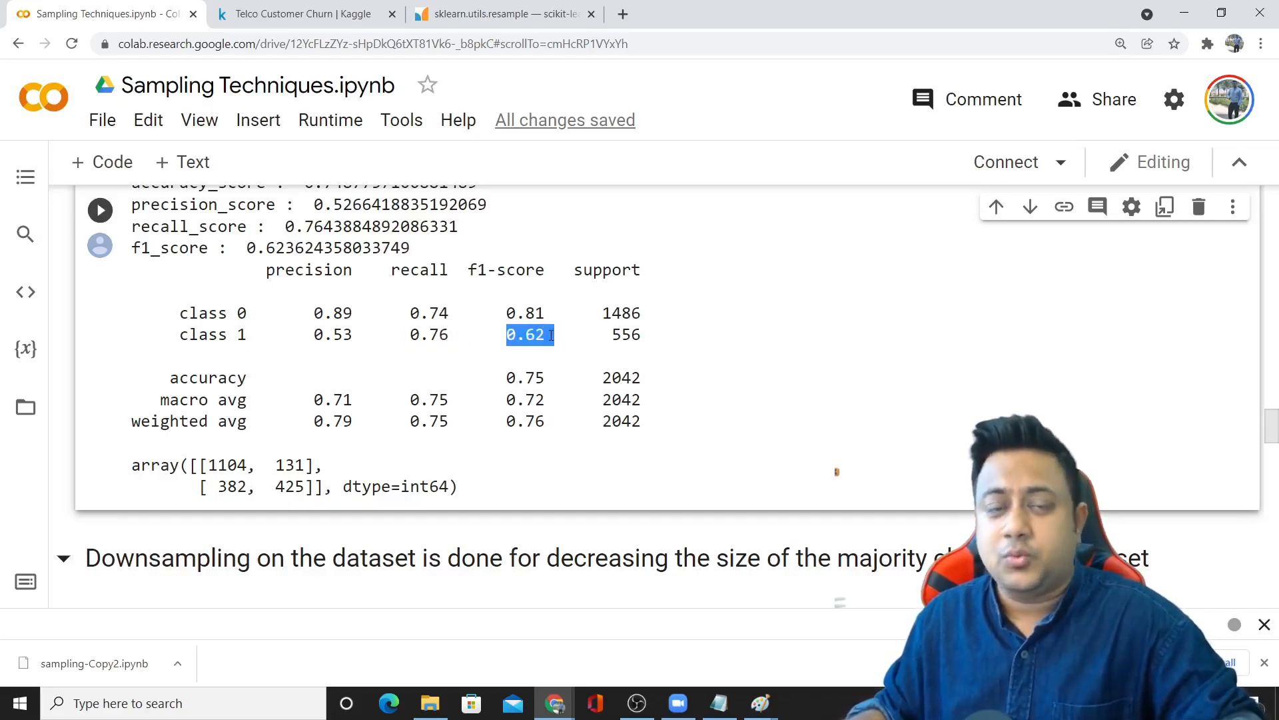
Step: Move down to the downsampling report and select its class 1 row
{"action": "scroll", "scroll_direction": "down", "scroll_amount": 3}
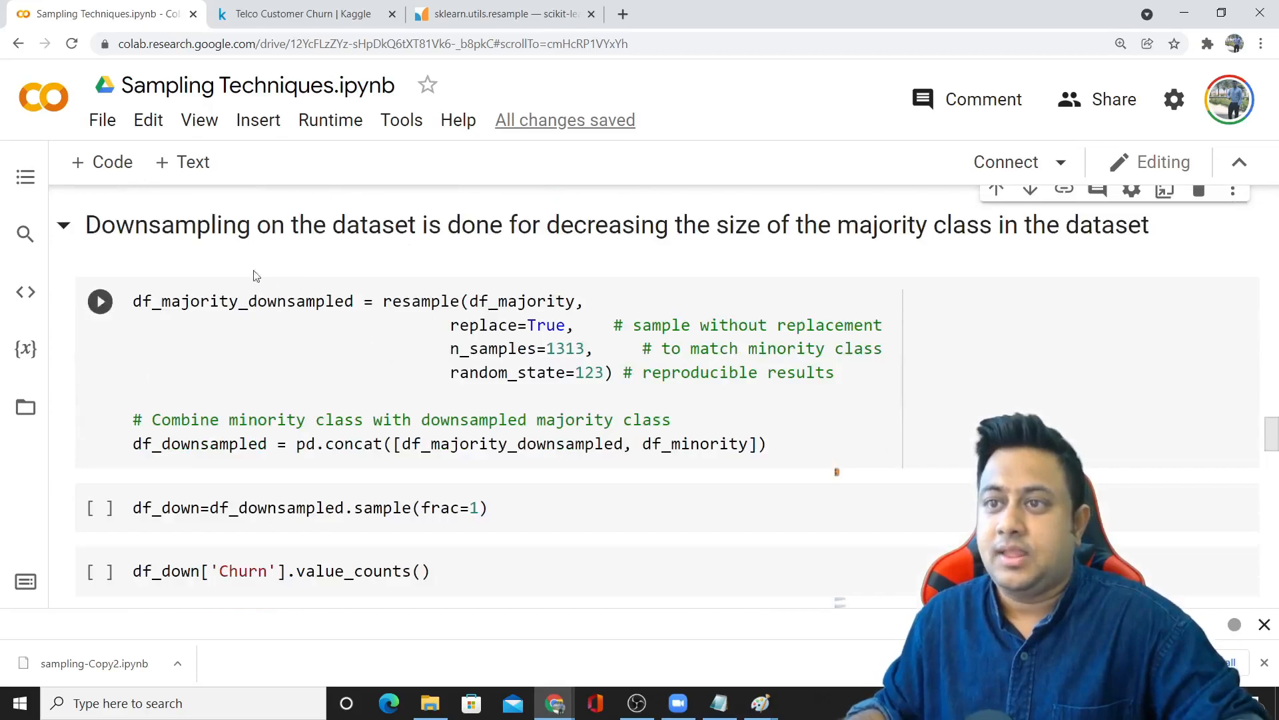
{"action": "scroll", "scroll_direction": "down", "scroll_amount": 3}
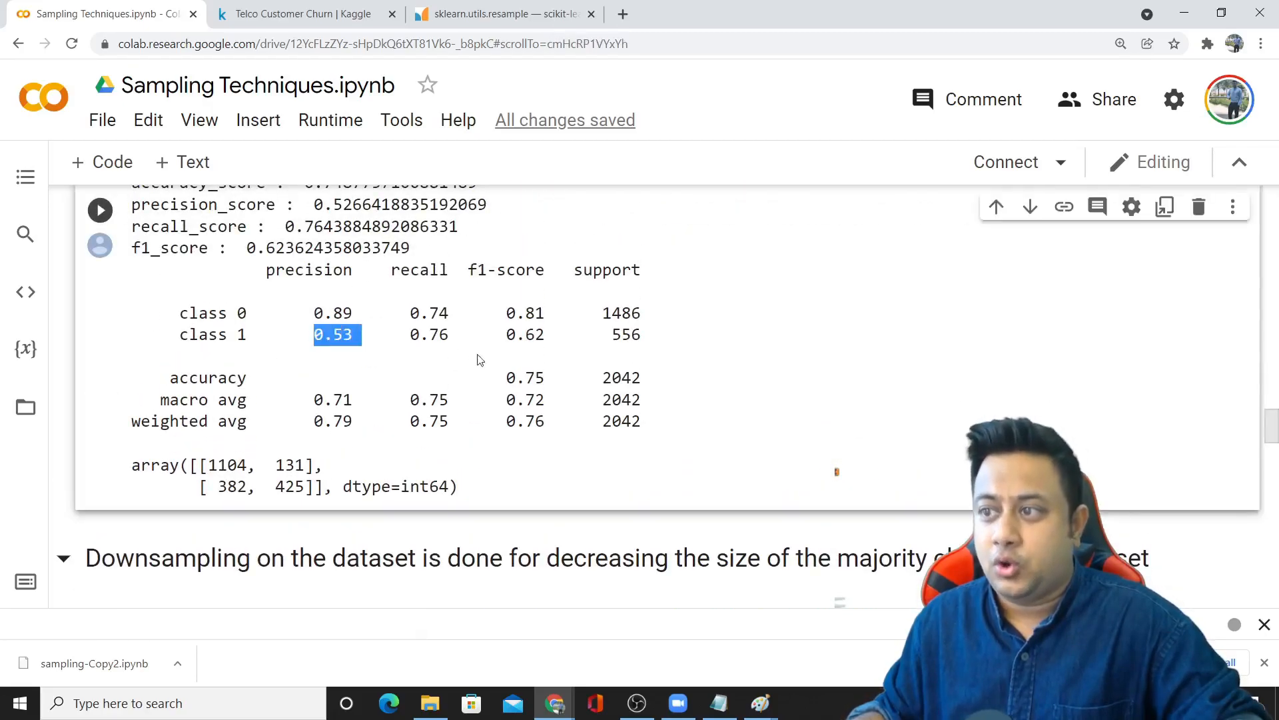
{"action": "scroll", "scroll_direction": "down", "scroll_amount": 3}
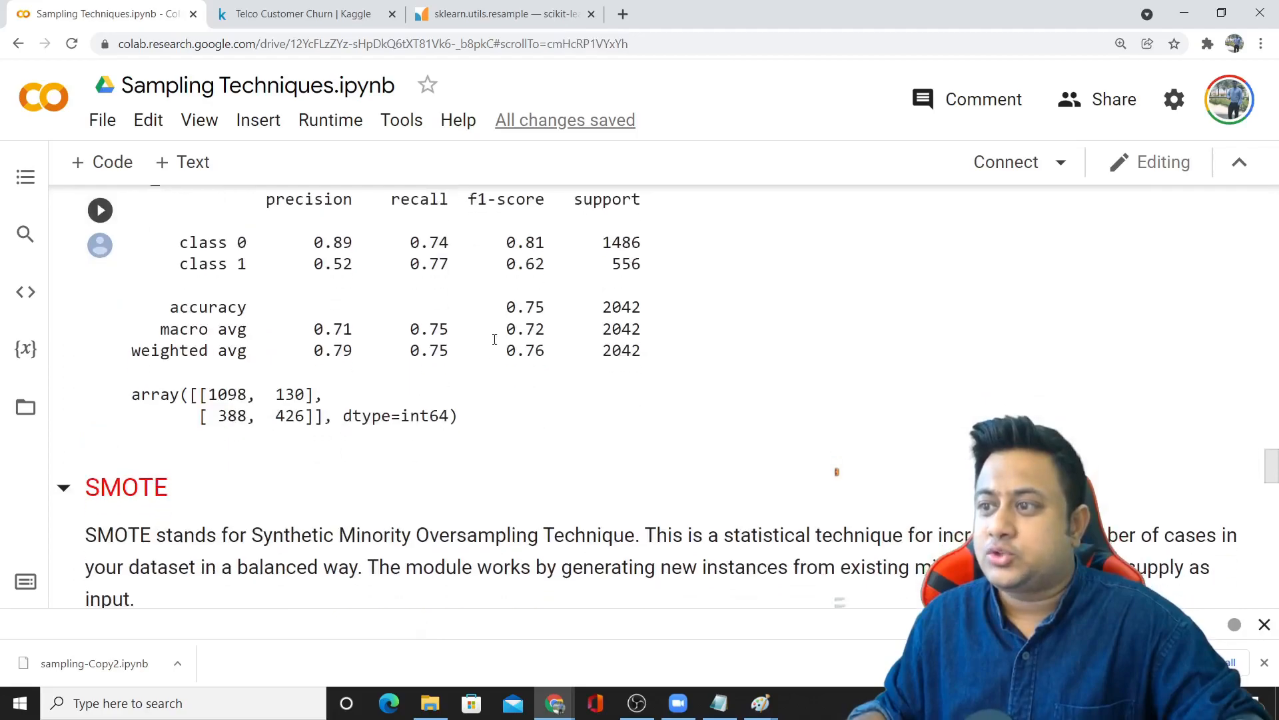
{"action": "double_click", "coordinate": [192, 264]}
{"action": "type", "text": "U"}
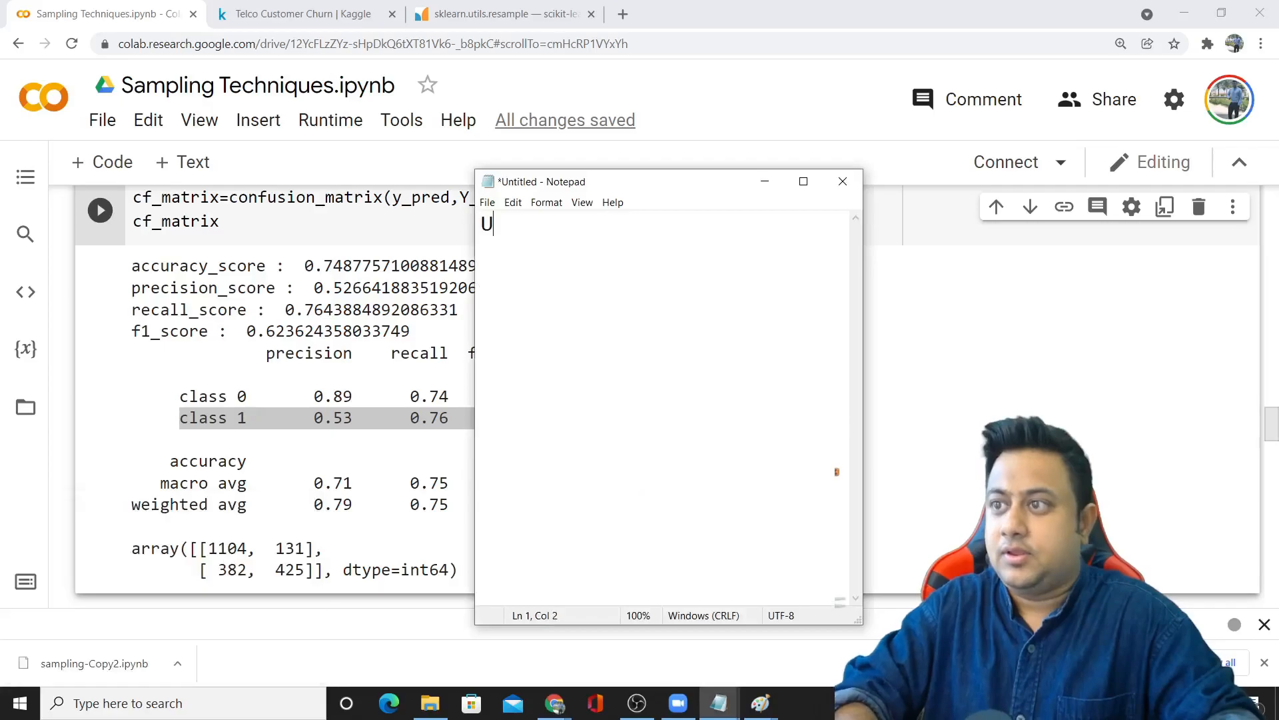
Step: Write Upsampling: and Downsampling: headings with rows 0.53/0.76/0.62/556 and 0.52/0.77/0.62/556
{"action": "type", "text": "psampling:"}
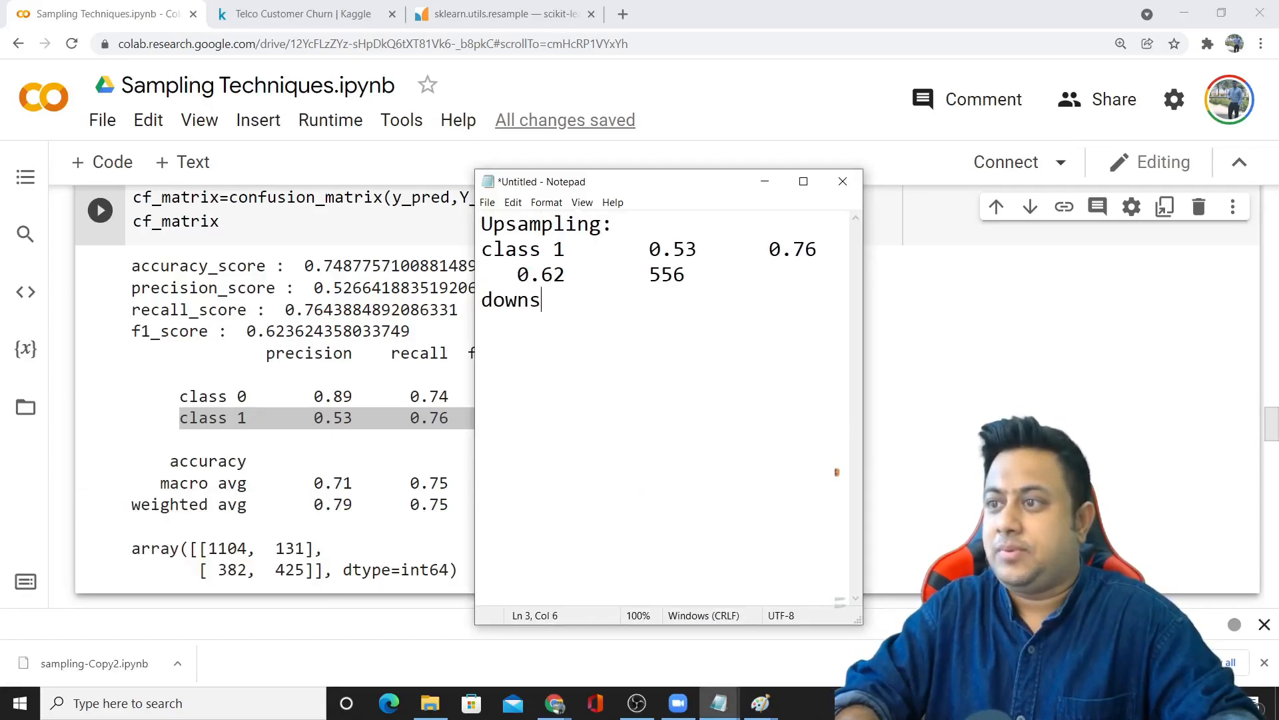
{"action": "type", "text": "ampling:"}
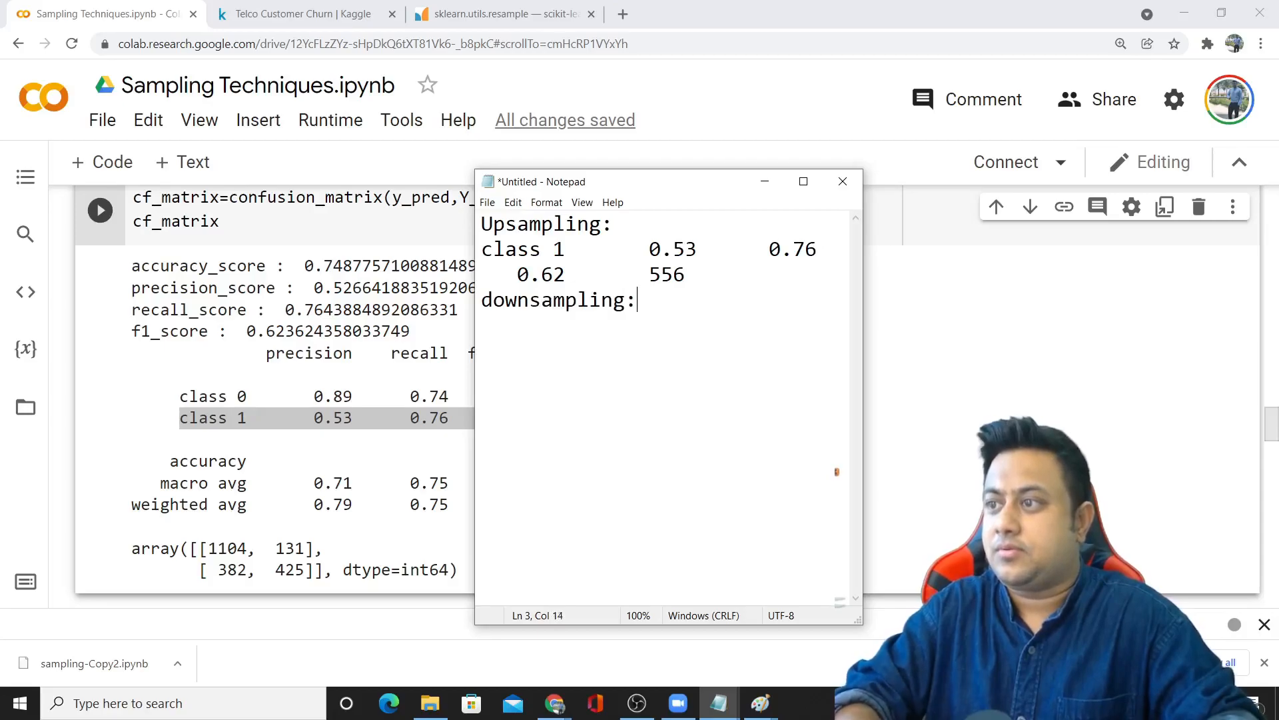
{"action": "left_click", "coordinate": [842, 181]}
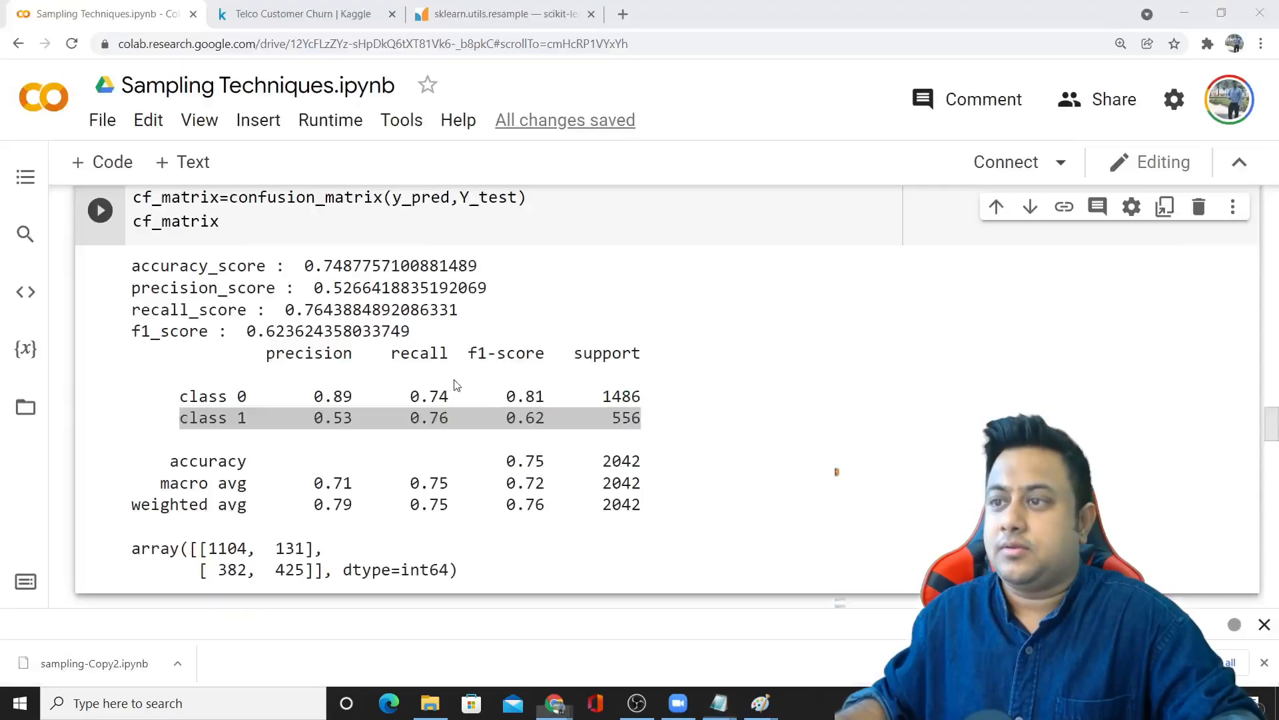
{"action": "scroll", "scroll_direction": "up", "scroll_amount": 3}
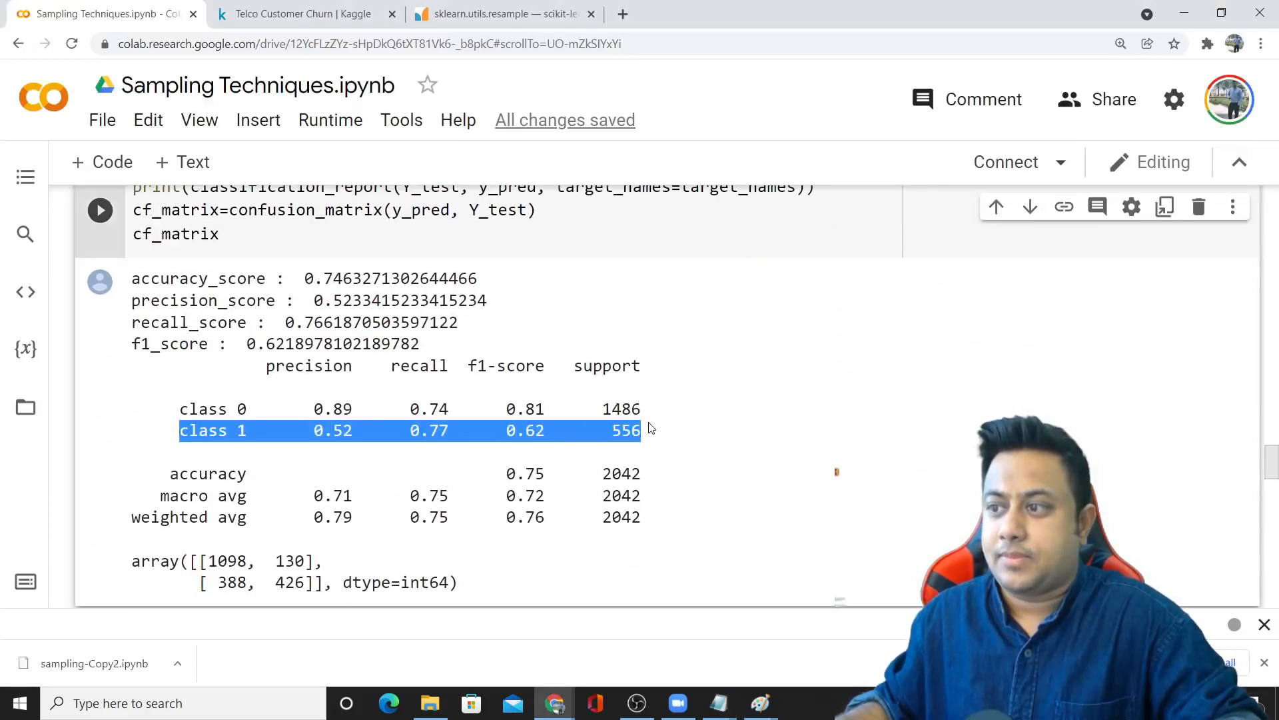
{"action": "left_click", "coordinate": [717, 702]}
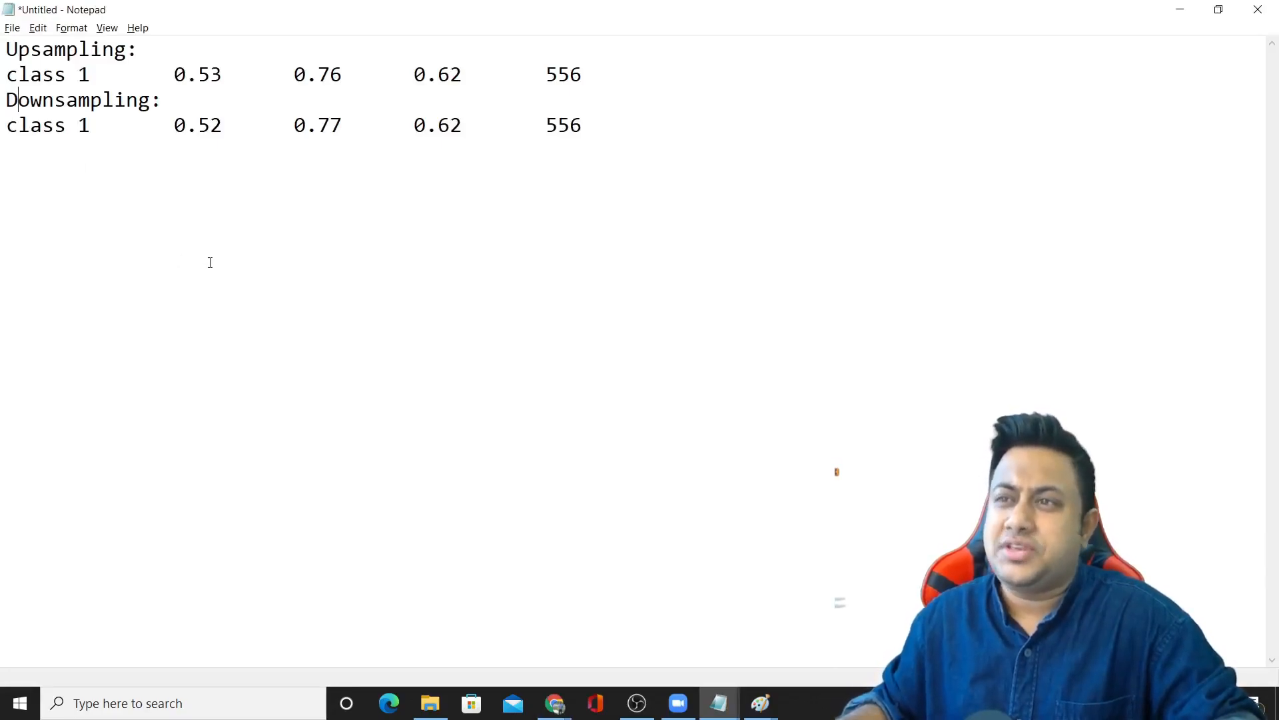
{"action": "left_click", "coordinate": [555, 702]}
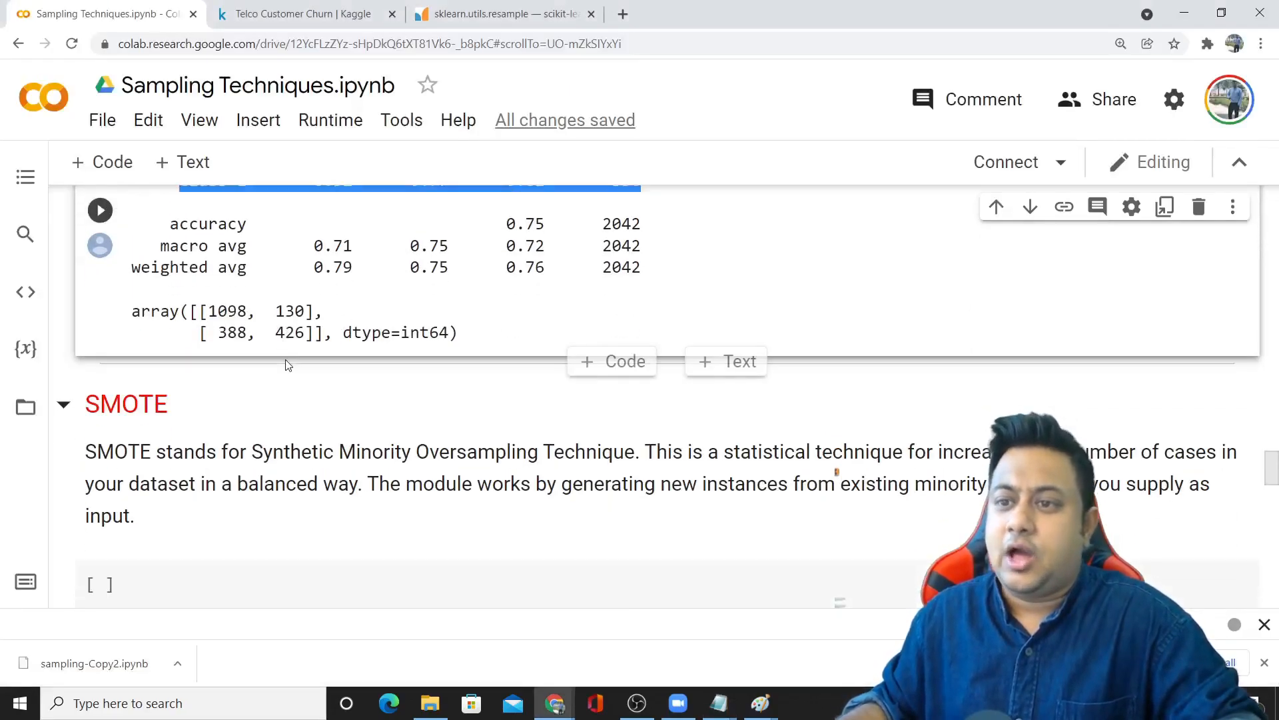
Step: Review the SMOTE cells, start an imblearn web search in a new tab, and return to the notebook
{"action": "scroll", "scroll_direction": "down", "scroll_amount": 3}
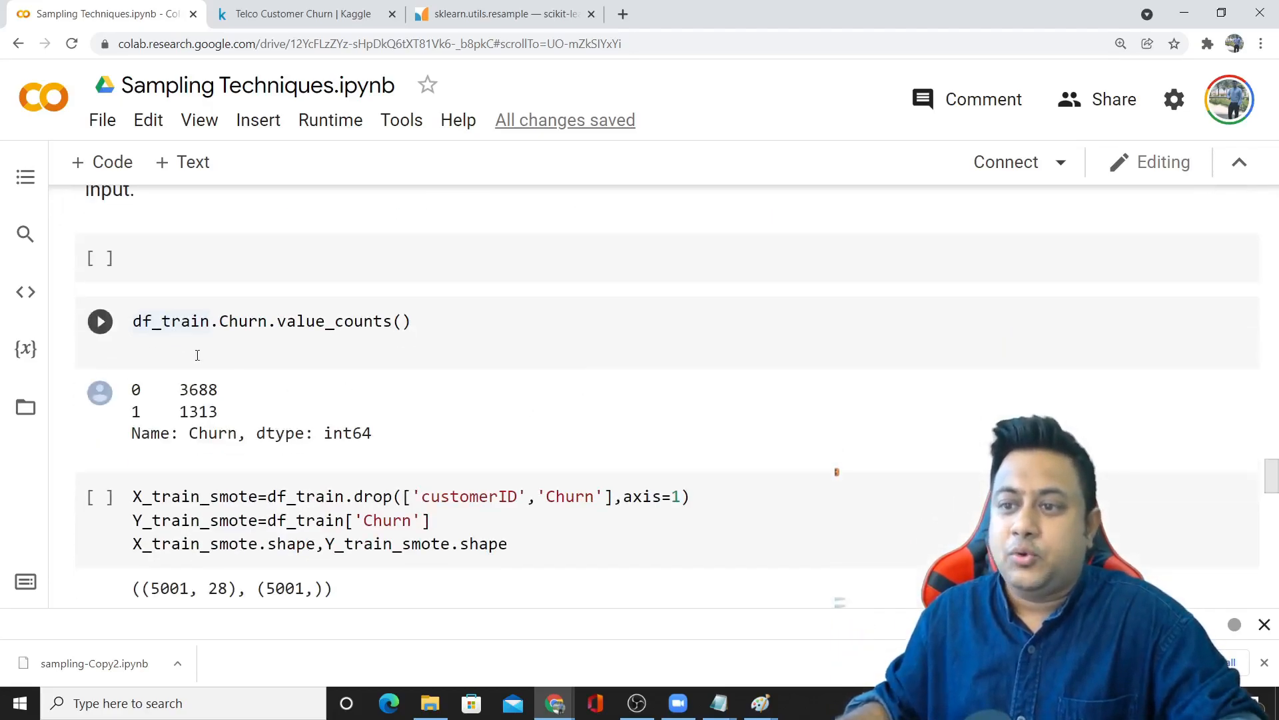
{"action": "scroll", "scroll_direction": "down", "scroll_amount": 3}
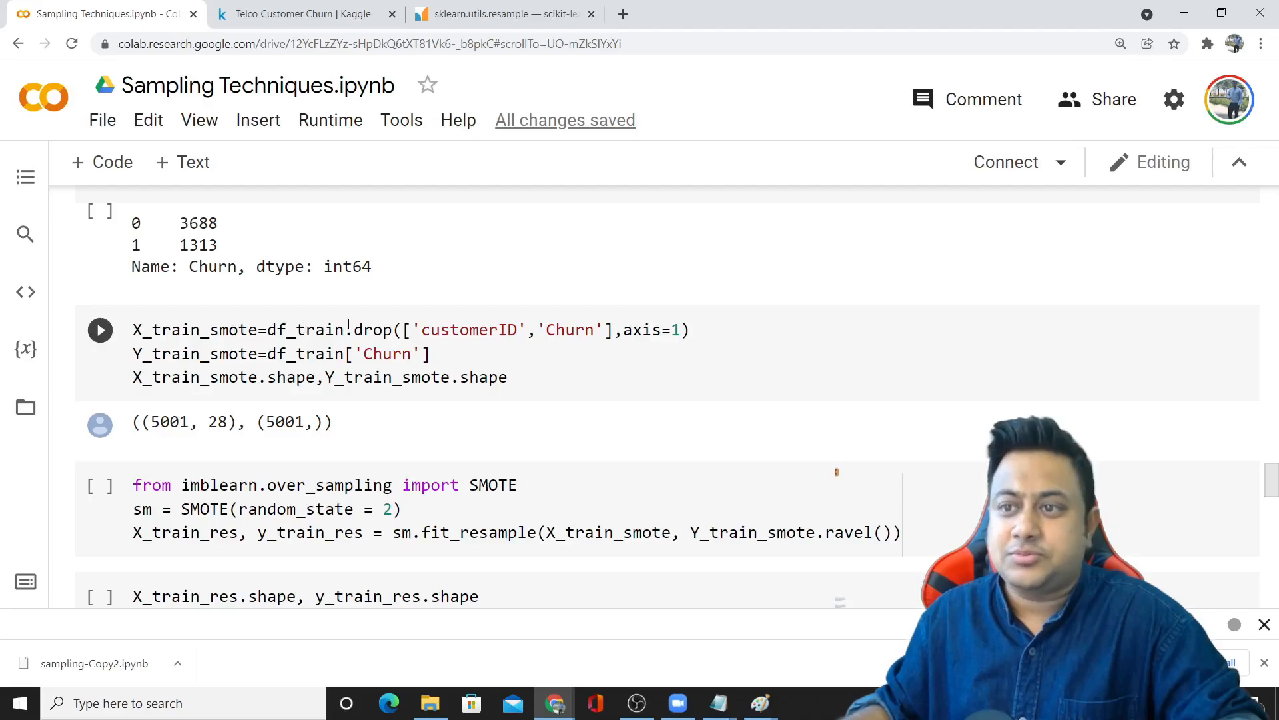
{"action": "scroll", "scroll_direction": "up", "scroll_amount": 3}
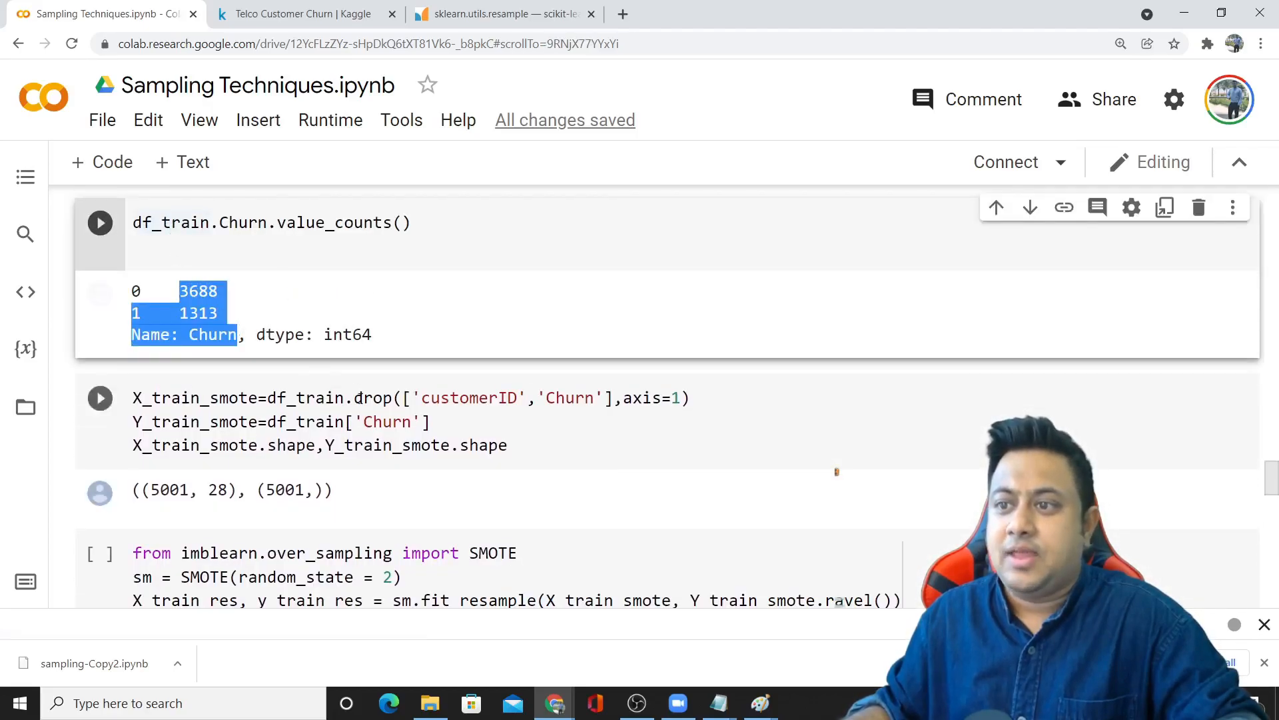
{"action": "left_click", "coordinate": [419, 397]}
{"action": "type", "text": "imblearn"}
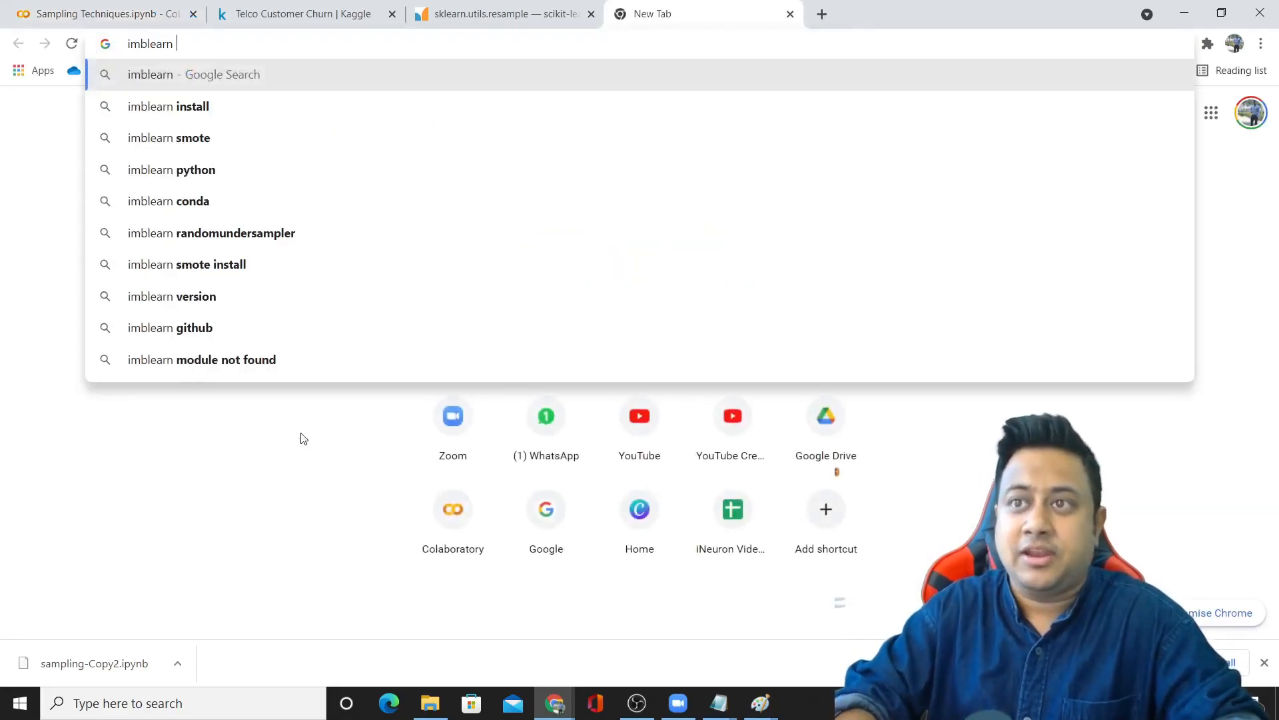
{"action": "left_click", "coordinate": [97, 13]}
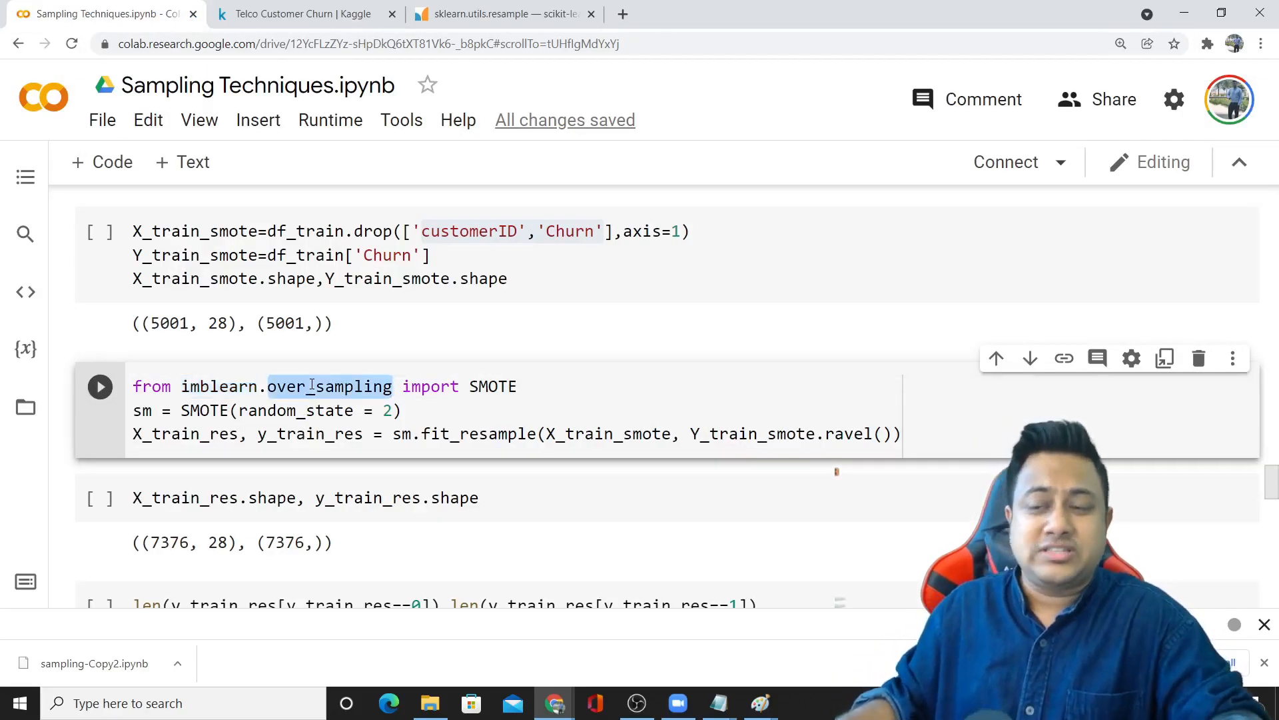
Step: Copy the SMOTE over_sampling import and resampled count 3688 into the notes
{"action": "double_click", "coordinate": [494, 387]}
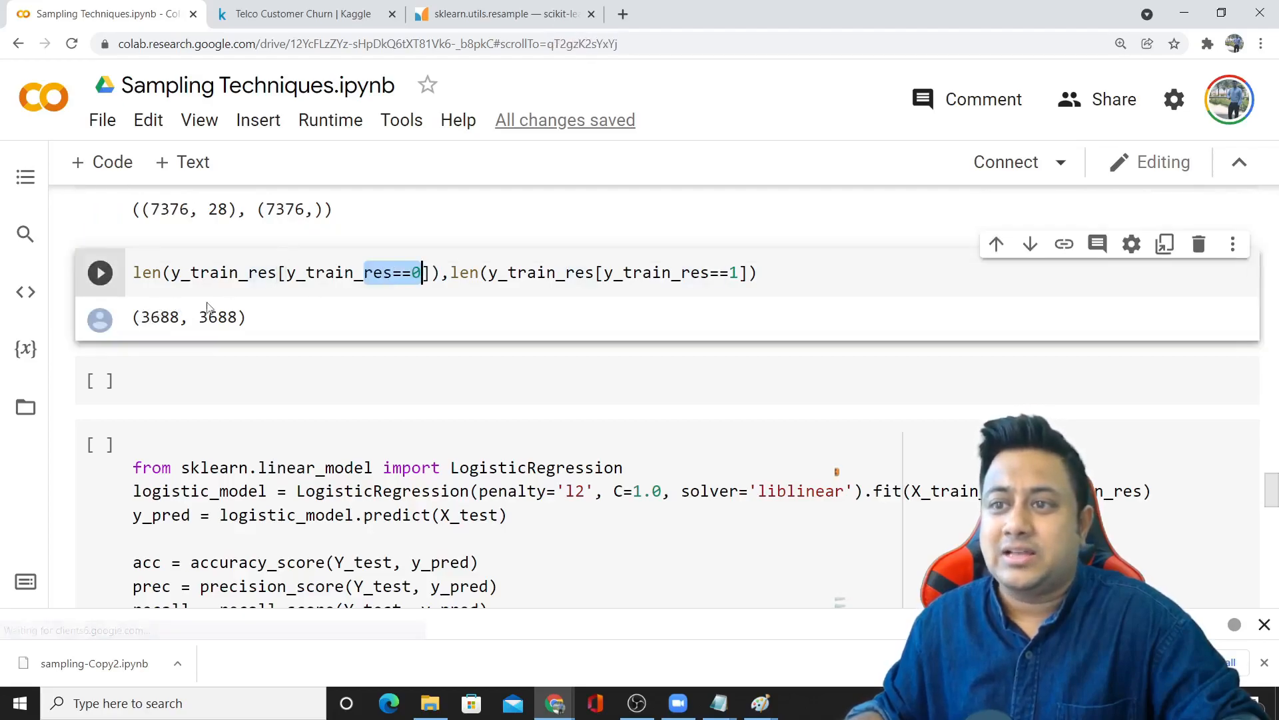
{"action": "double_click", "coordinate": [220, 318]}
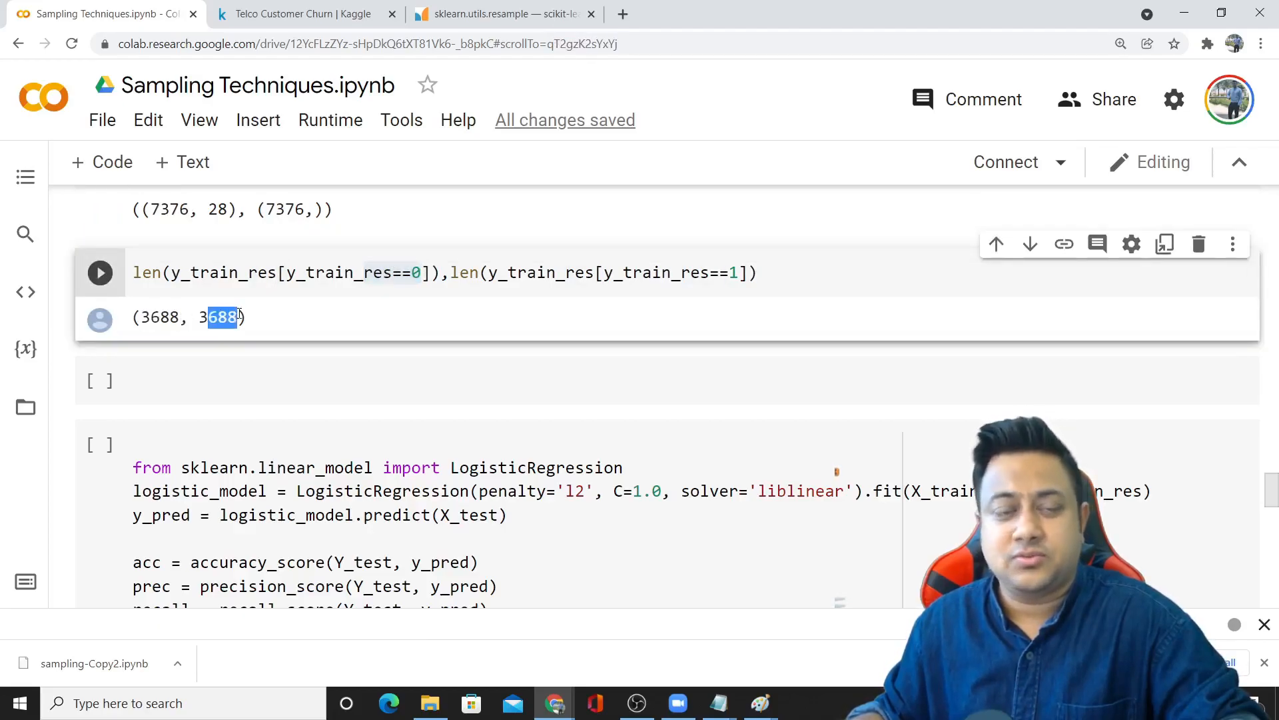
{"action": "scroll", "scroll_direction": "up", "scroll_amount": 3}
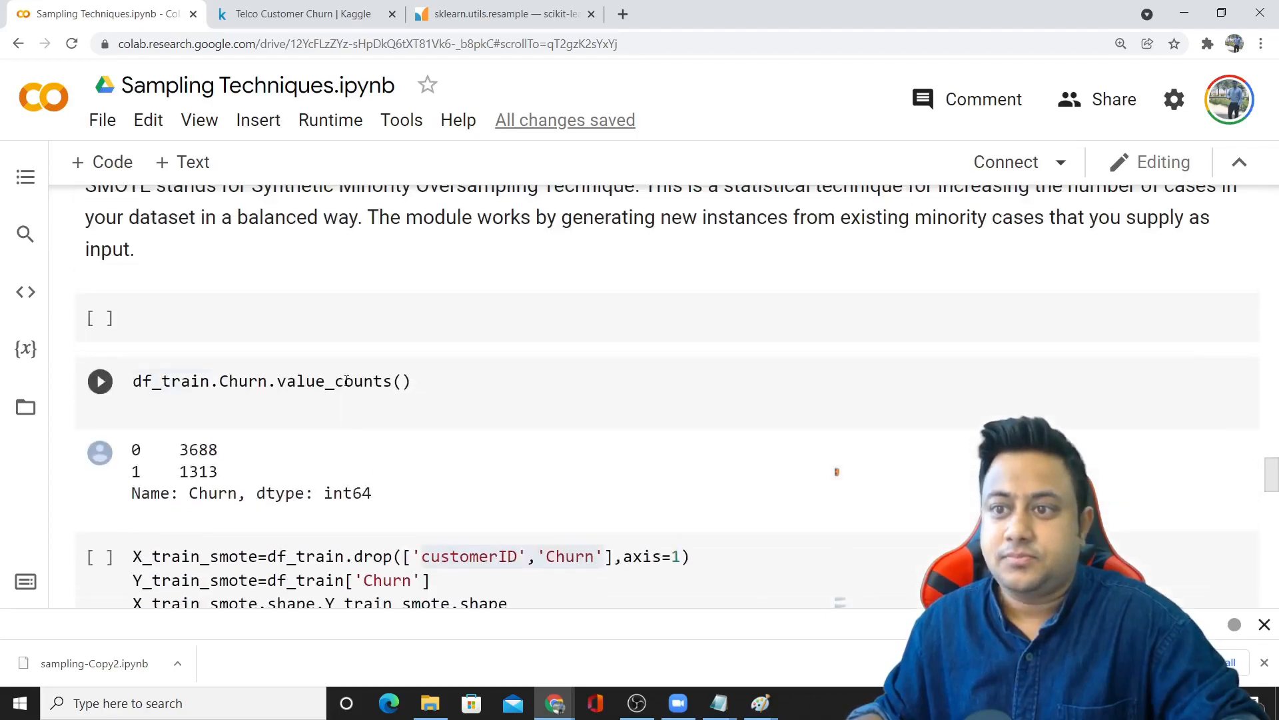
{"action": "key", "text": "alt+tab"}
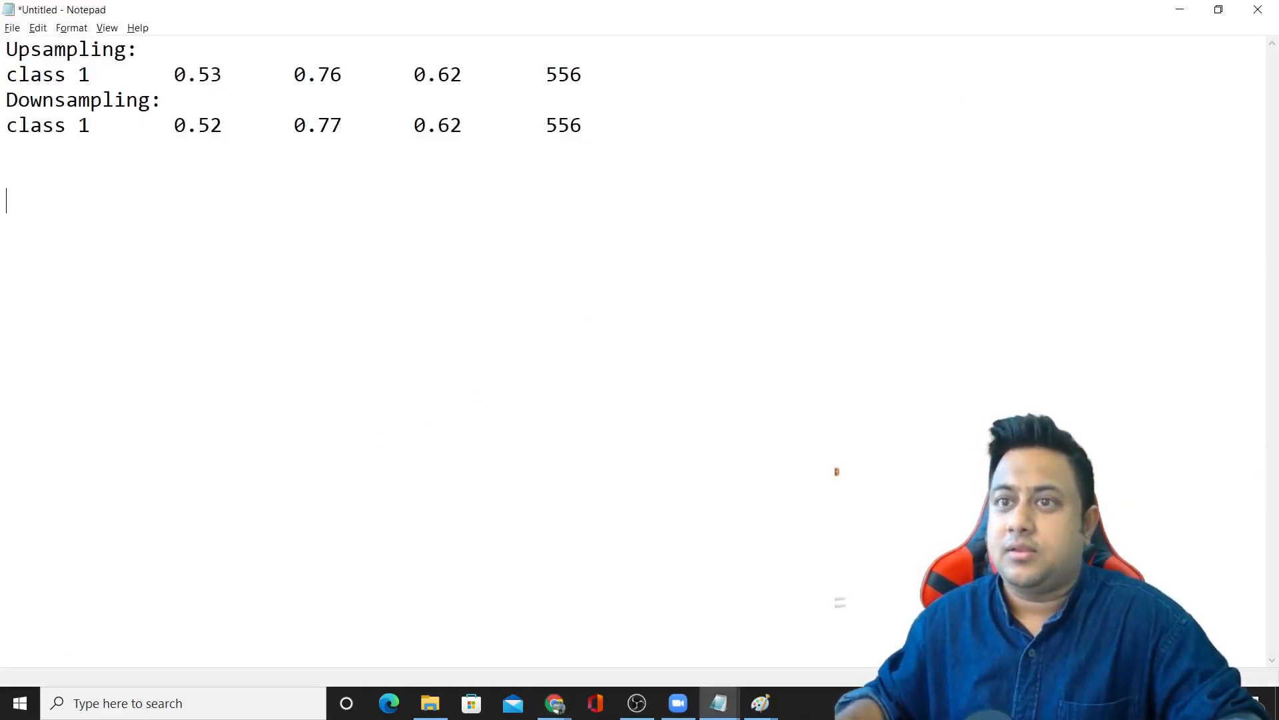
{"action": "left_click", "coordinate": [555, 702]}
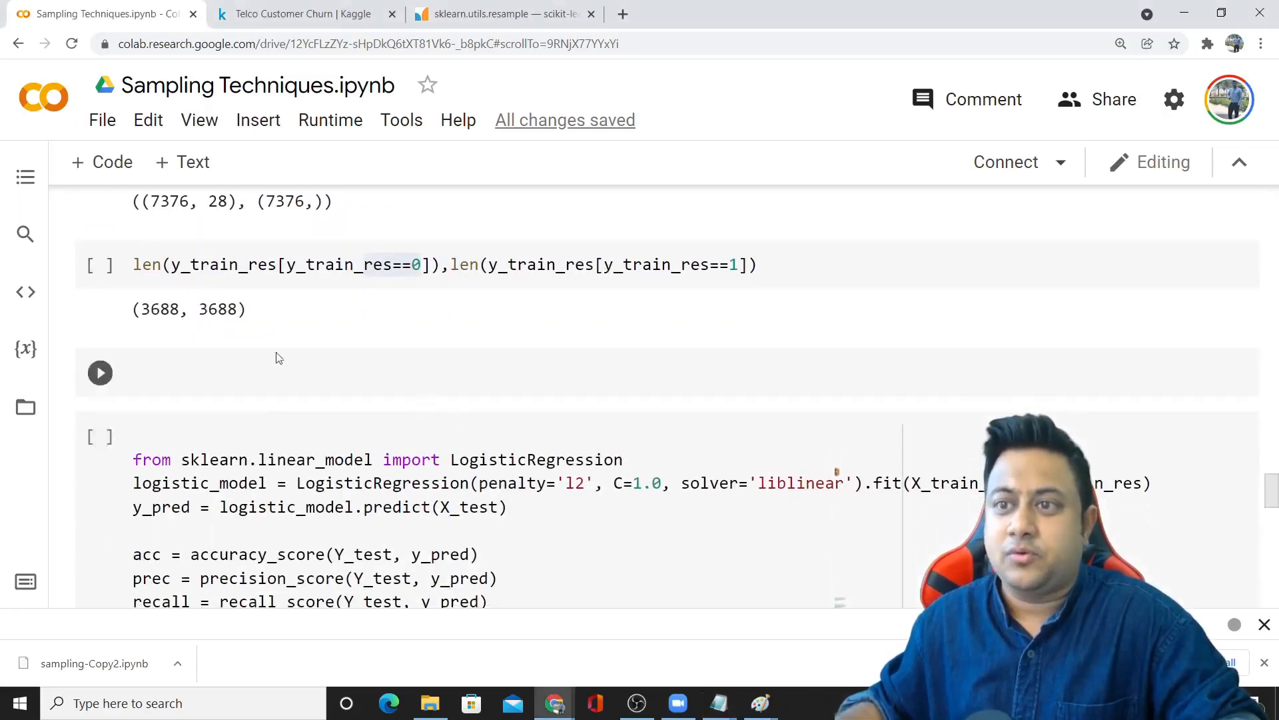
{"action": "left_click", "coordinate": [717, 702]}
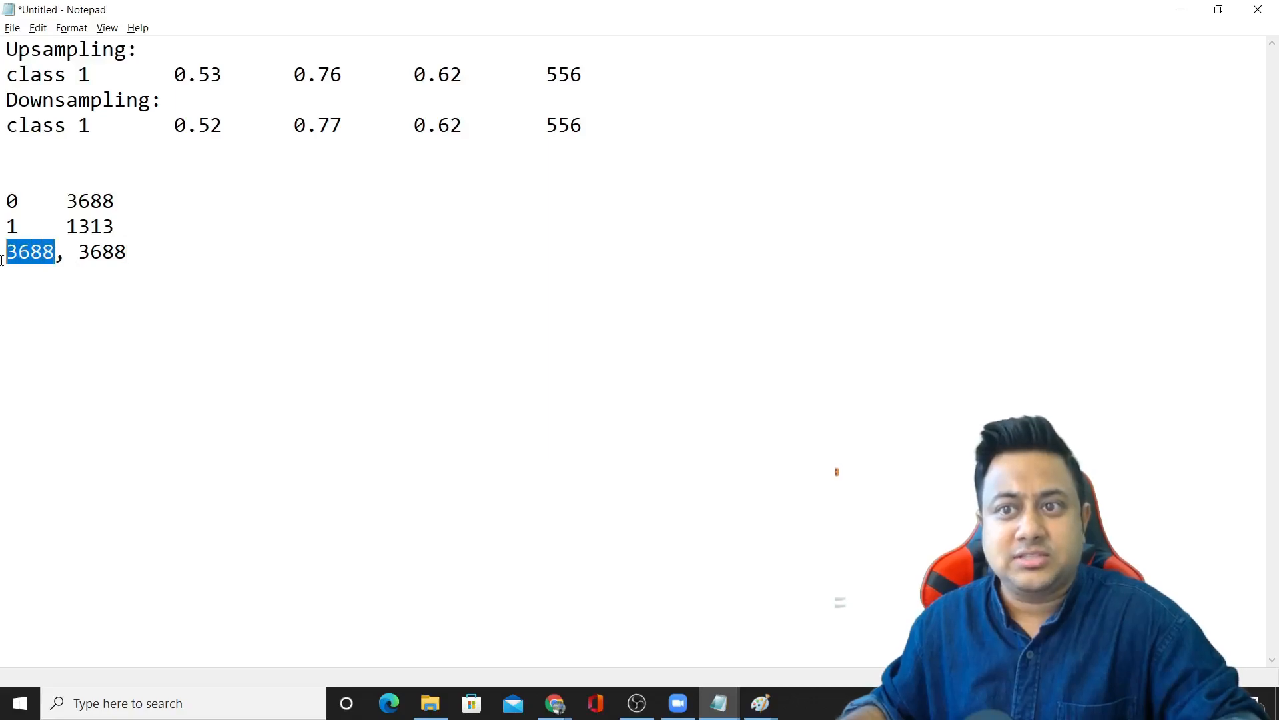
{"action": "double_click", "coordinate": [102, 252]}
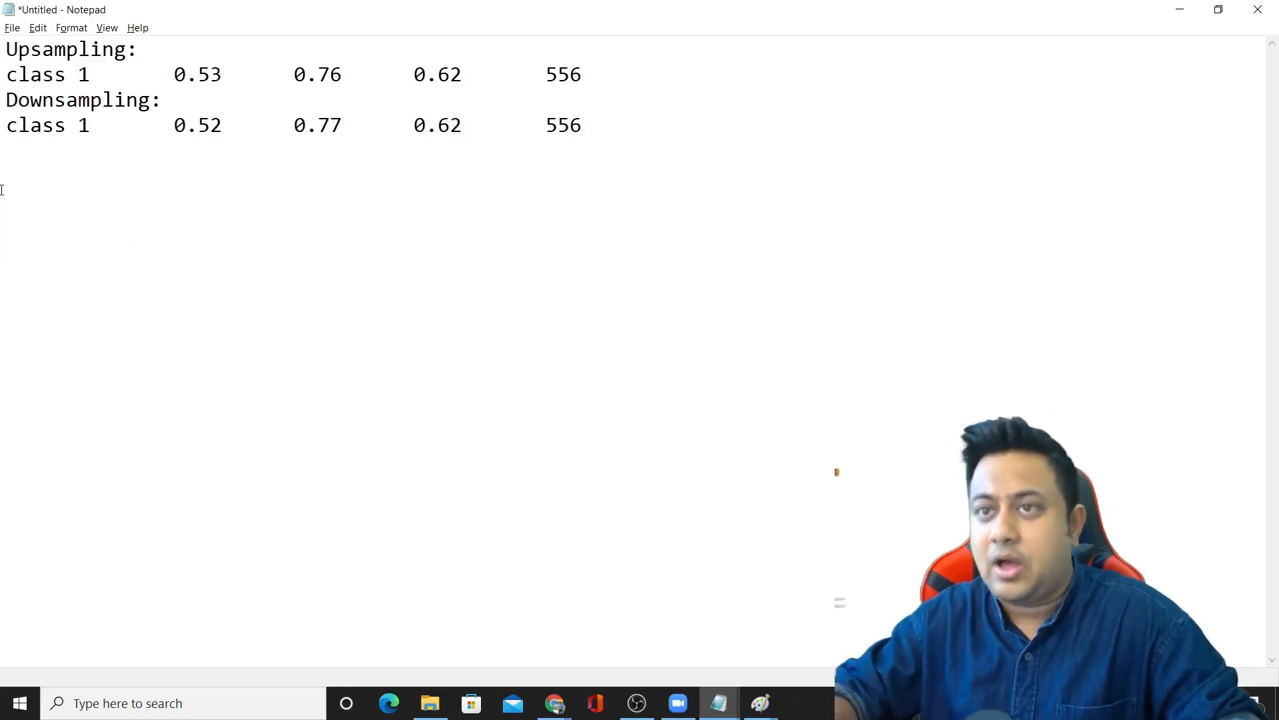
Step: Add a SMOTE: heading with class 1 row 0.60/0.62/0.61/556 below Downsampling
{"action": "left_click_drag", "start_coordinate": [4, 48], "coordinate": [581, 74]}
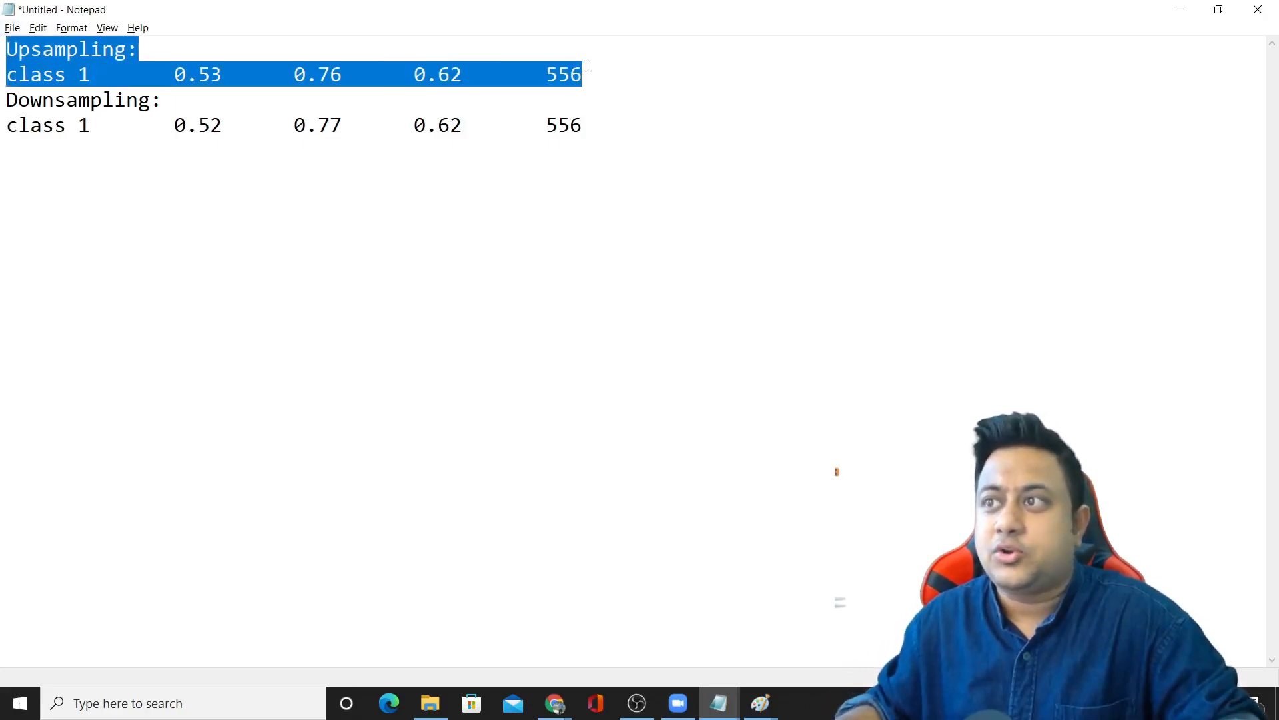
{"action": "left_click", "coordinate": [554, 702]}
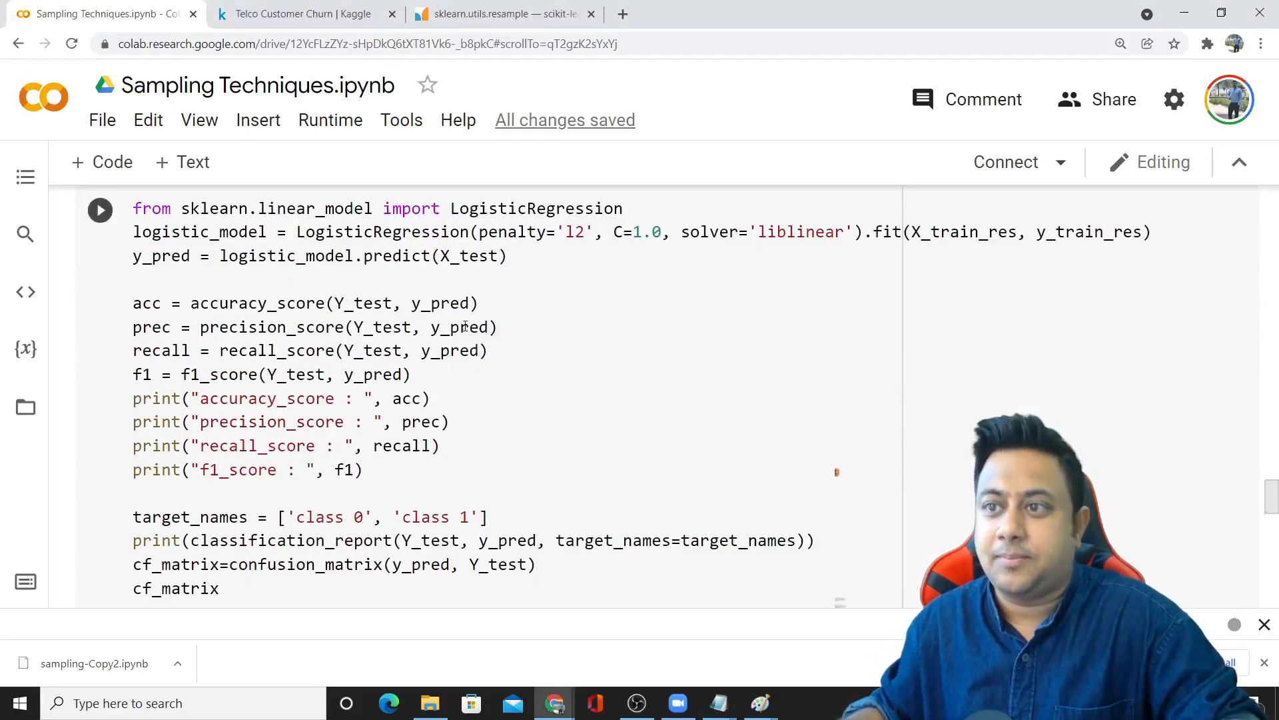
{"action": "left_click", "coordinate": [100, 210]}
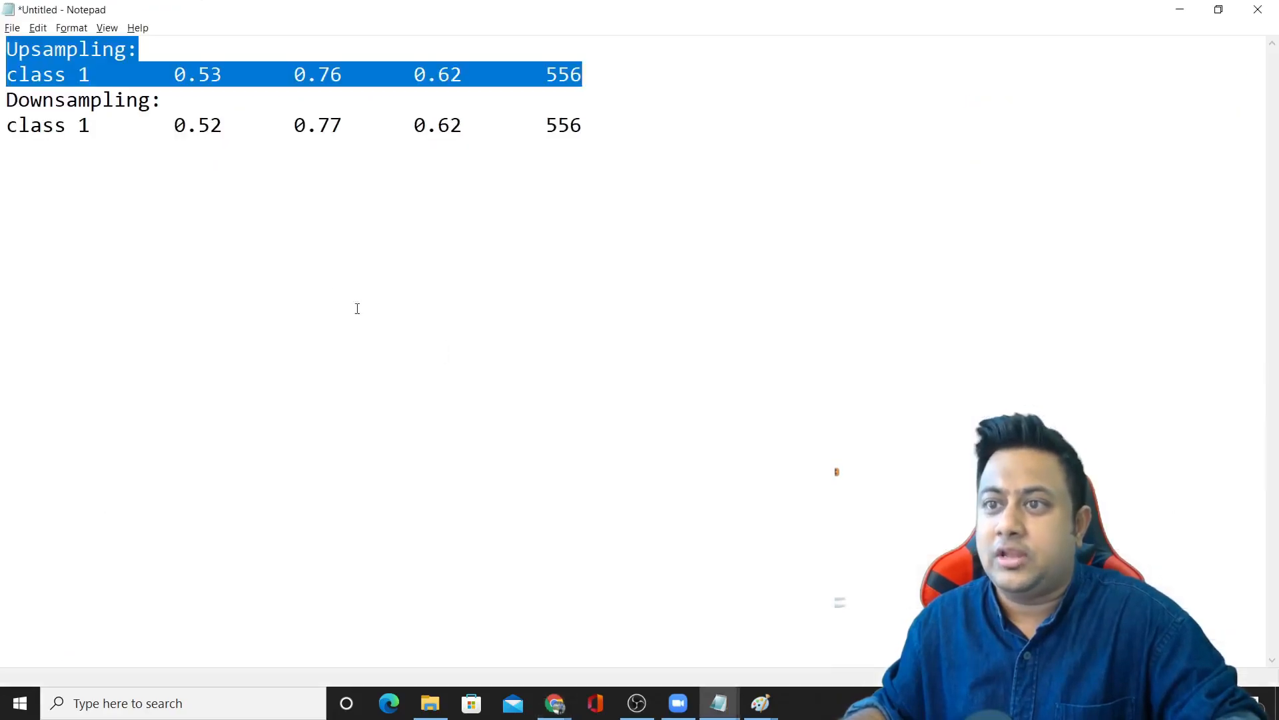
{"action": "left_click", "coordinate": [355, 308]}
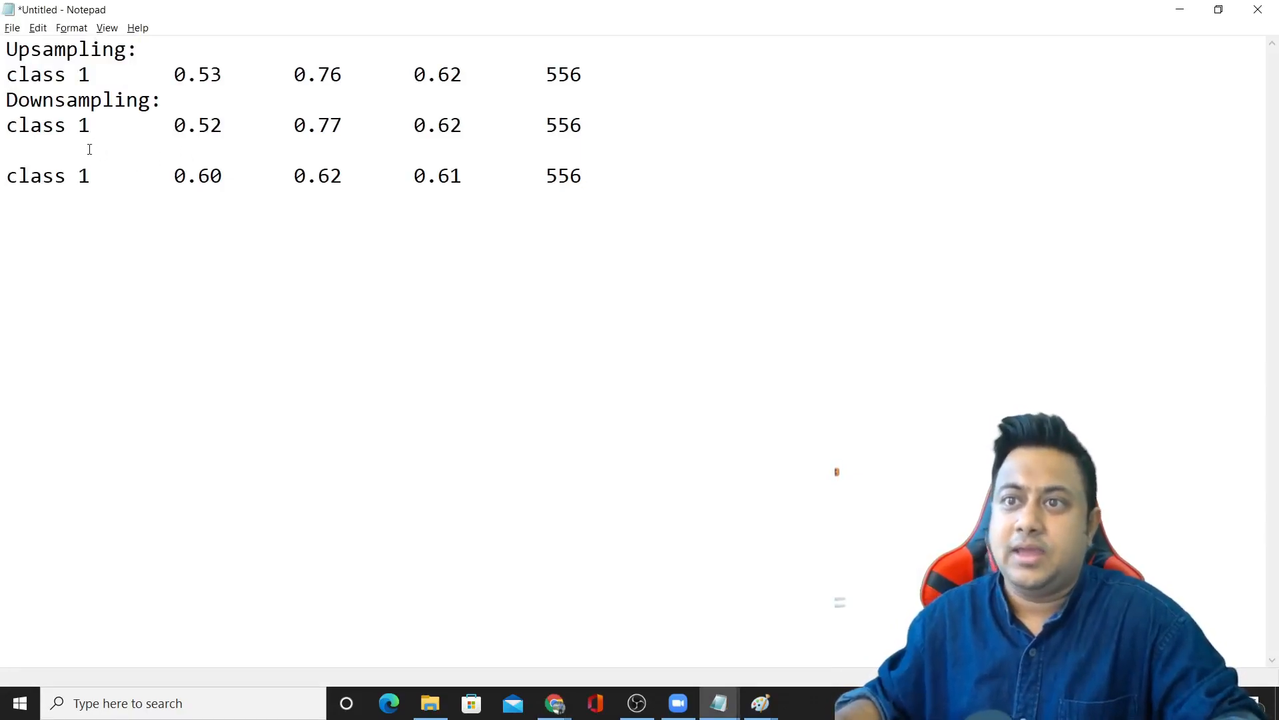
{"action": "type", "text": "SMOTE:"}
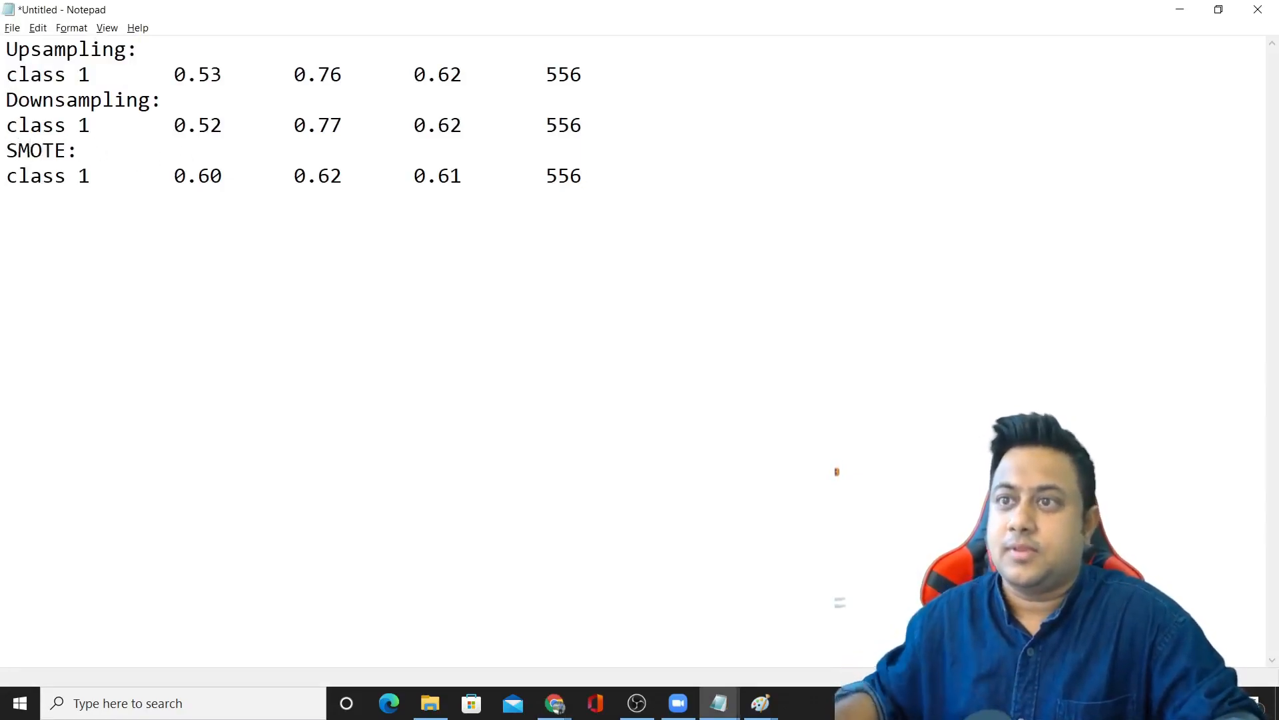
{"action": "double_click", "coordinate": [48, 176]}
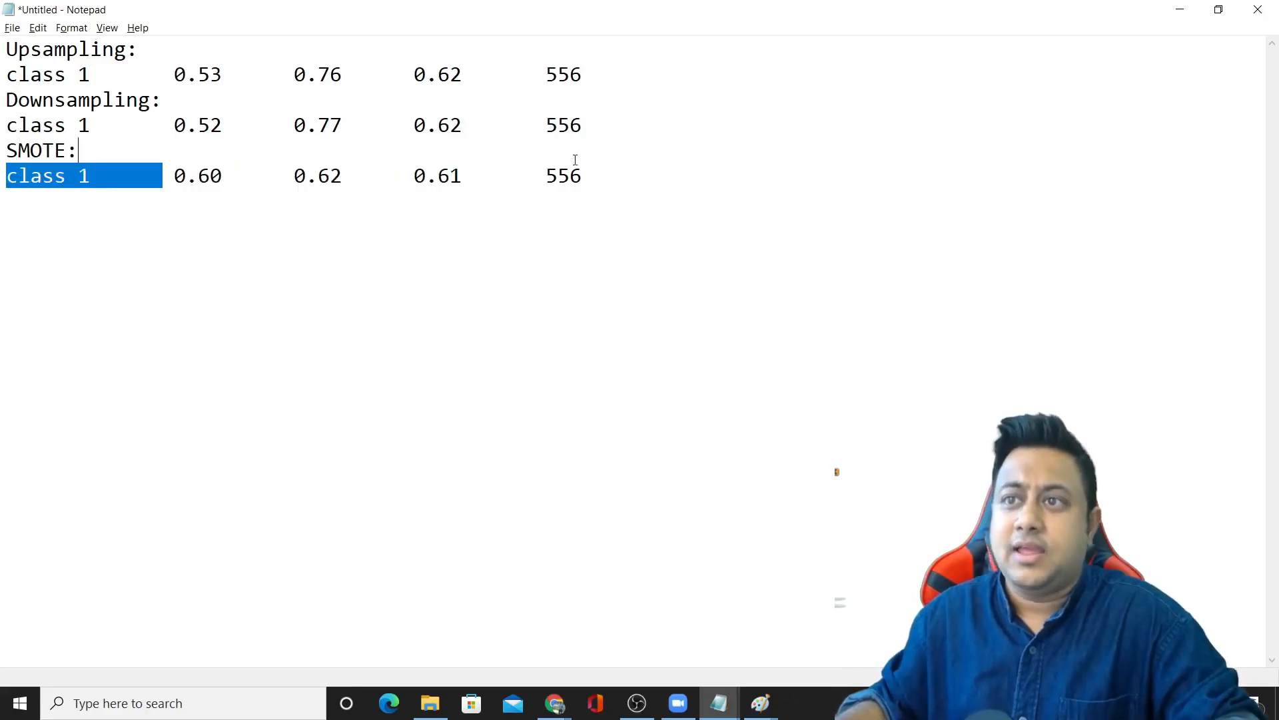
{"action": "left_click", "coordinate": [168, 176]}
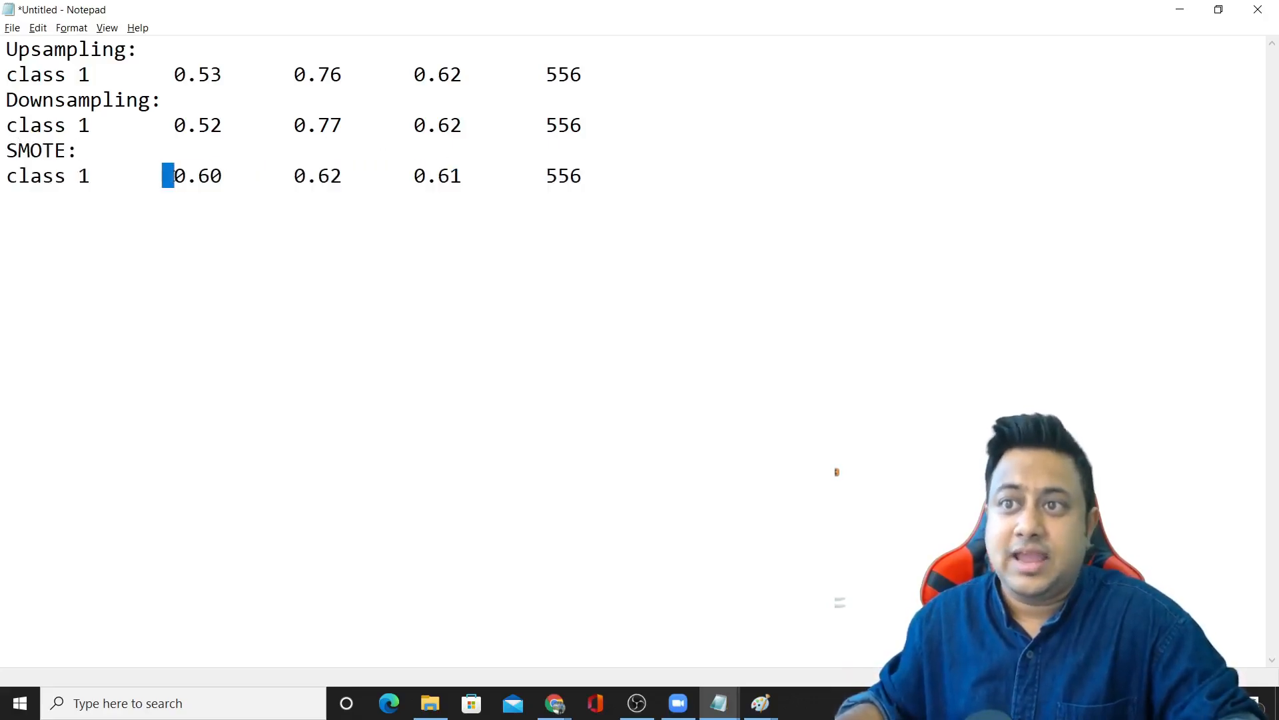
{"action": "left_click", "coordinate": [554, 702]}
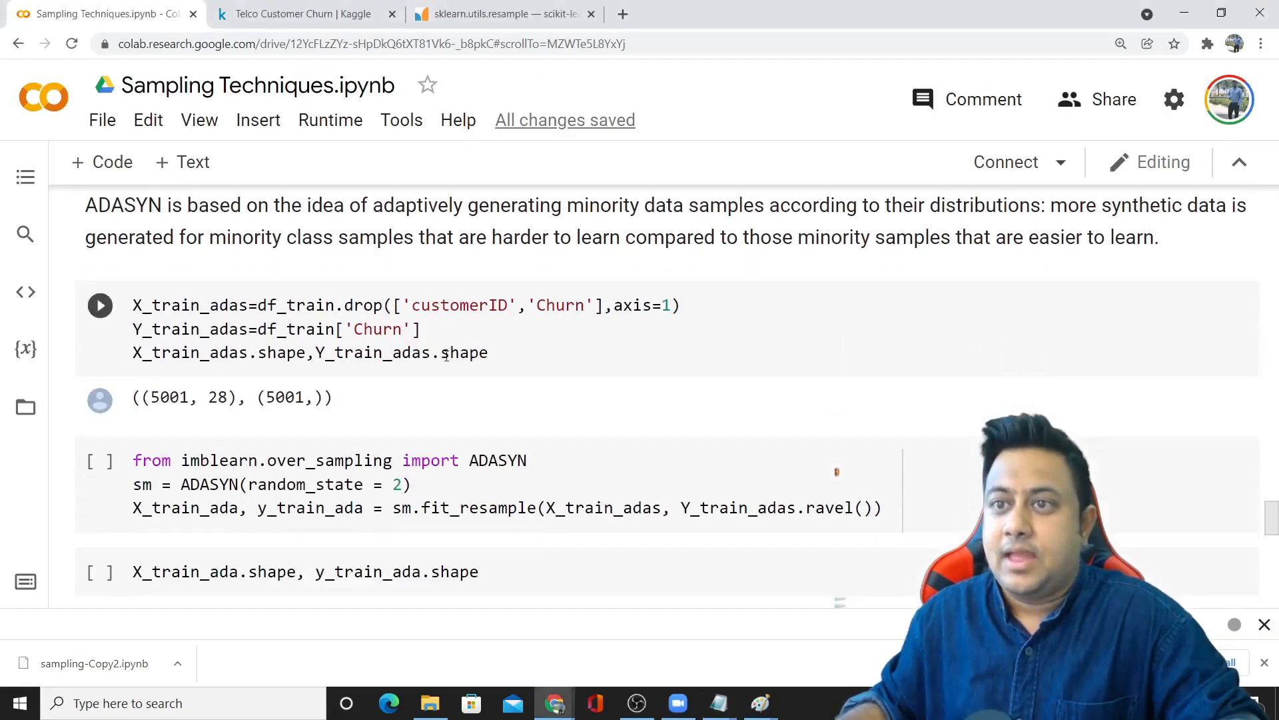
Step: Add an ADASYN: heading with class 1 row 0.63/0.59/0.61/556 and return to the SMOTE + ENN section
{"action": "scroll", "scroll_direction": "up", "scroll_amount": 3}
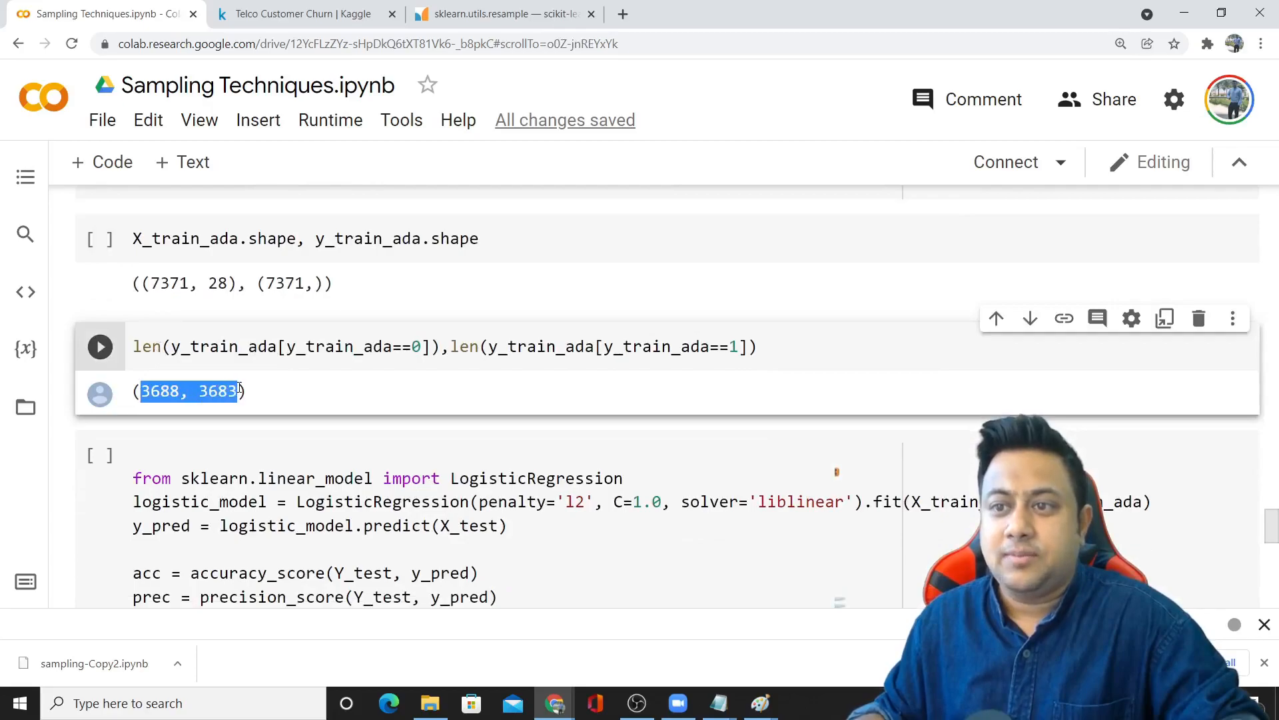
{"action": "scroll", "scroll_direction": "down", "scroll_amount": 3}
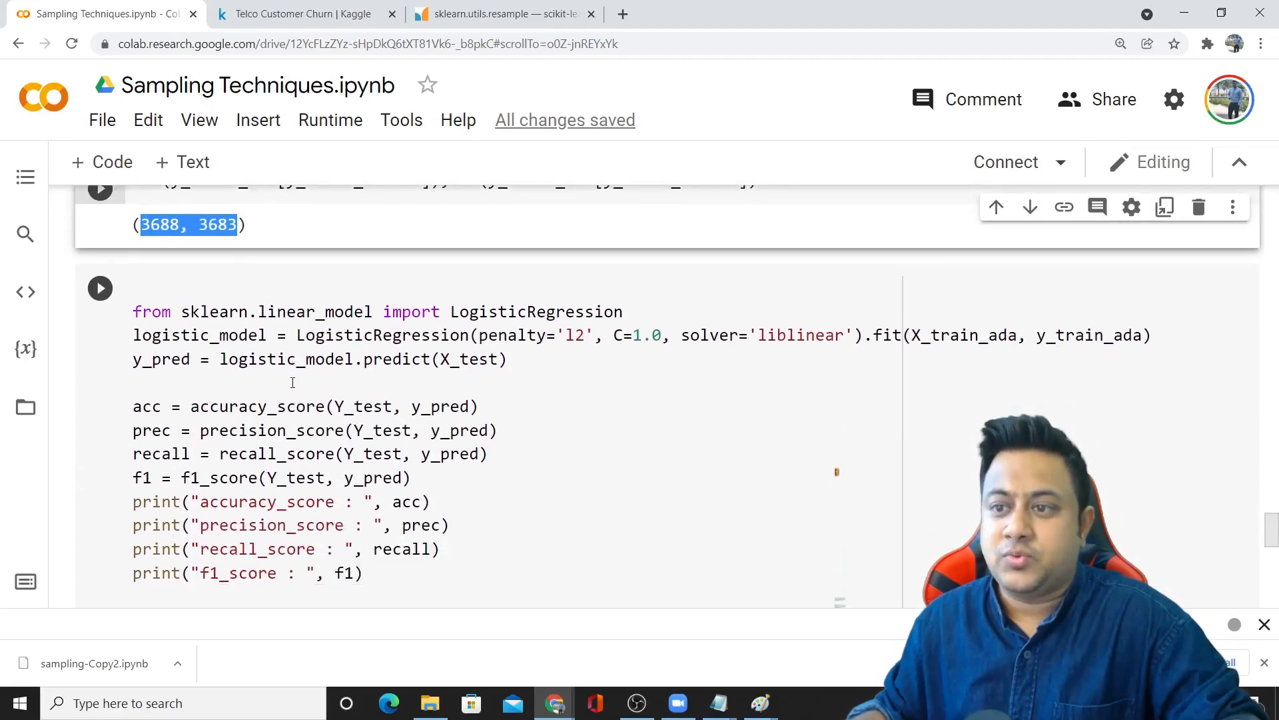
{"action": "scroll", "scroll_direction": "down", "scroll_amount": 3}
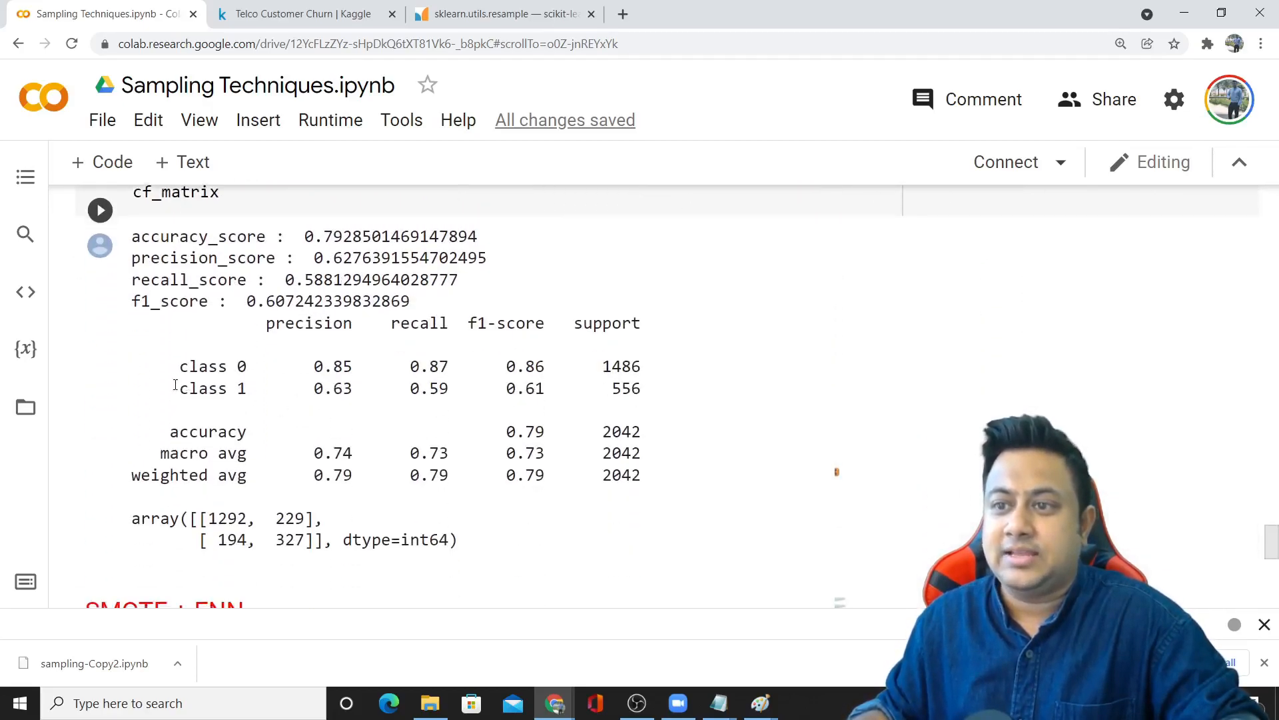
{"action": "left_click", "coordinate": [717, 702]}
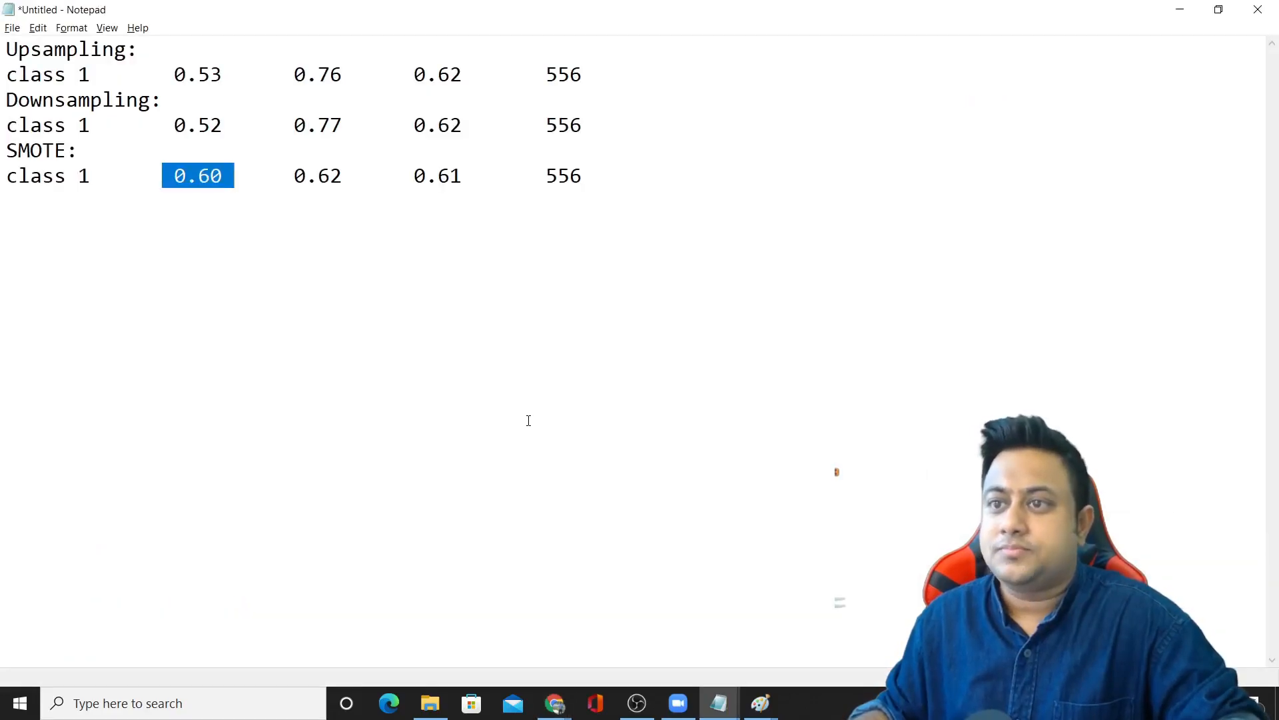
{"action": "type", "text": "ADA"}
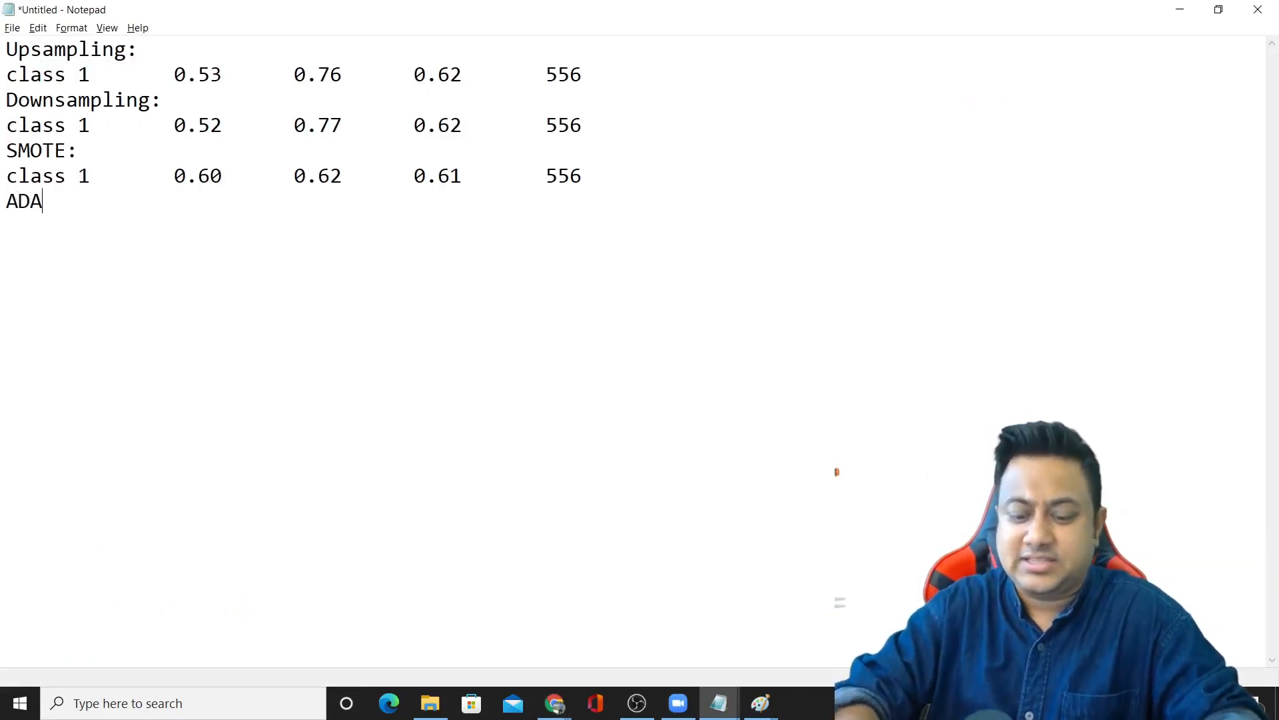
{"action": "type", "text": "SYN:"}
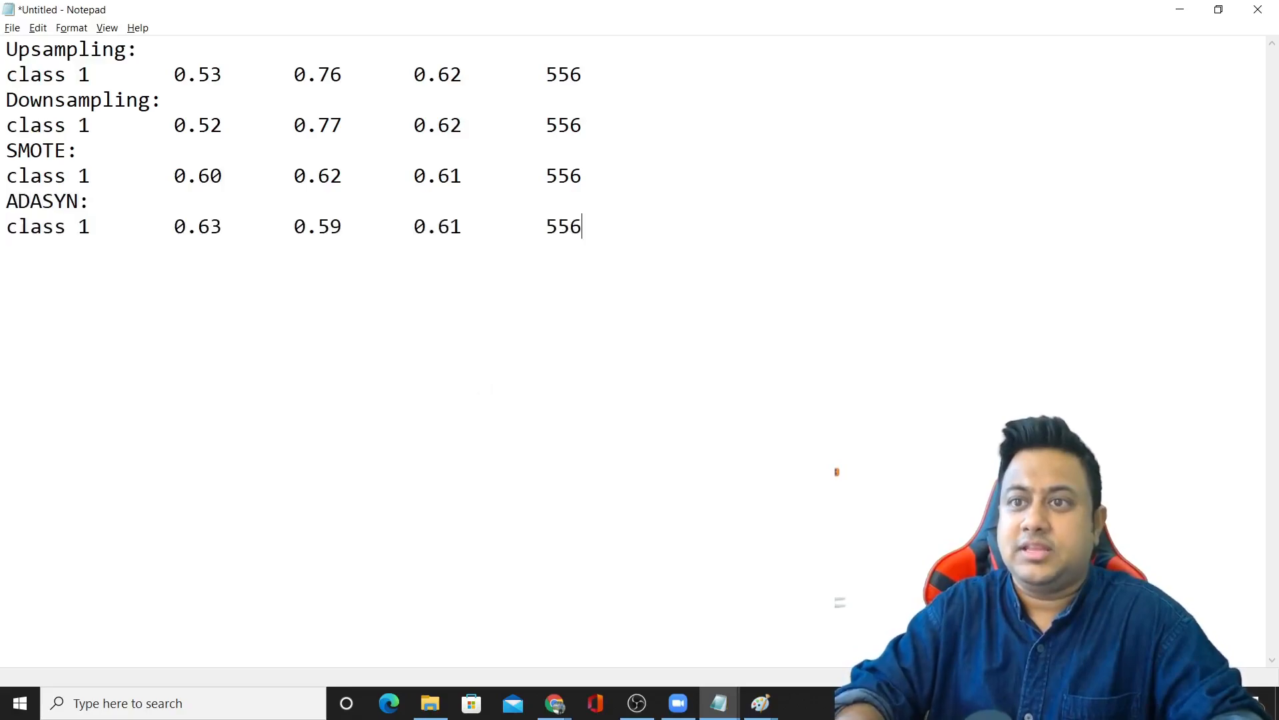
{"action": "left_click_drag", "start_coordinate": [172, 226], "coordinate": [422, 226]}
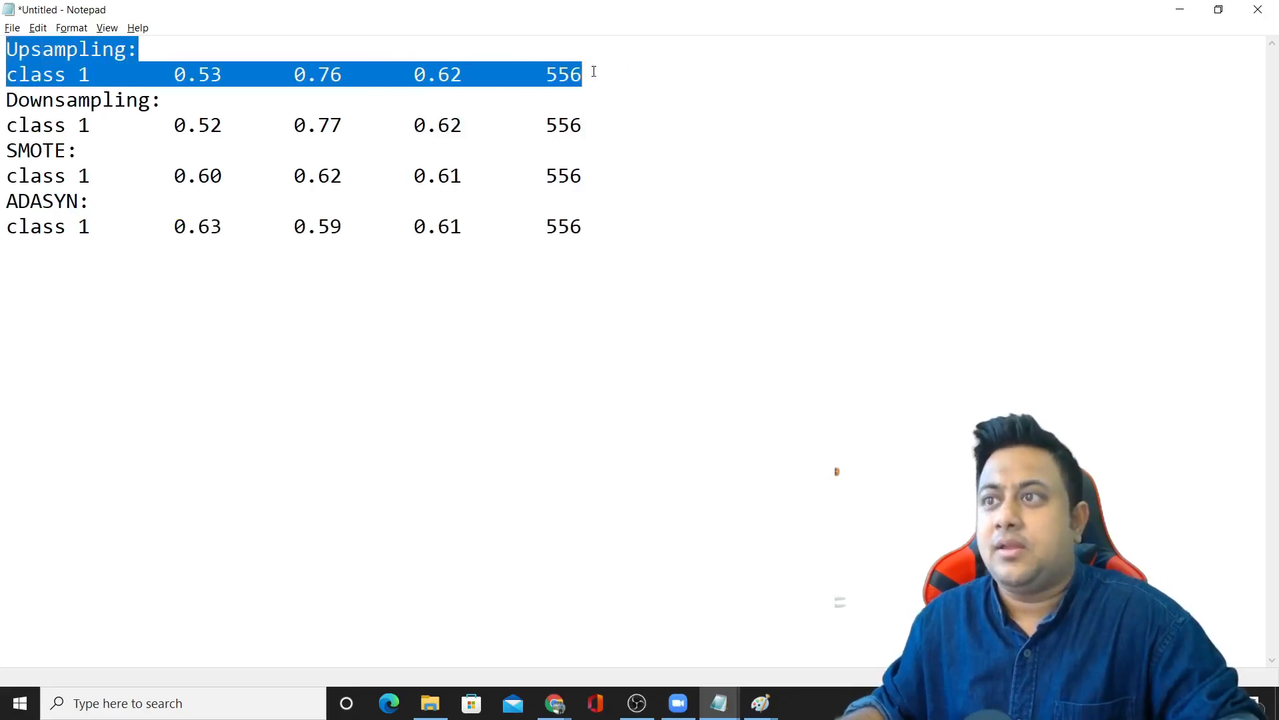
{"action": "left_click", "coordinate": [304, 74]}
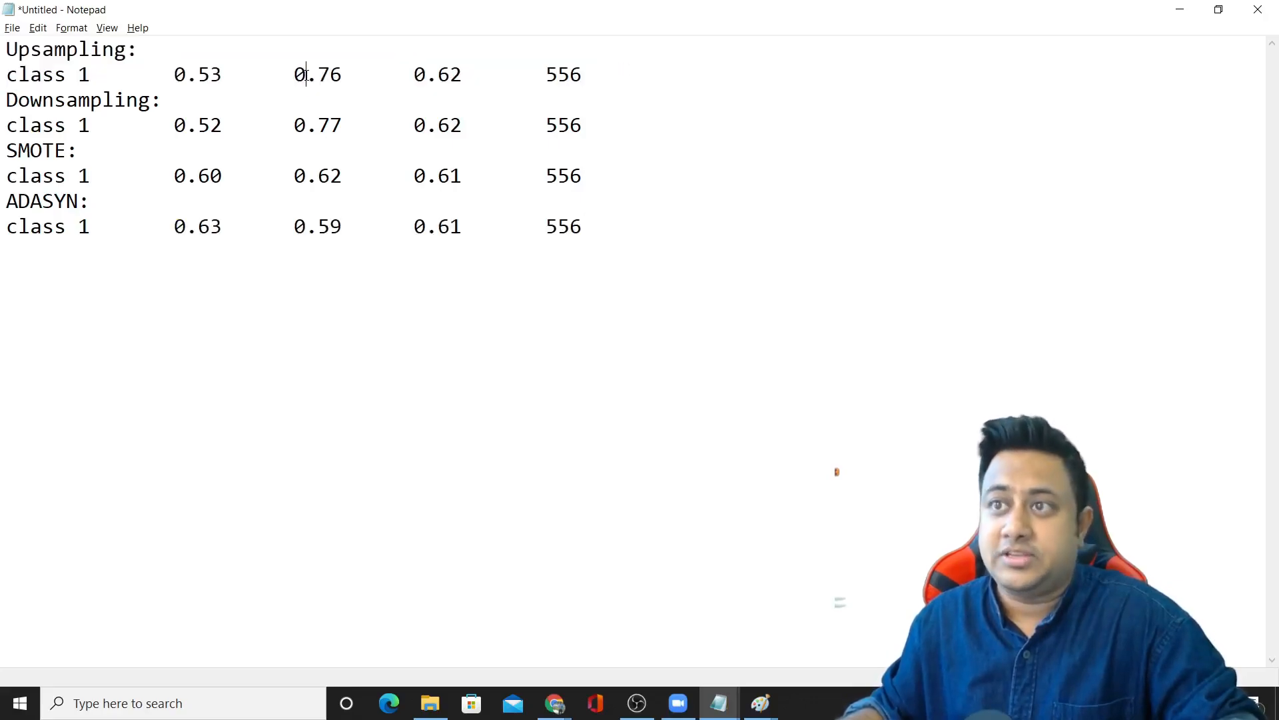
{"action": "left_click", "coordinate": [554, 702]}
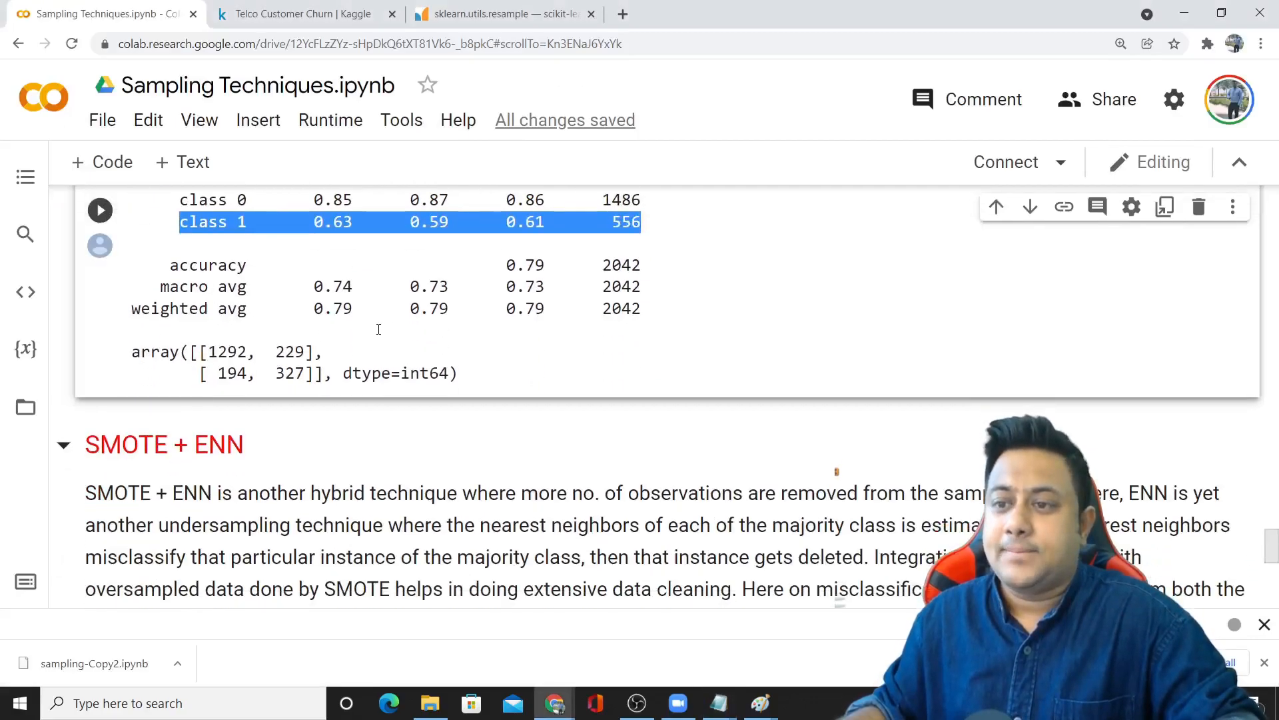
Step: Scroll to the SMOTE + ENN cell, mark SMOTEENN in the import and start a new tab for 'SMOTEENN imblearn'
{"action": "scroll", "scroll_direction": "down", "scroll_amount": 3}
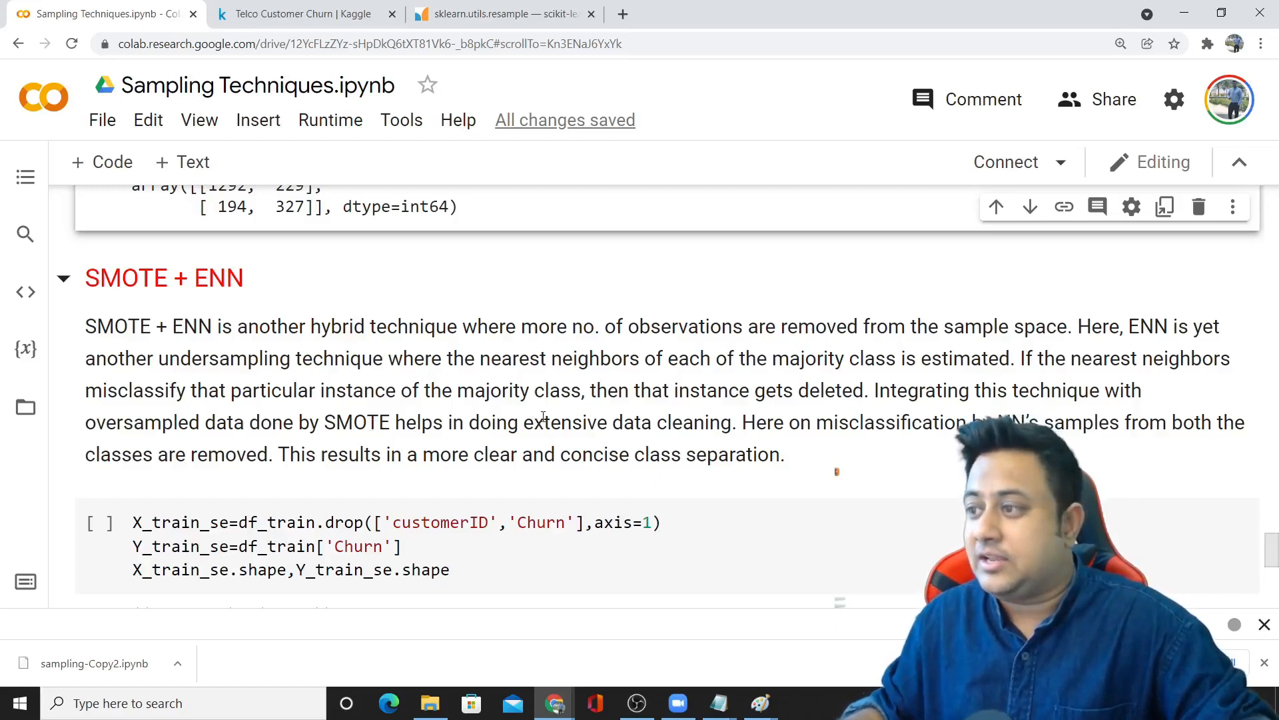
{"action": "scroll", "scroll_direction": "down", "scroll_amount": 3}
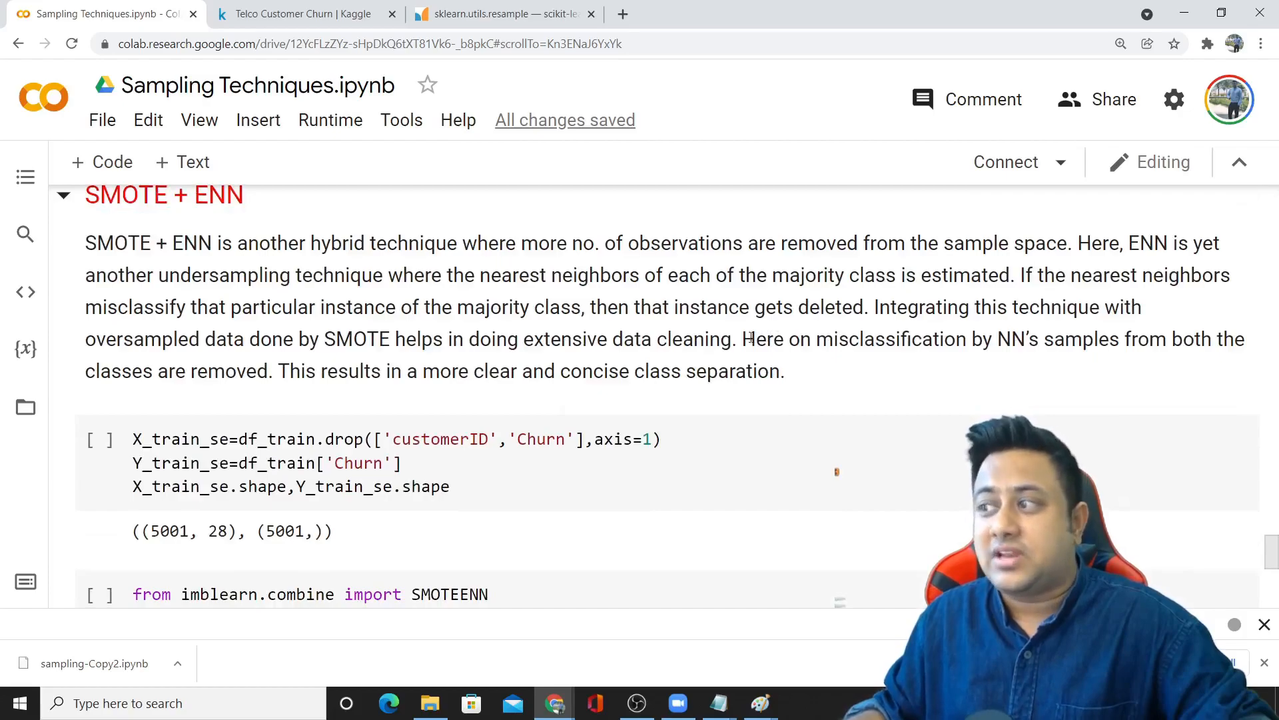
{"action": "double_click", "coordinate": [1062, 339]}
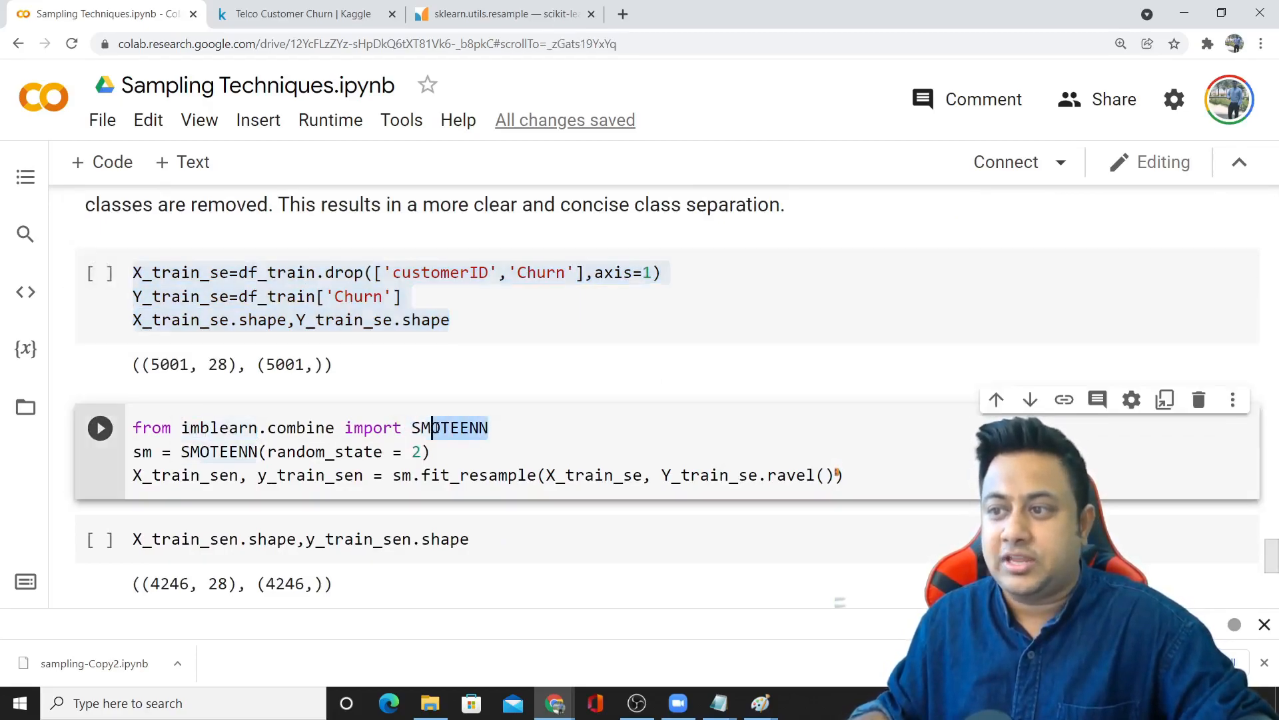
{"action": "left_click", "coordinate": [823, 14]}
{"action": "type", "text": "SMOTEENN imblearn"}
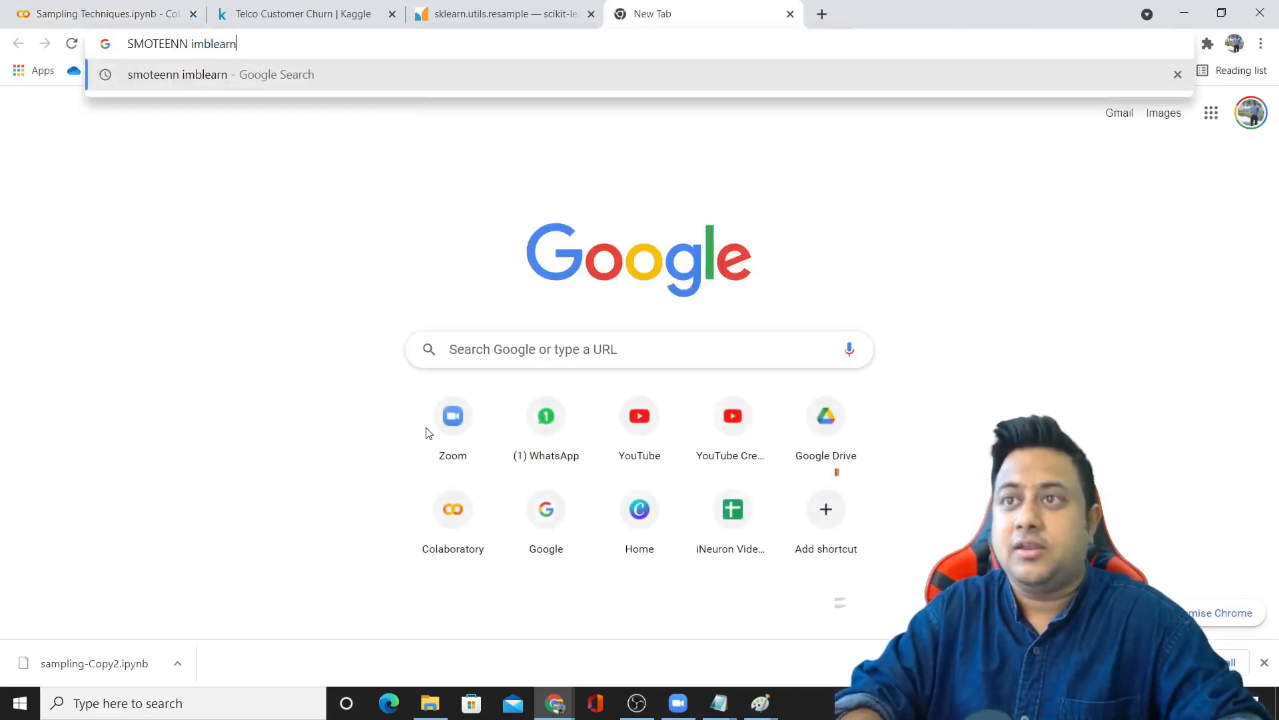
Step: Read the imbalanced-learn SMOTEENN reference page, then return to the notebook's SMOTE+ENN report
{"action": "left_click", "coordinate": [219, 75]}
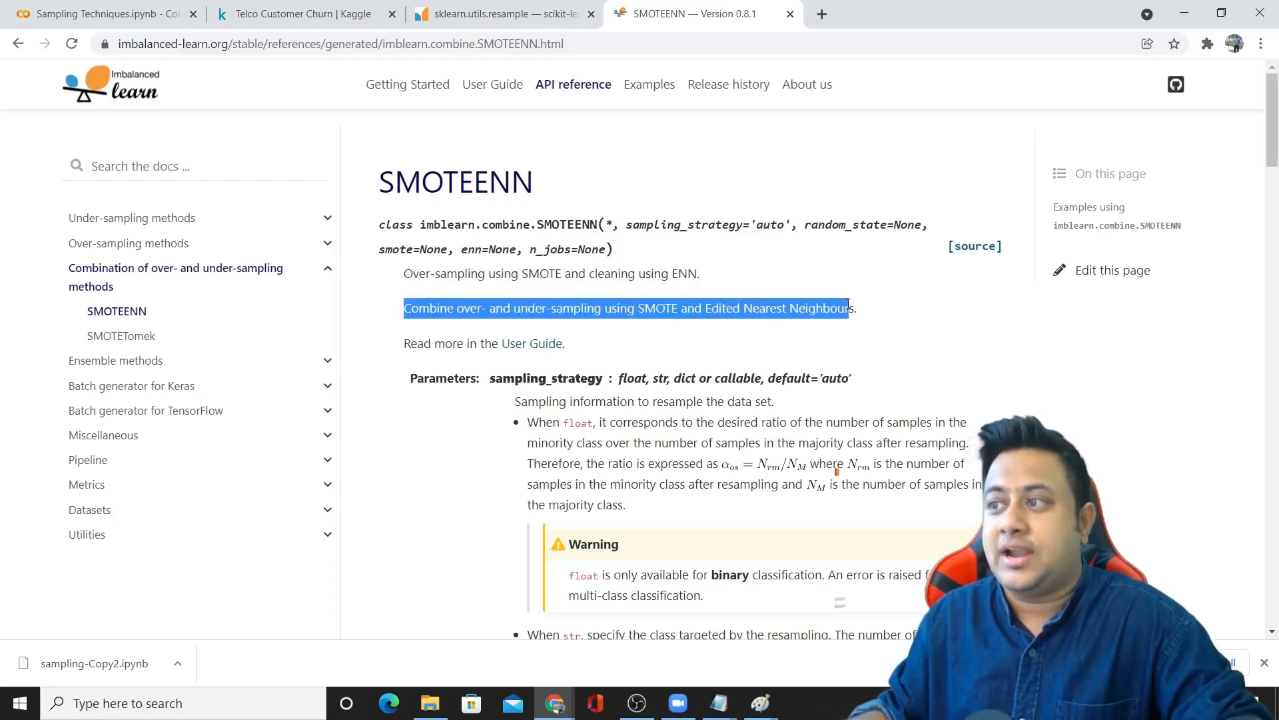
{"action": "left_click", "coordinate": [97, 13]}
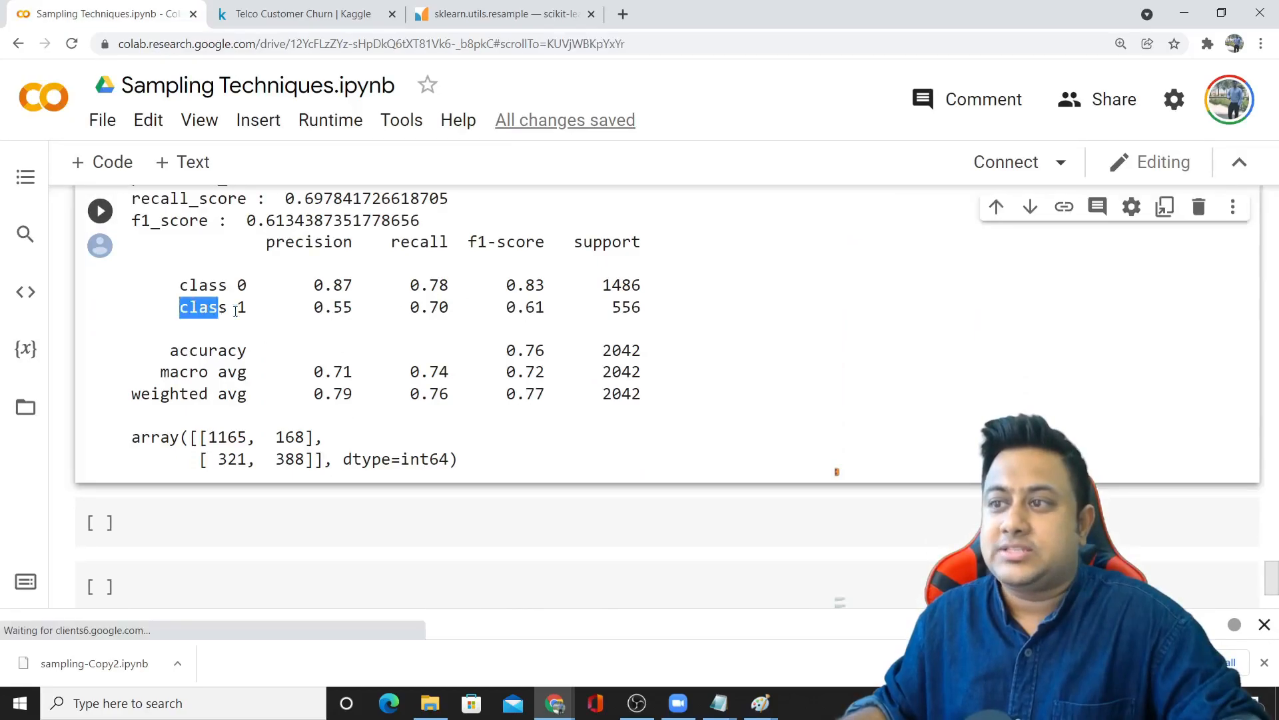
{"action": "mouse_move", "coordinate": [717, 703]}
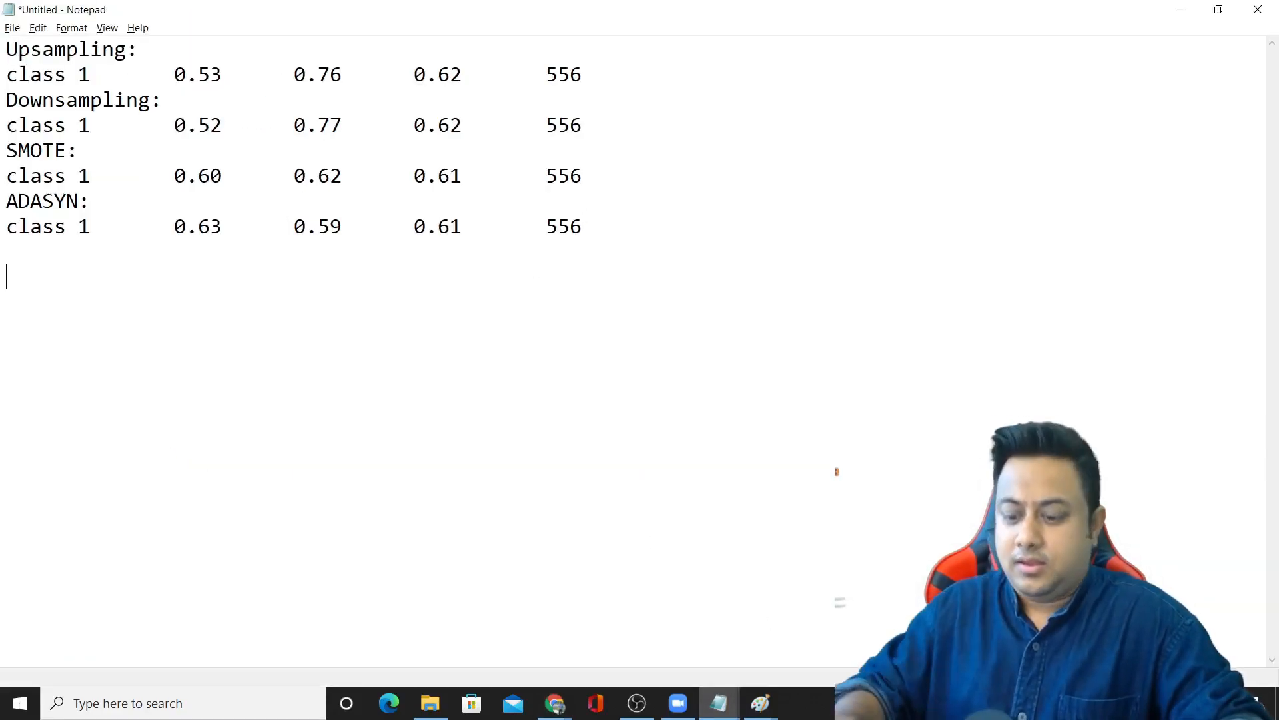
Step: Add a 'SMOTEENN:' heading with class 1 row 0.55/0.70/0.61/556 and remove the blank line above it
{"action": "type", "text": "SMOTEENDD"}
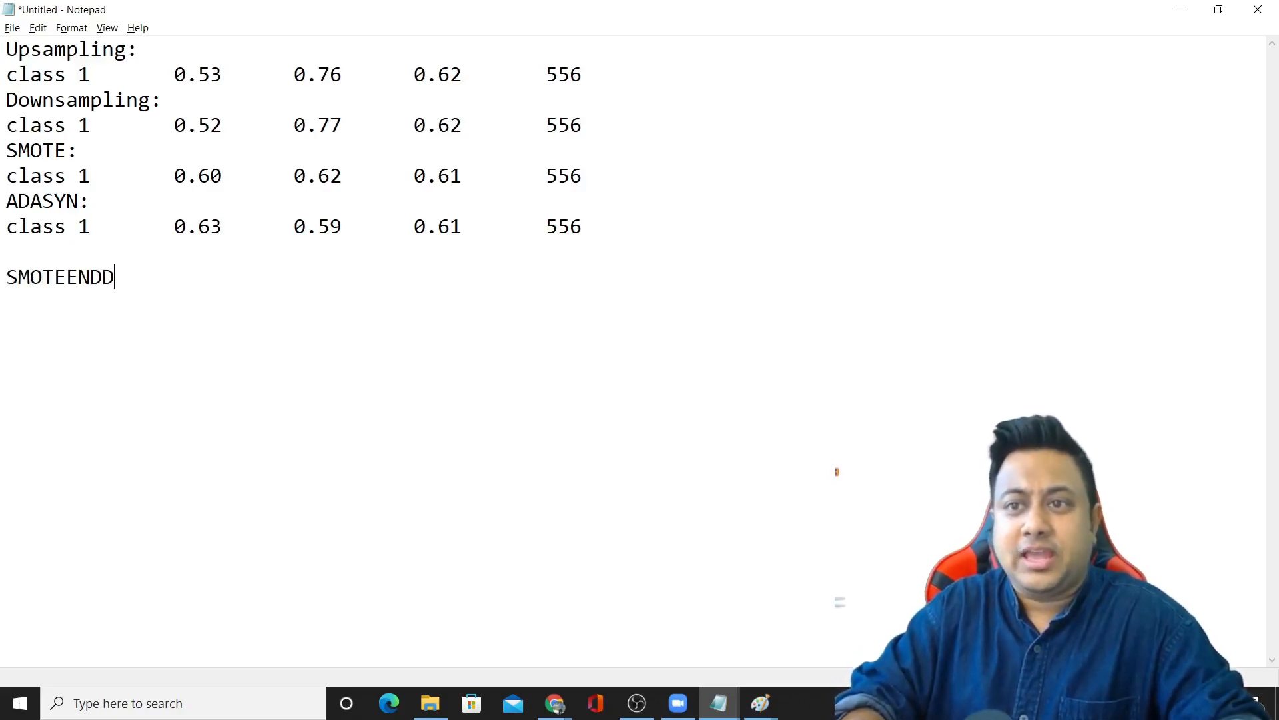
{"action": "type", "text": "ENN:"}
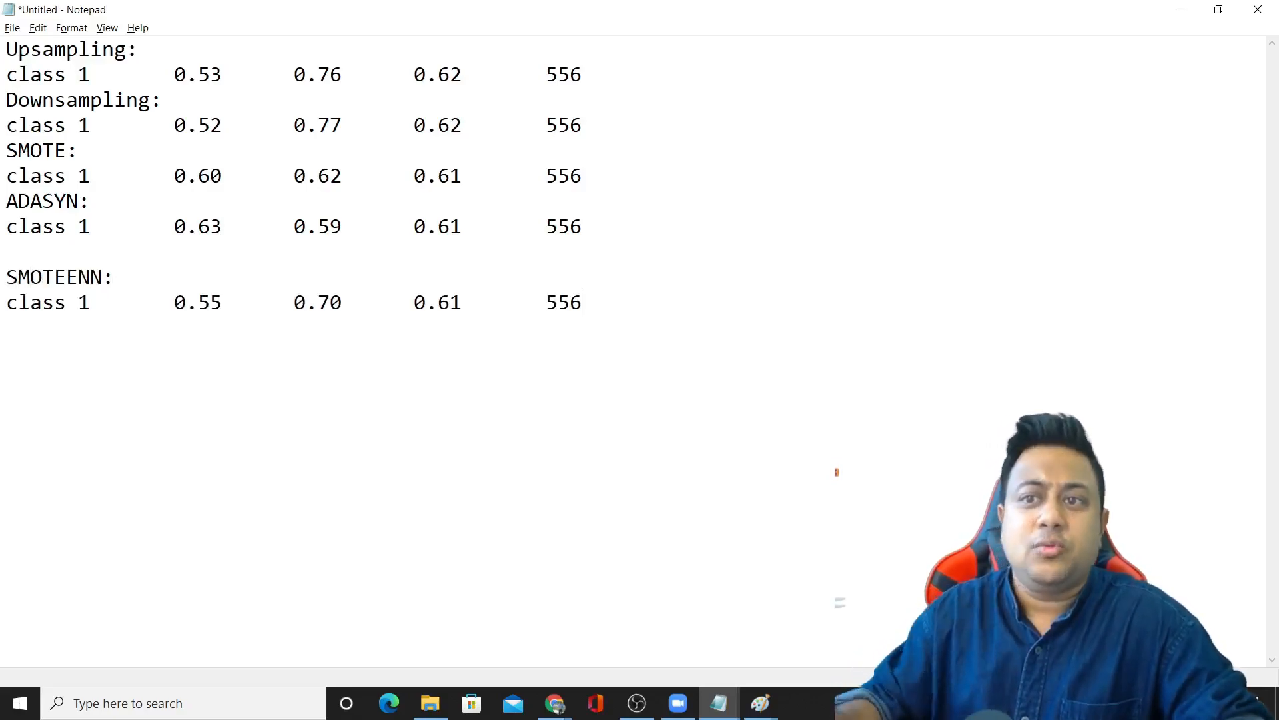
{"action": "left_click_drag", "start_coordinate": [172, 302], "coordinate": [355, 302]}
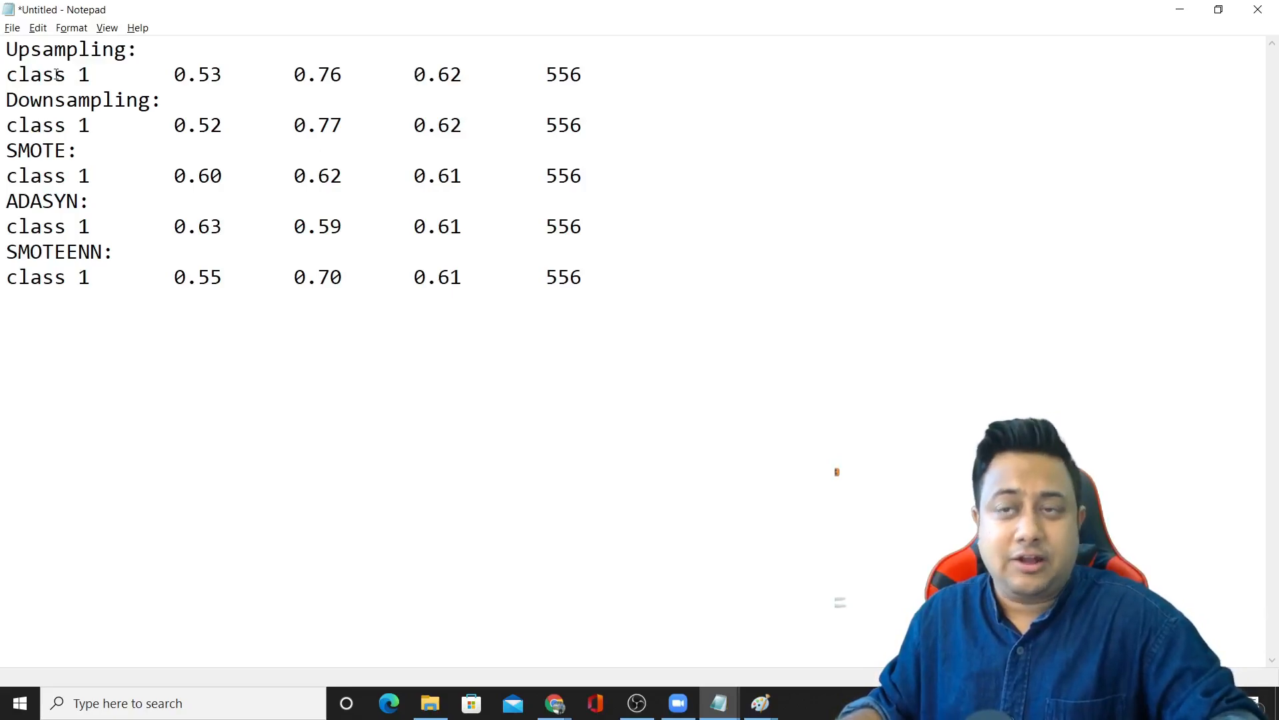
Step: Compare precision values across Upsampling 0.53, Downsampling 0.52, SMOTE 0.60, ADASYN 0.63 and SMOTEENN
{"action": "double_click", "coordinate": [437, 74]}
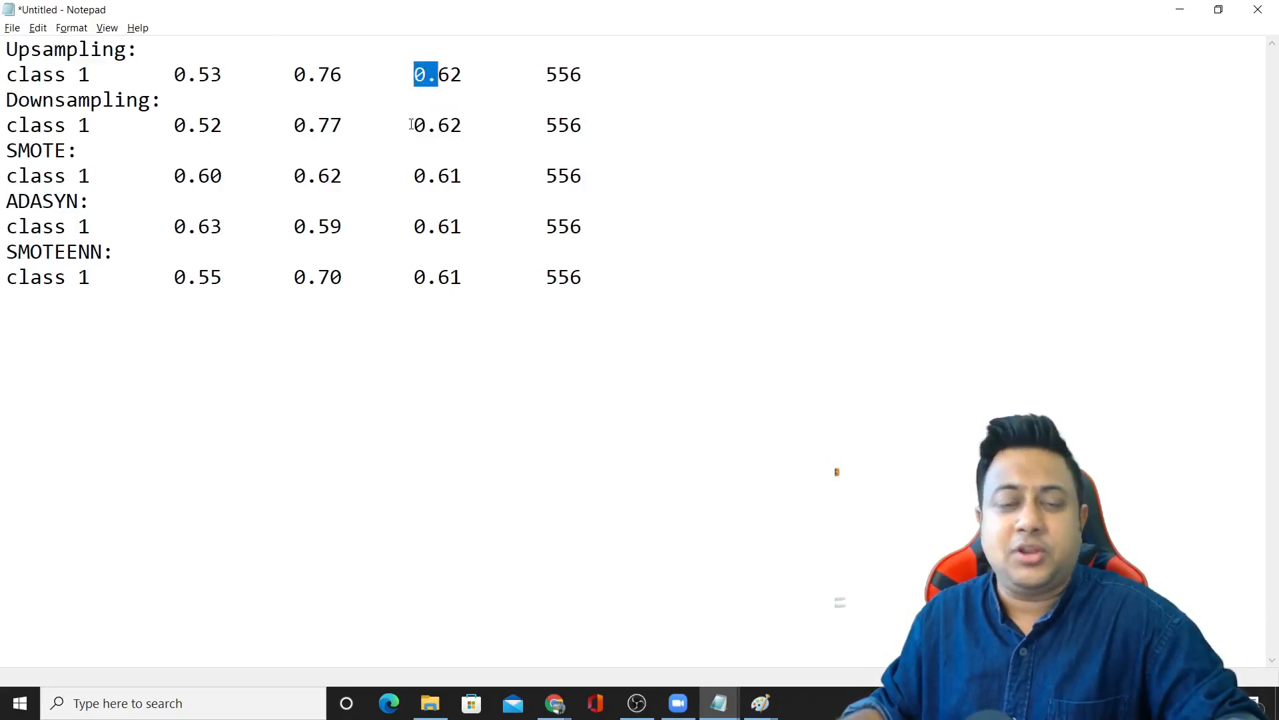
{"action": "double_click", "coordinate": [197, 75]}
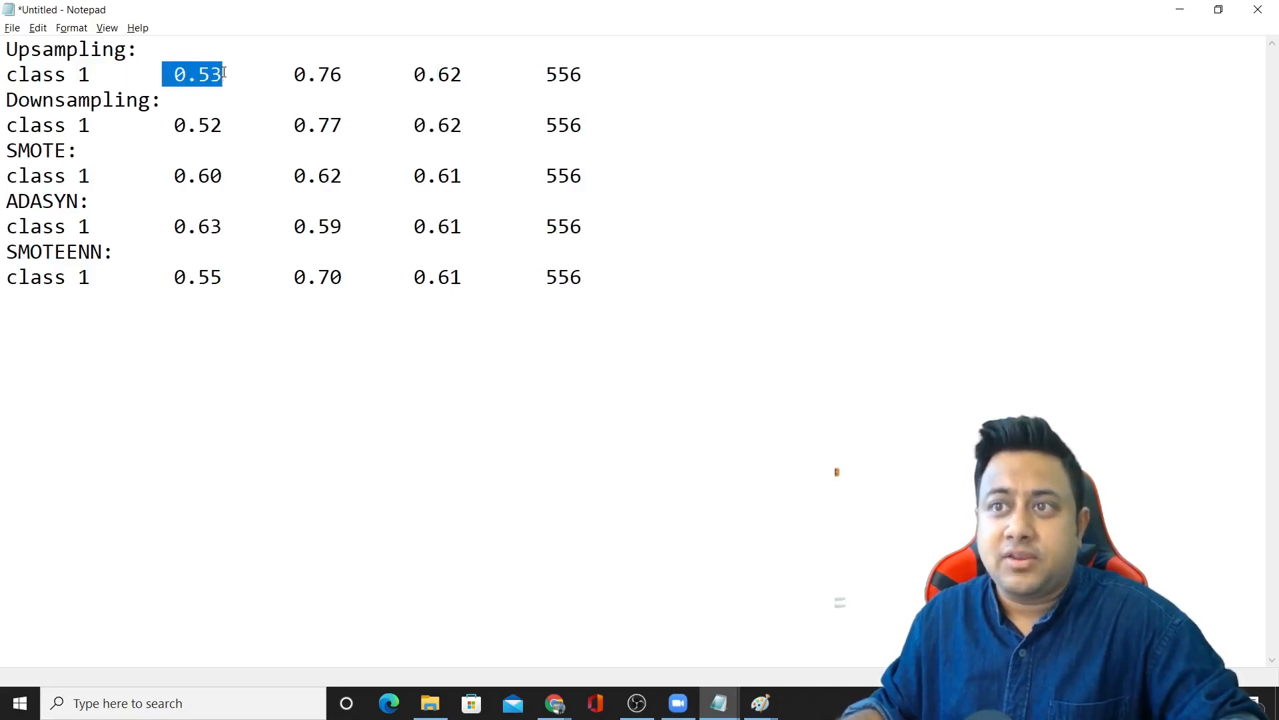
{"action": "double_click", "coordinate": [197, 176]}
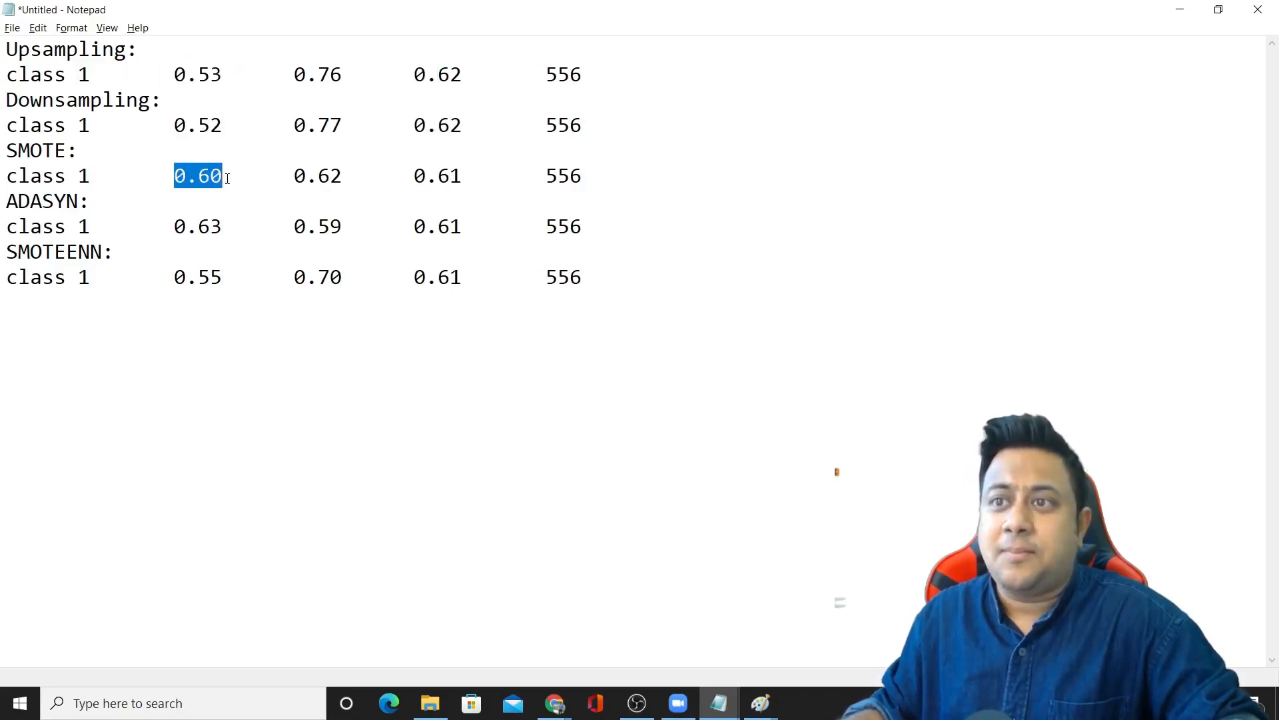
{"action": "double_click", "coordinate": [197, 125]}
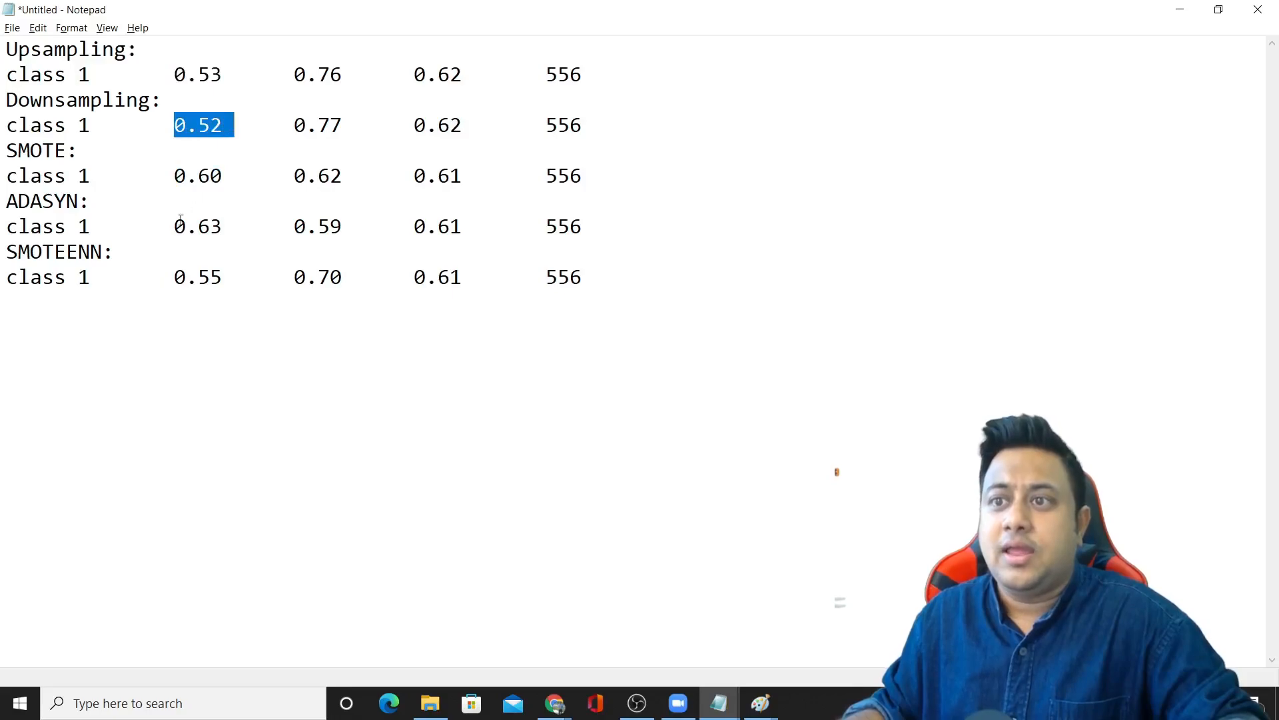
{"action": "double_click", "coordinate": [197, 226]}
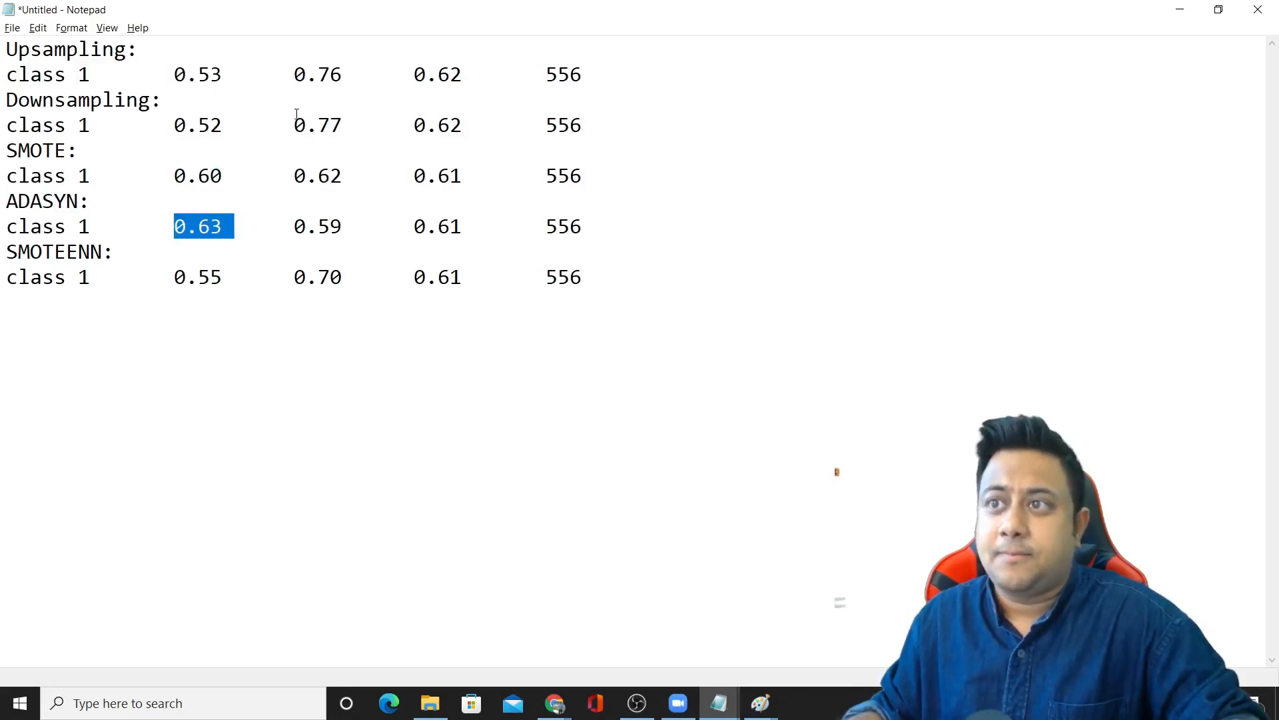
{"action": "double_click", "coordinate": [317, 125]}
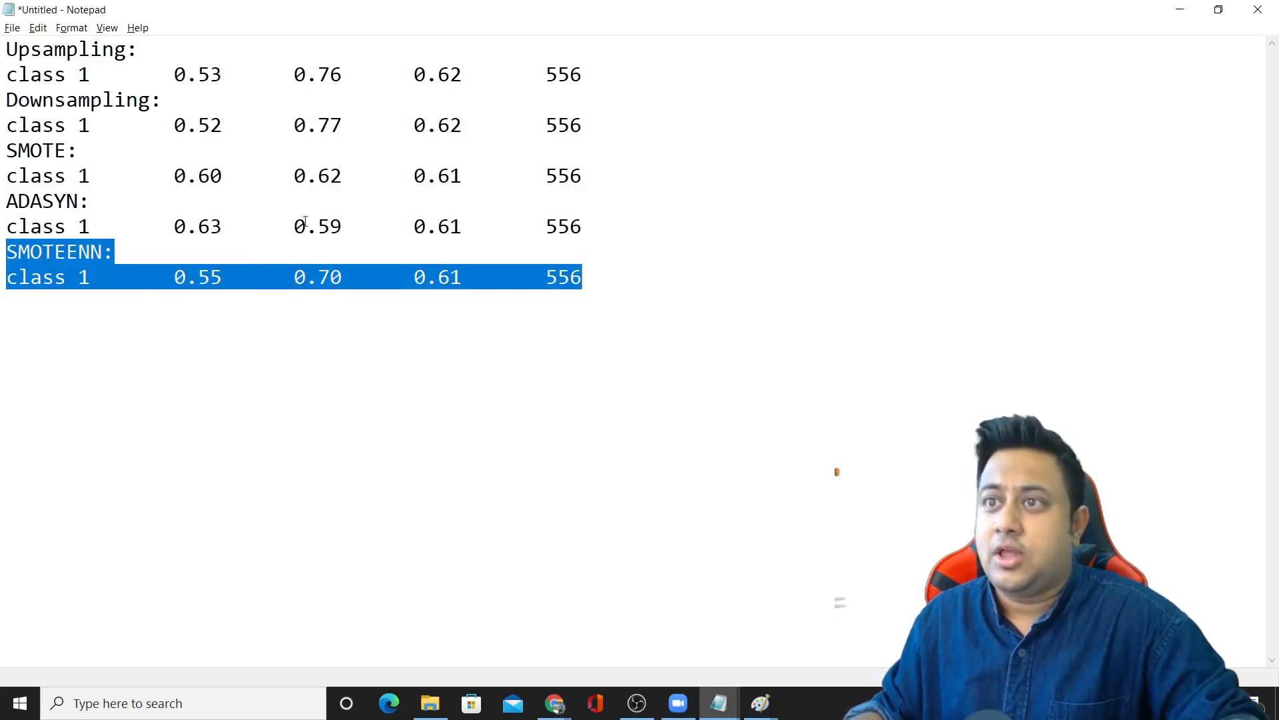
{"action": "double_click", "coordinate": [197, 74]}
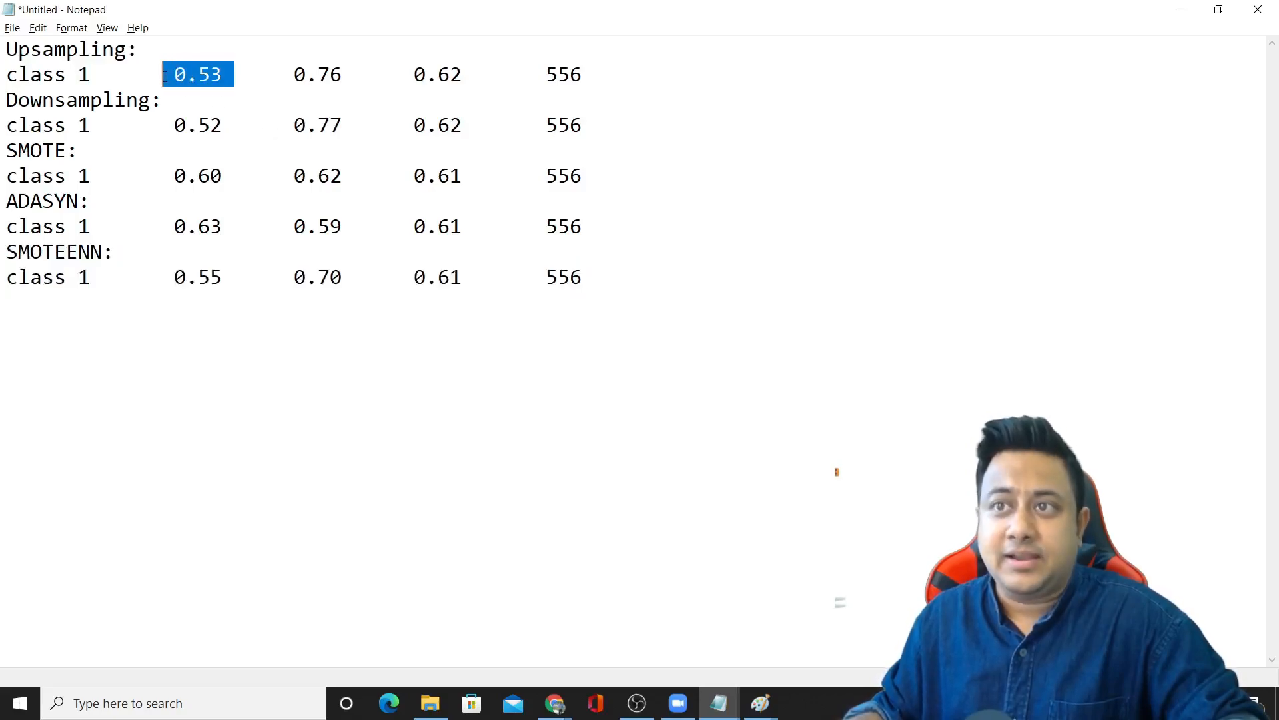
{"action": "double_click", "coordinate": [317, 277]}
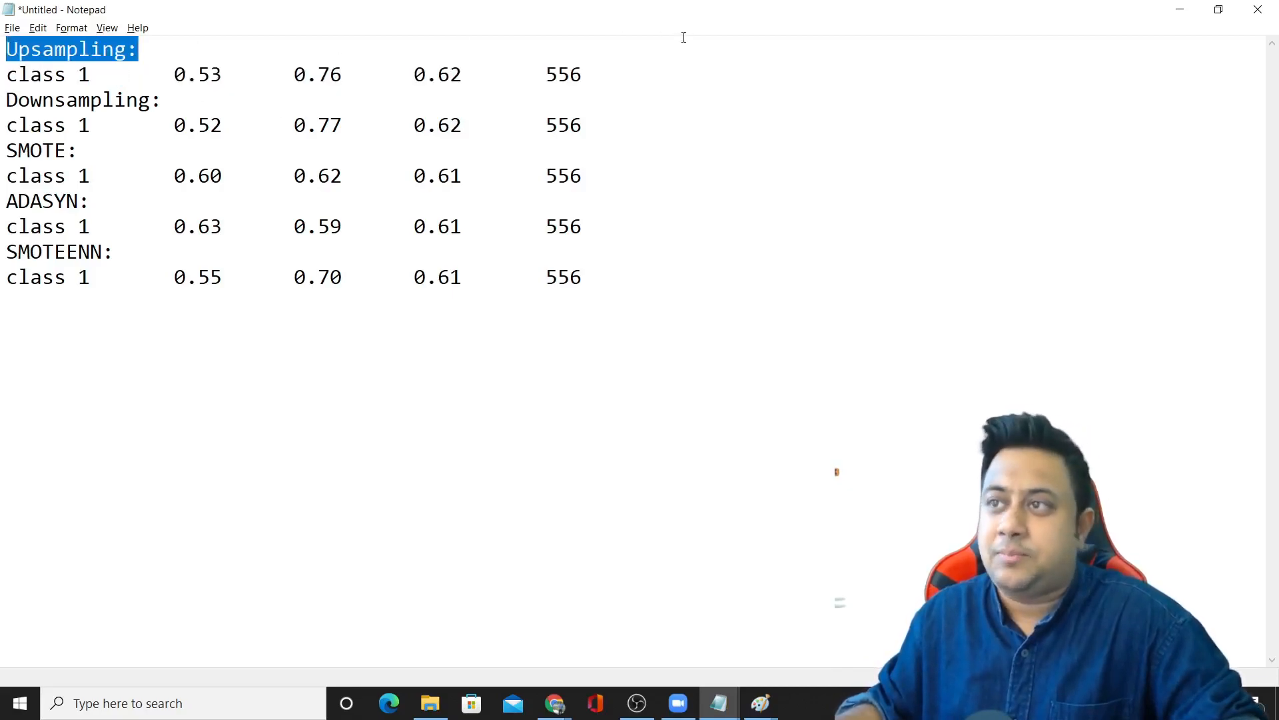
{"action": "double_click", "coordinate": [57, 252]}
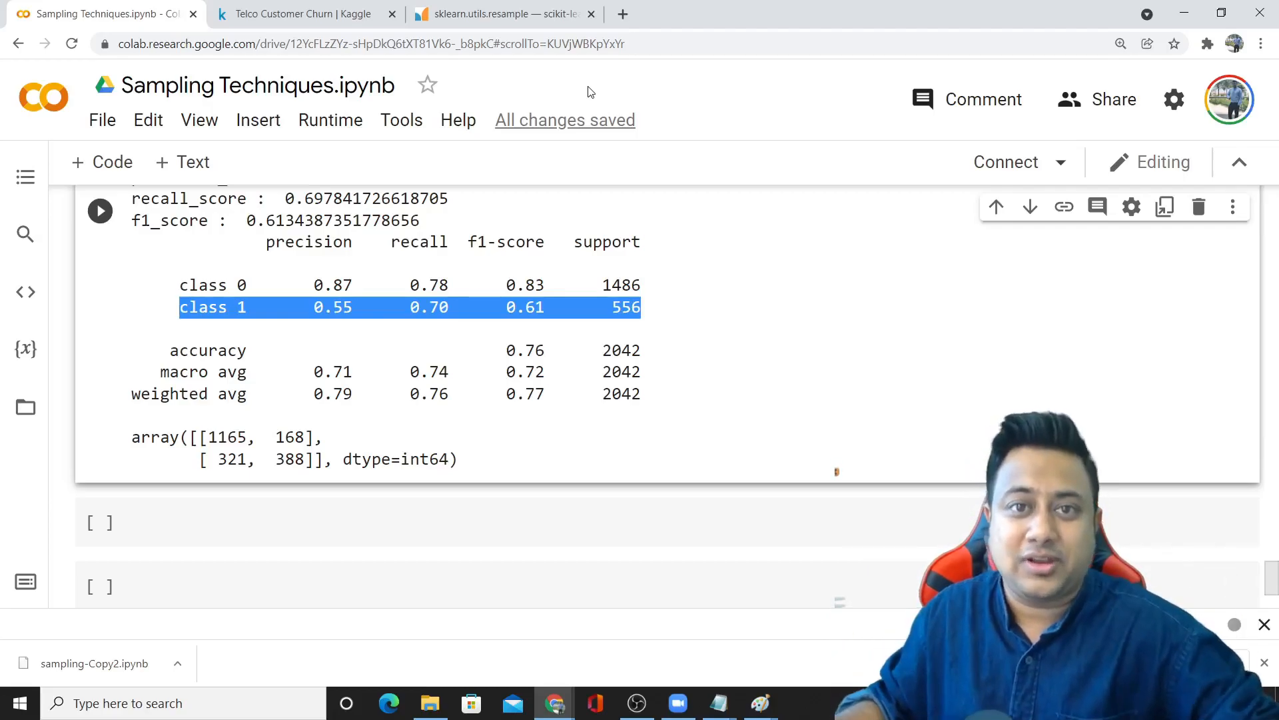
{"action": "mouse_move", "coordinate": [580, 642]}
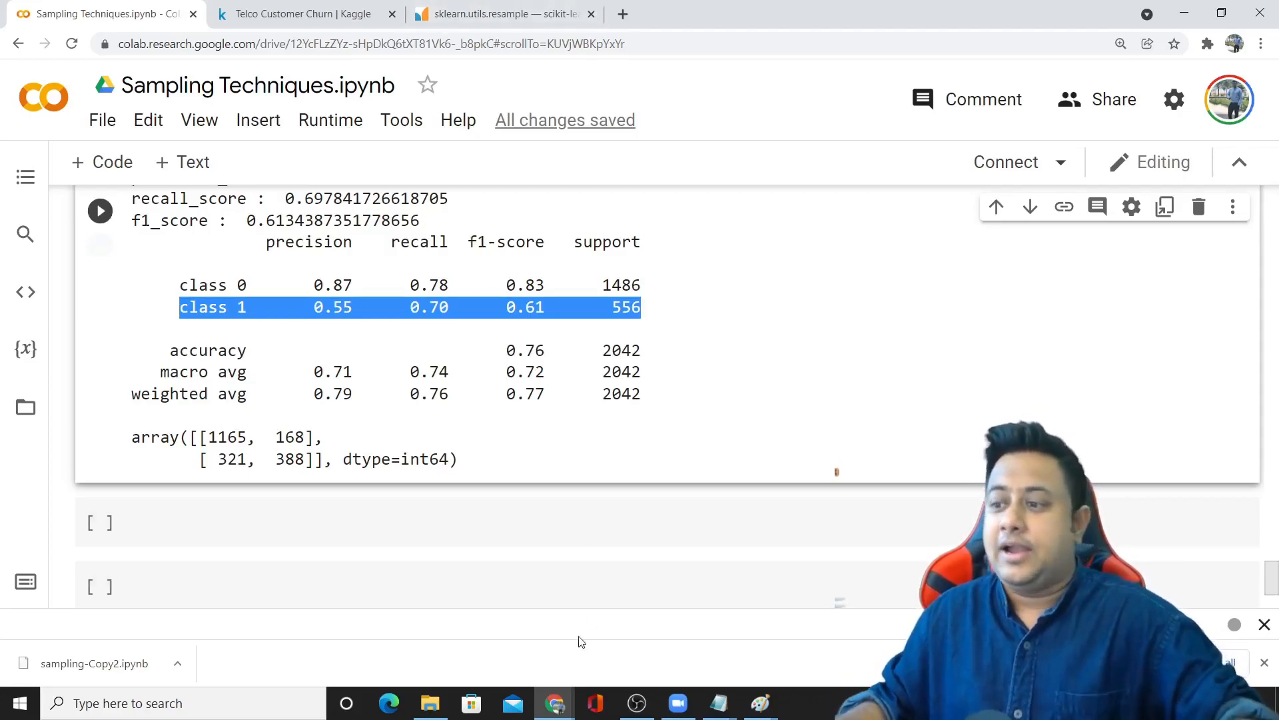
{"action": "mouse_move", "coordinate": [554, 703]}
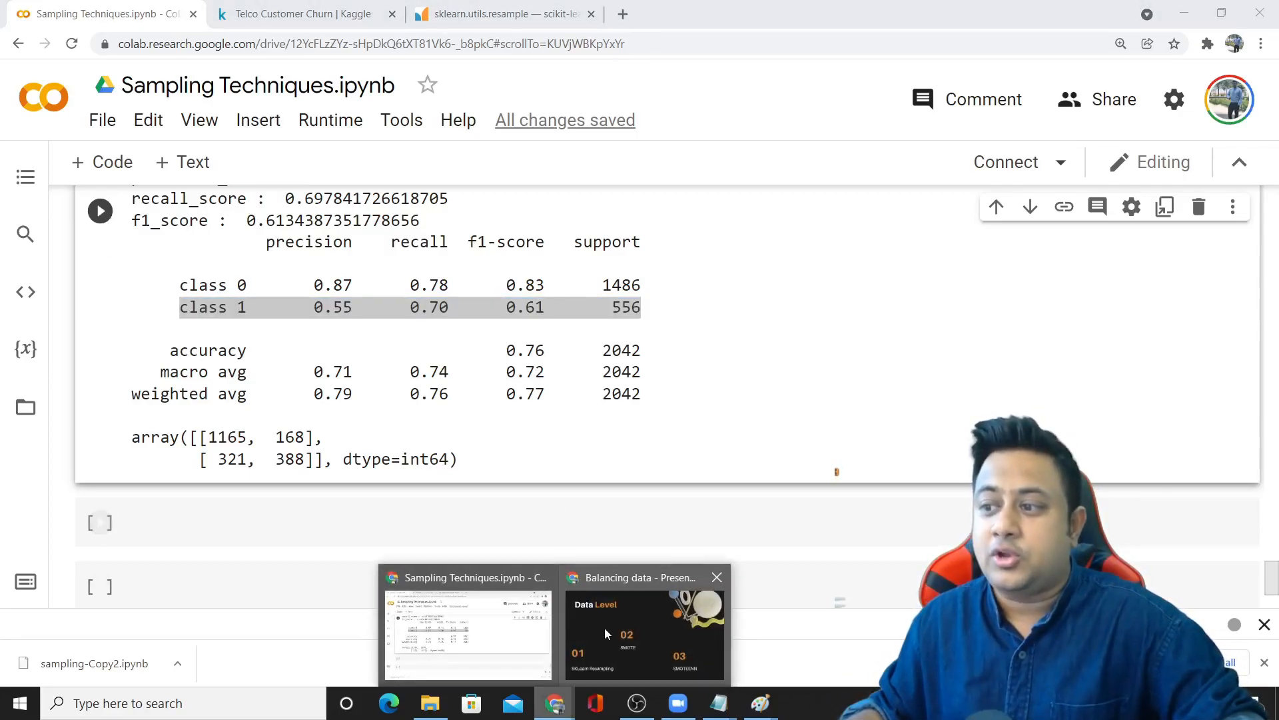
Step: Switch to the Balancing data presentation showing the Approaches slide (Data Level, Algorithm Level)
{"action": "left_click", "coordinate": [642, 632]}
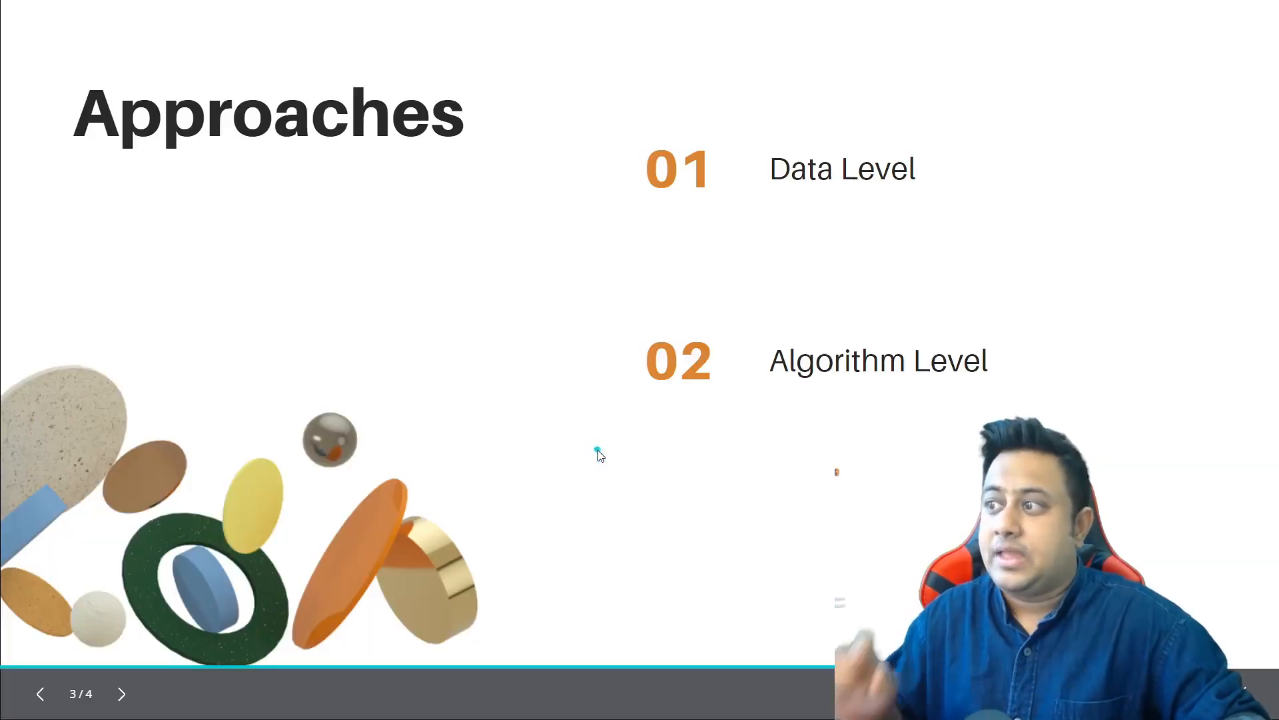